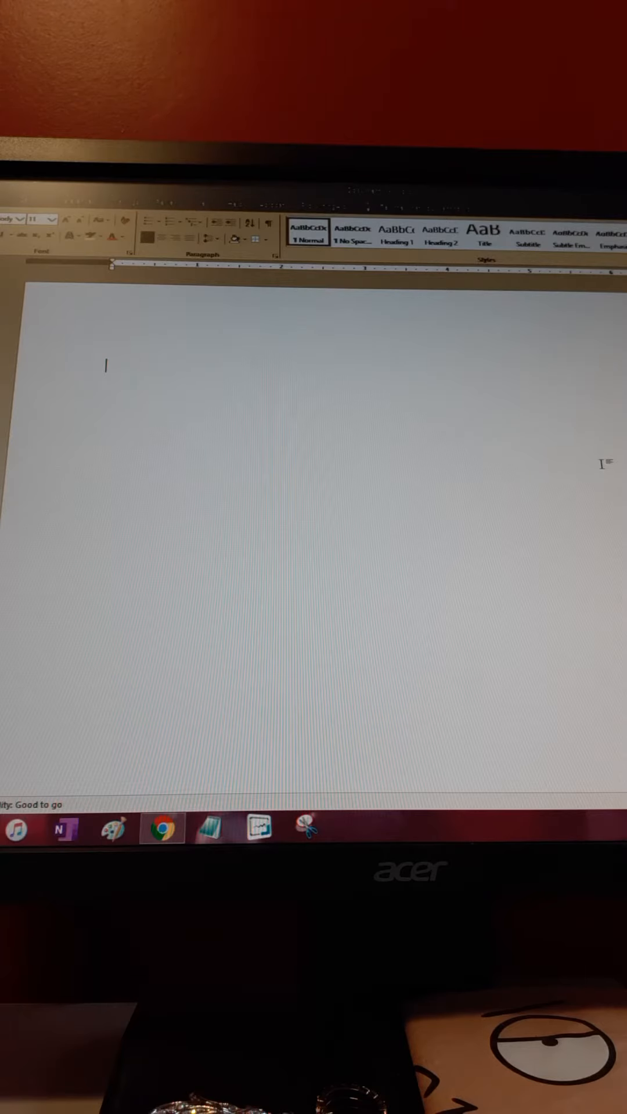
- Write the title "Puddle – Ulternate dimenson" and move the insertion point to the line below it
type("Pu")
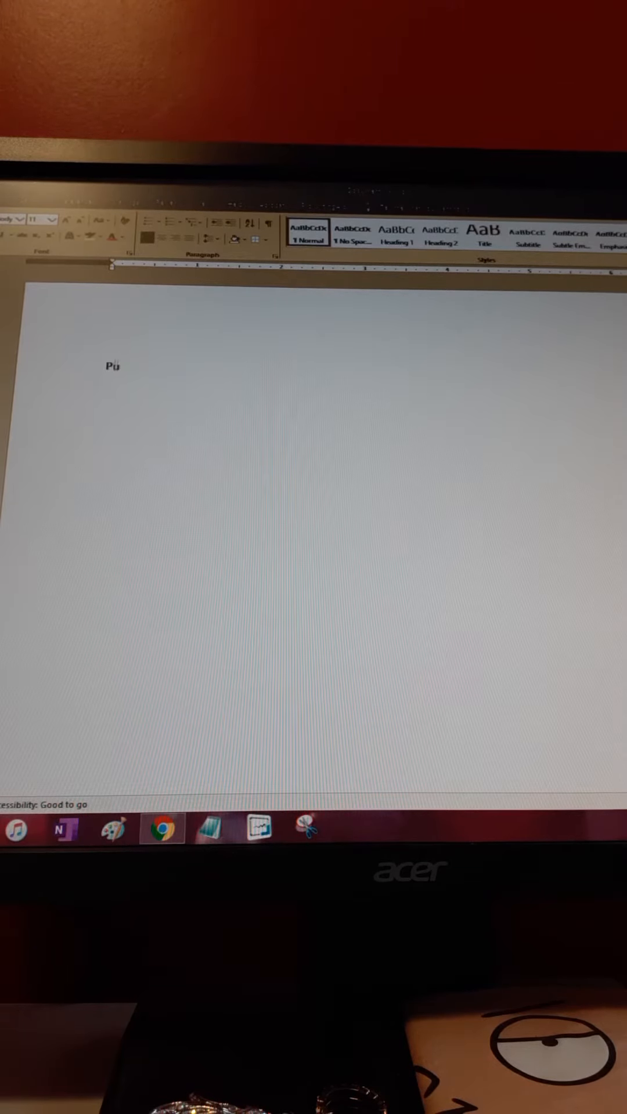
type("ddle -")
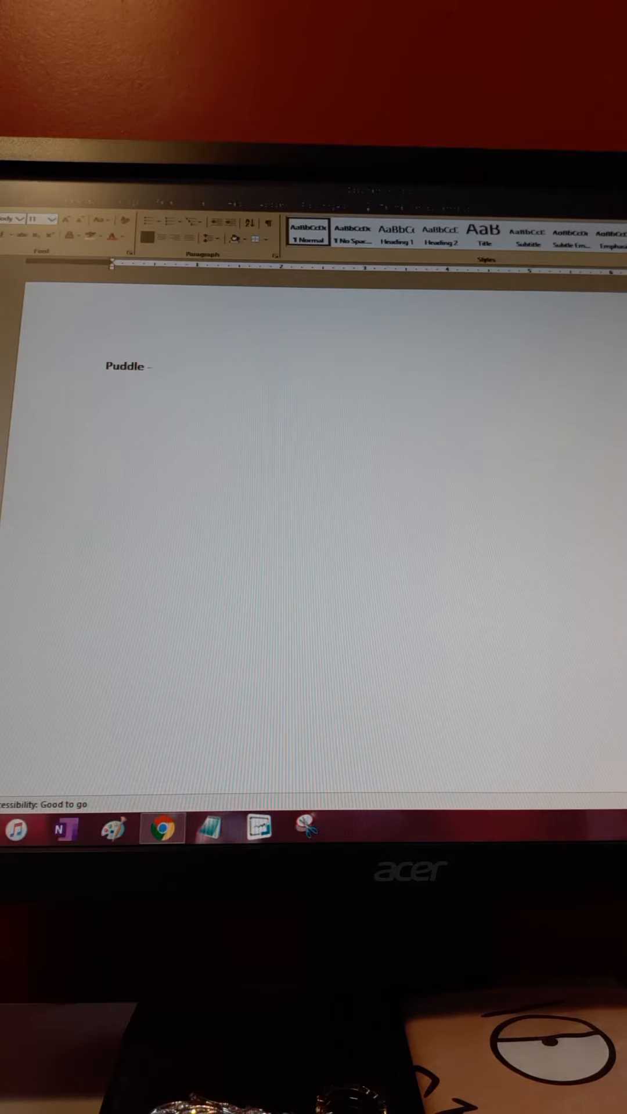
type("Ulter")
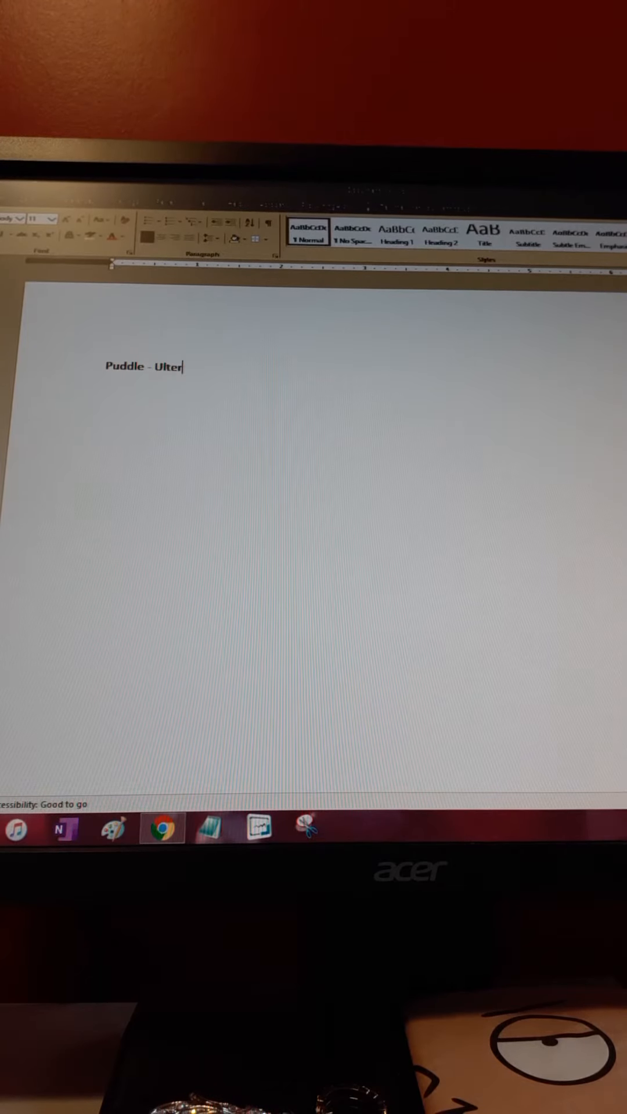
type("nat")
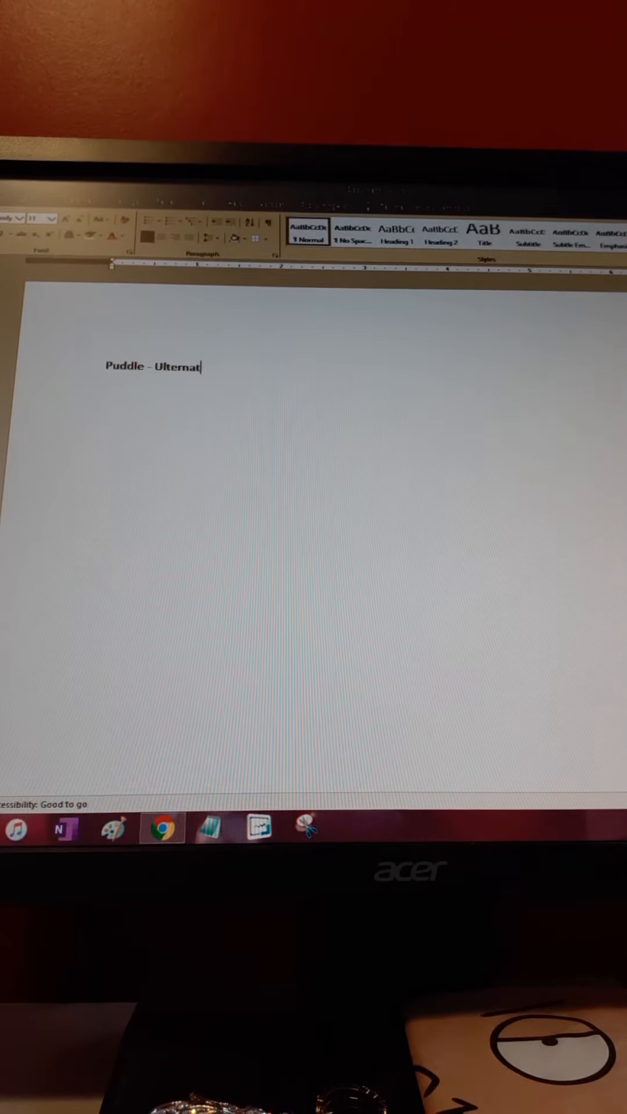
type("e dimenson")
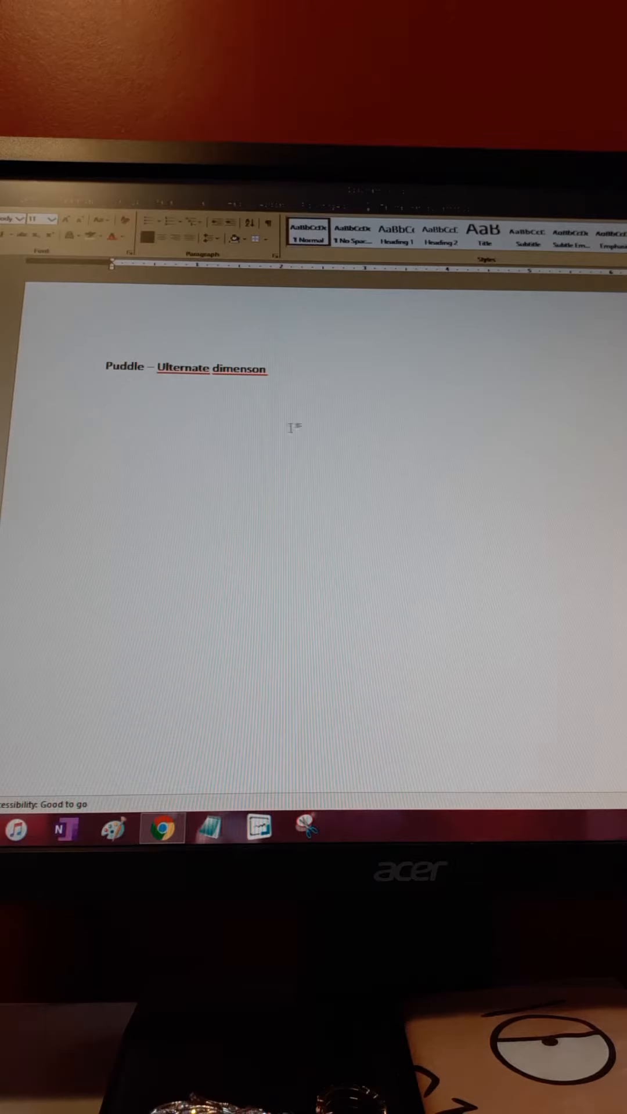
mouse_move(199, 419)
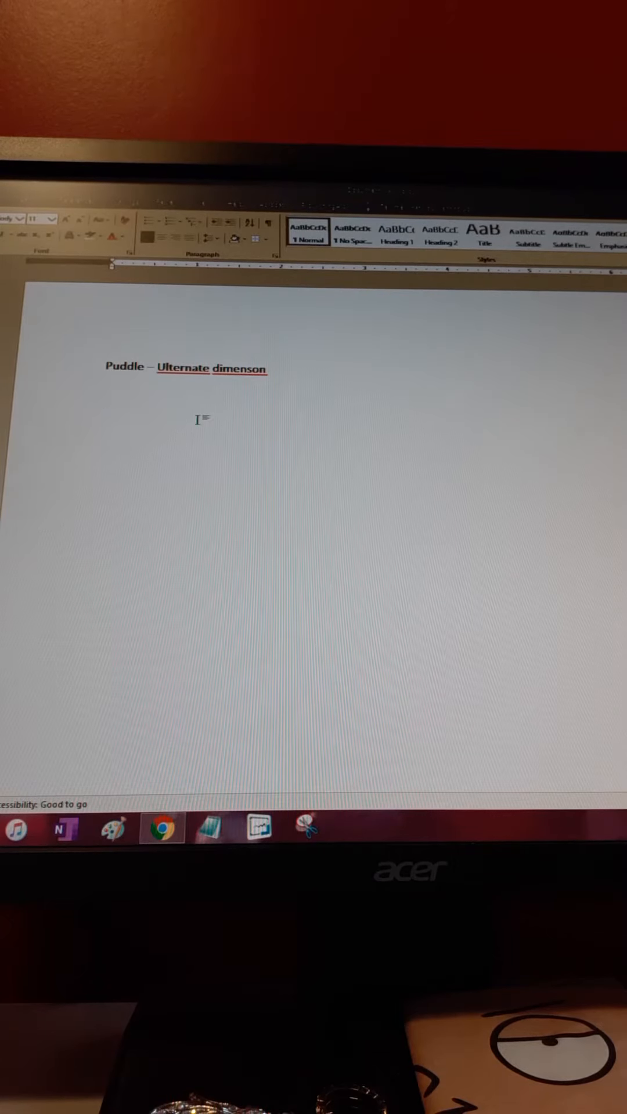
left_click(106, 414)
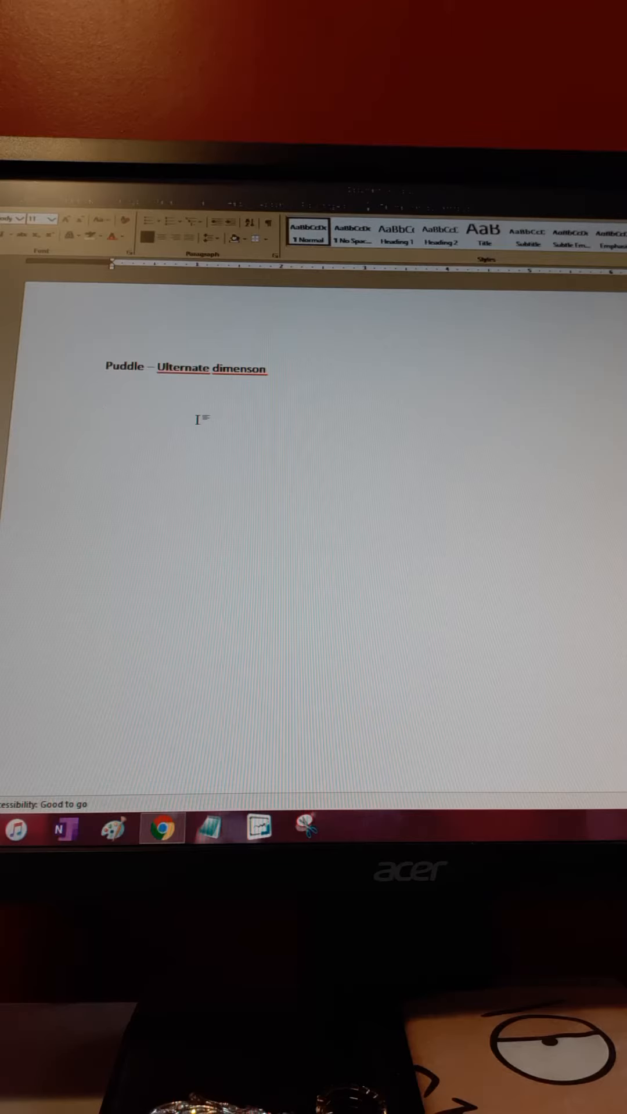
- Begin the story with "It rained three days straight." plus a trailing "And not"
left_click(104, 416)
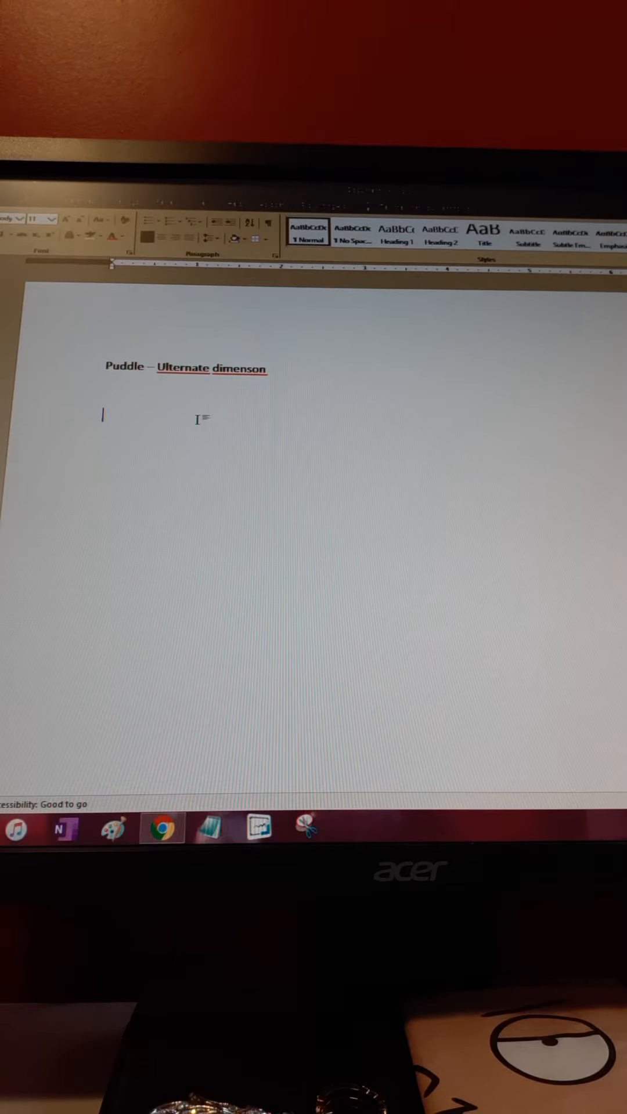
type("It rained")
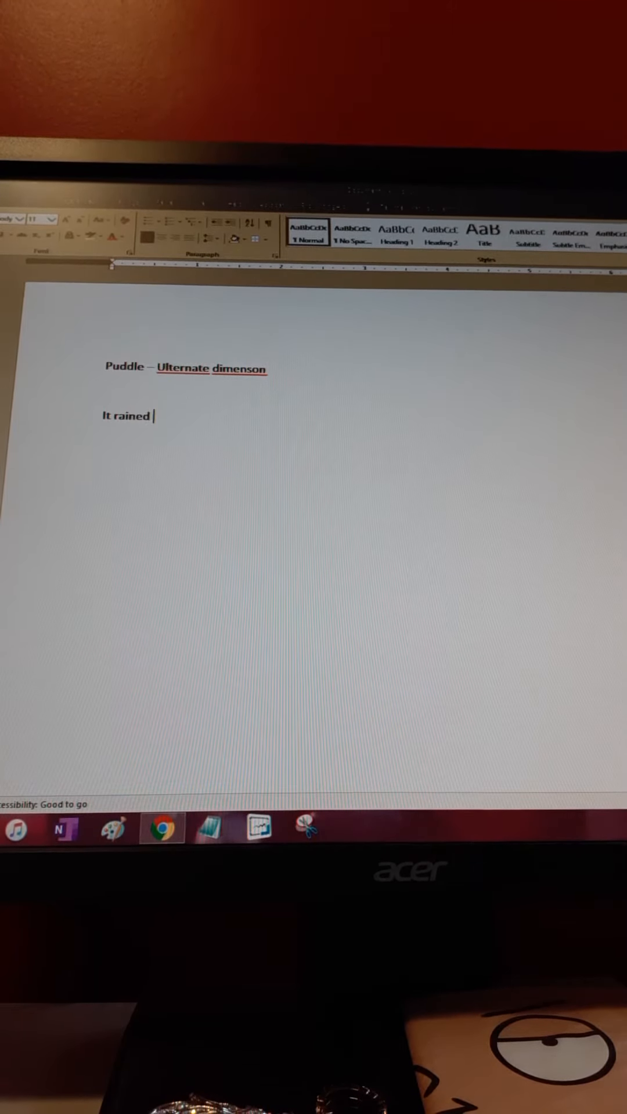
type("three days")
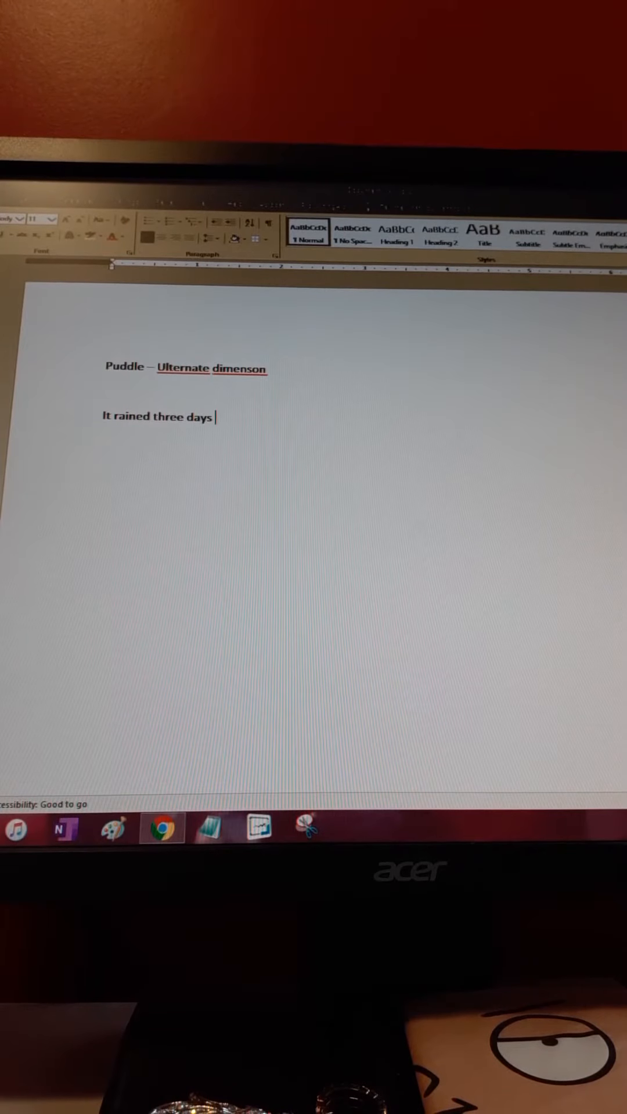
type("straight.")
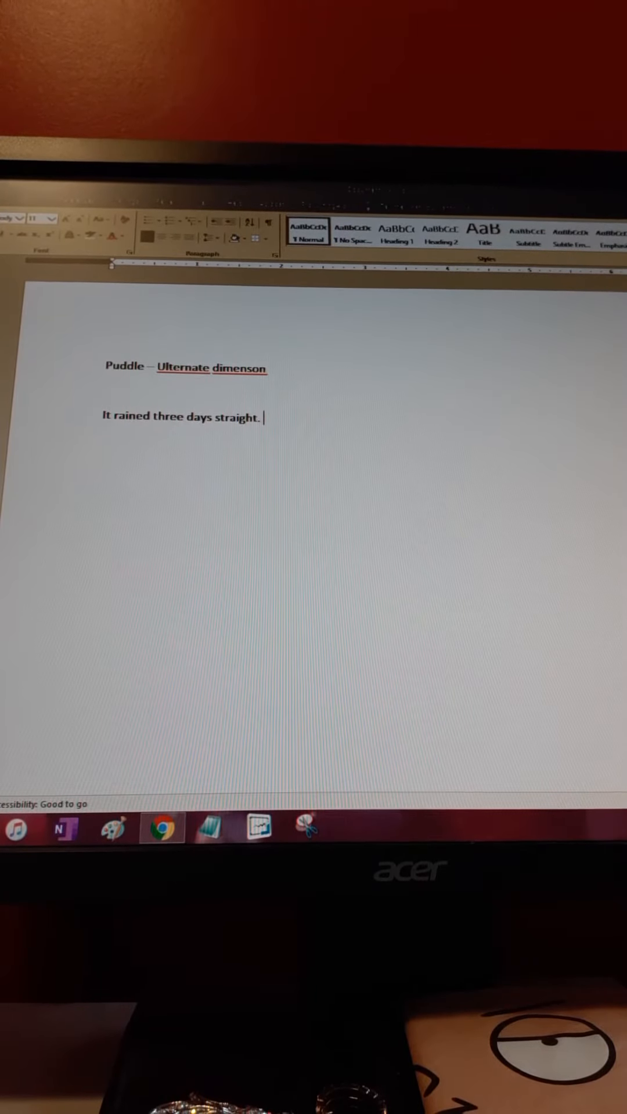
type("And n")
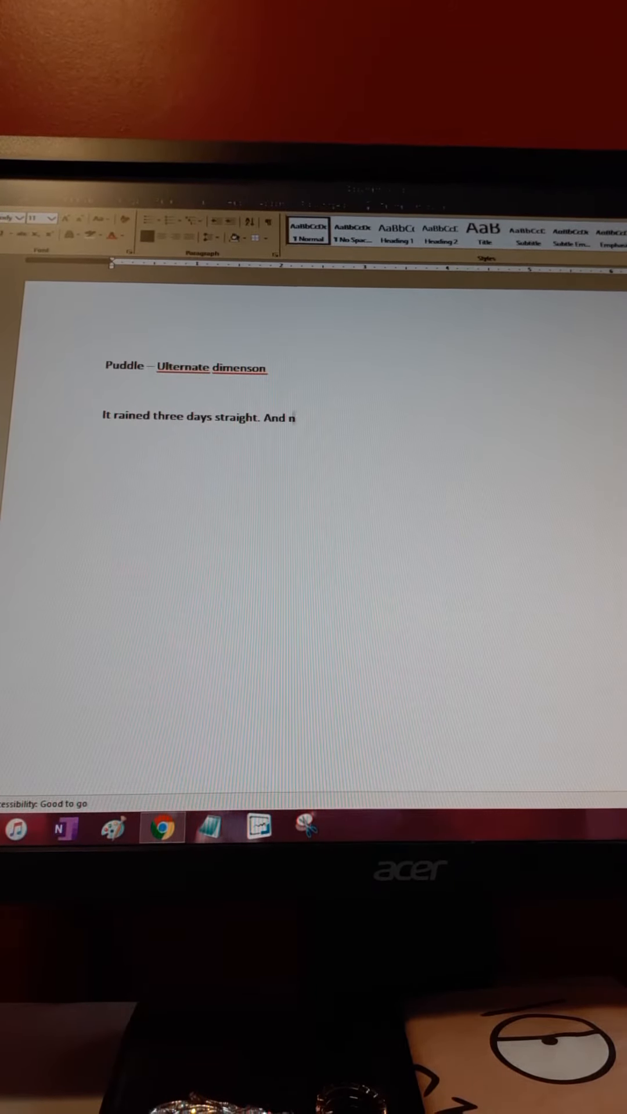
type("ot")
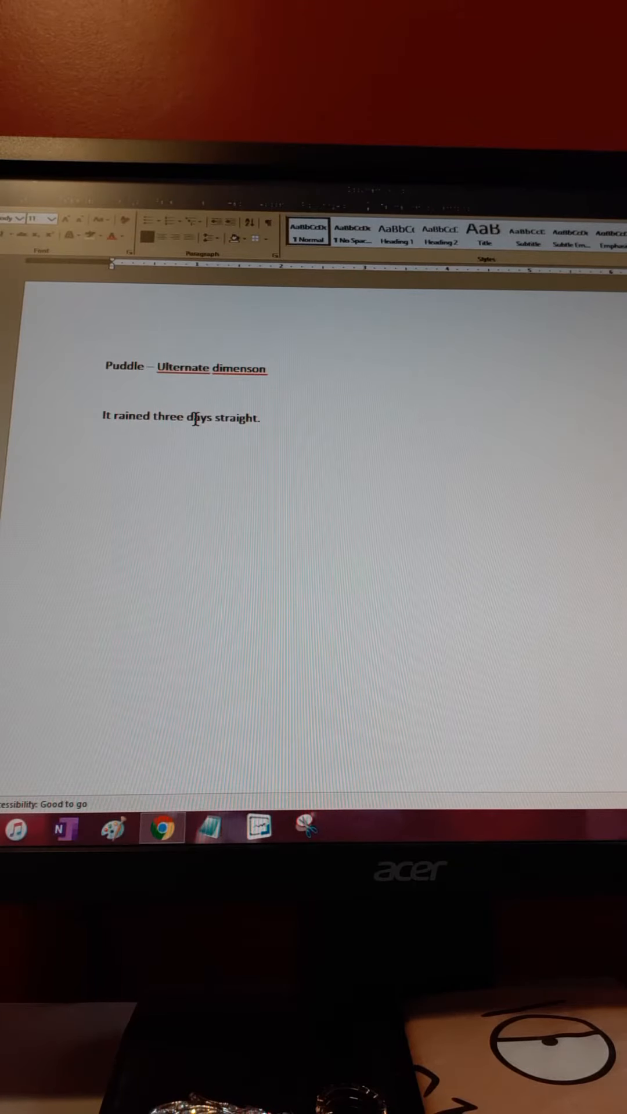
left_click(263, 418)
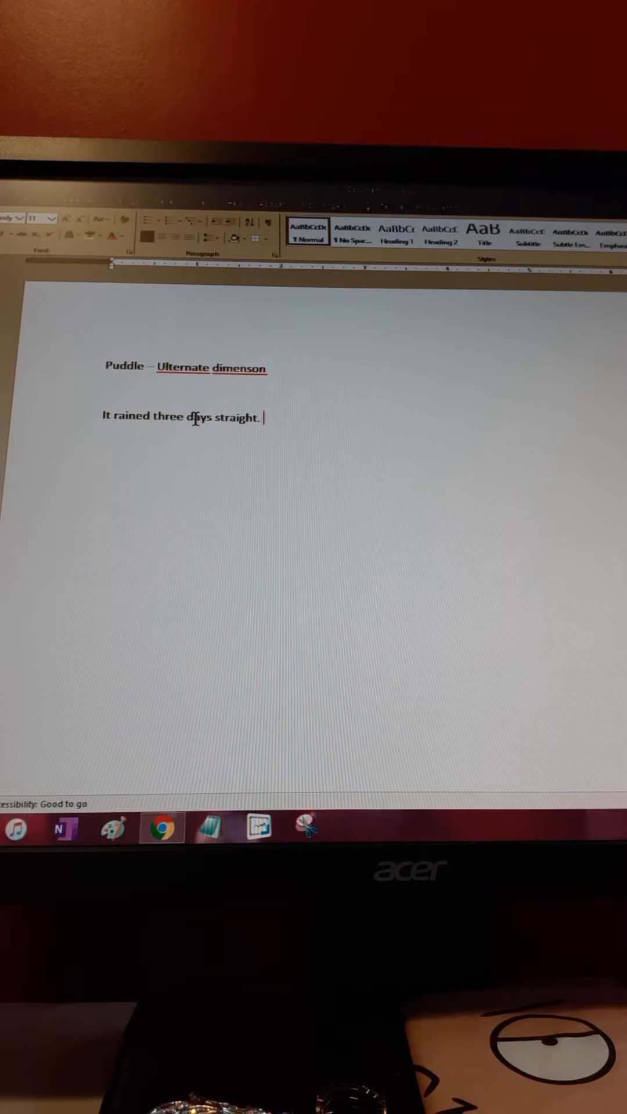
- Add "It wasn't just typicla showeres, but a deluge that beat against the r" after the first sentence
type("It wasn")
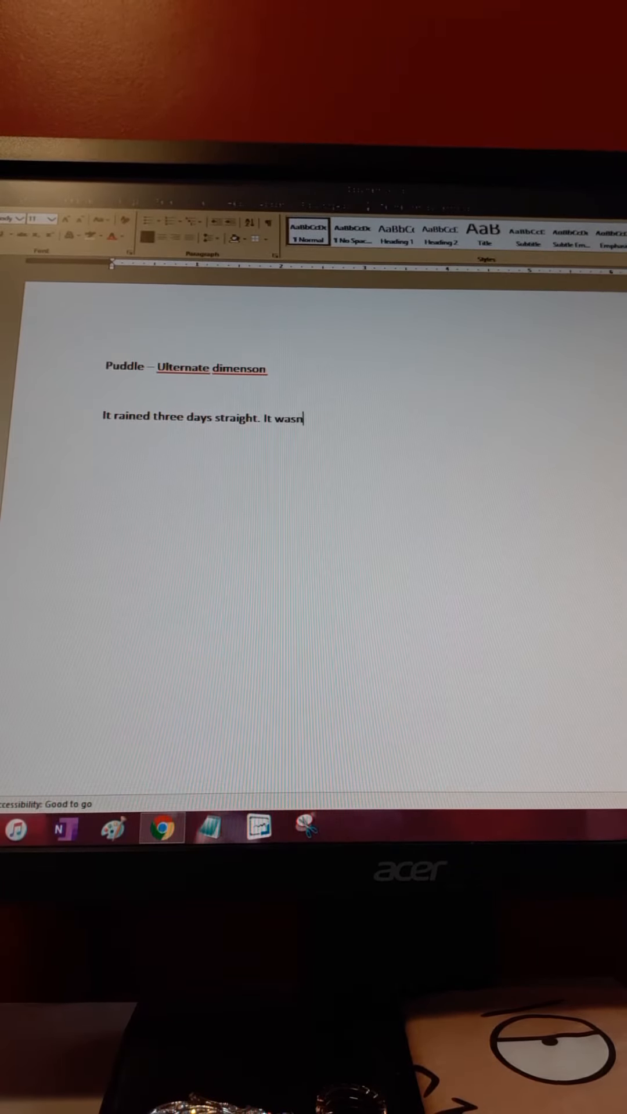
type("'t just t")
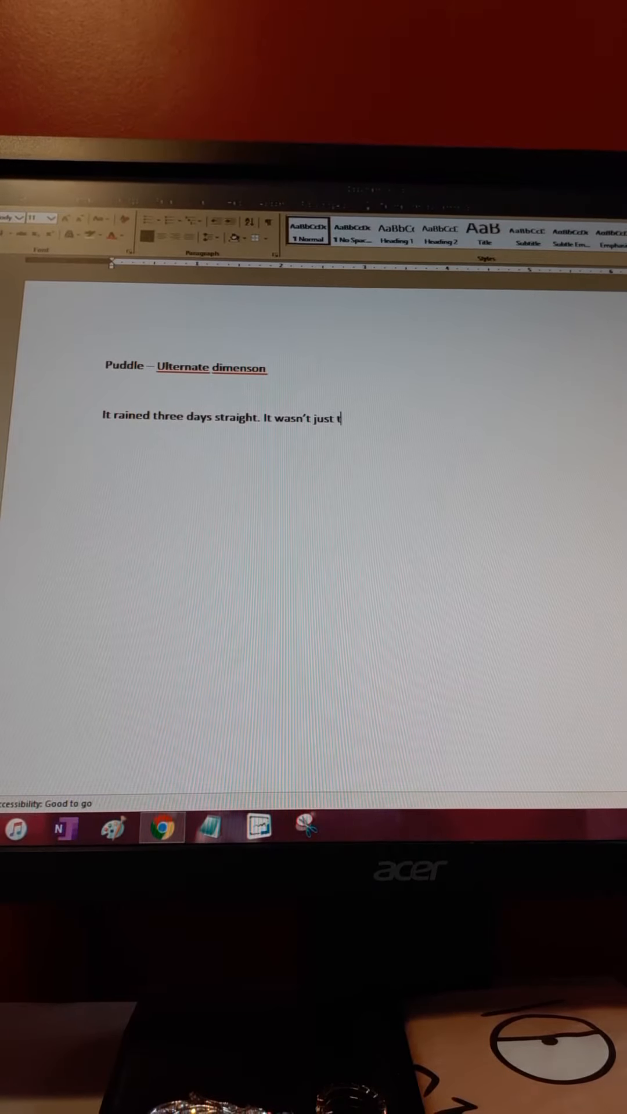
type("typicla sh")
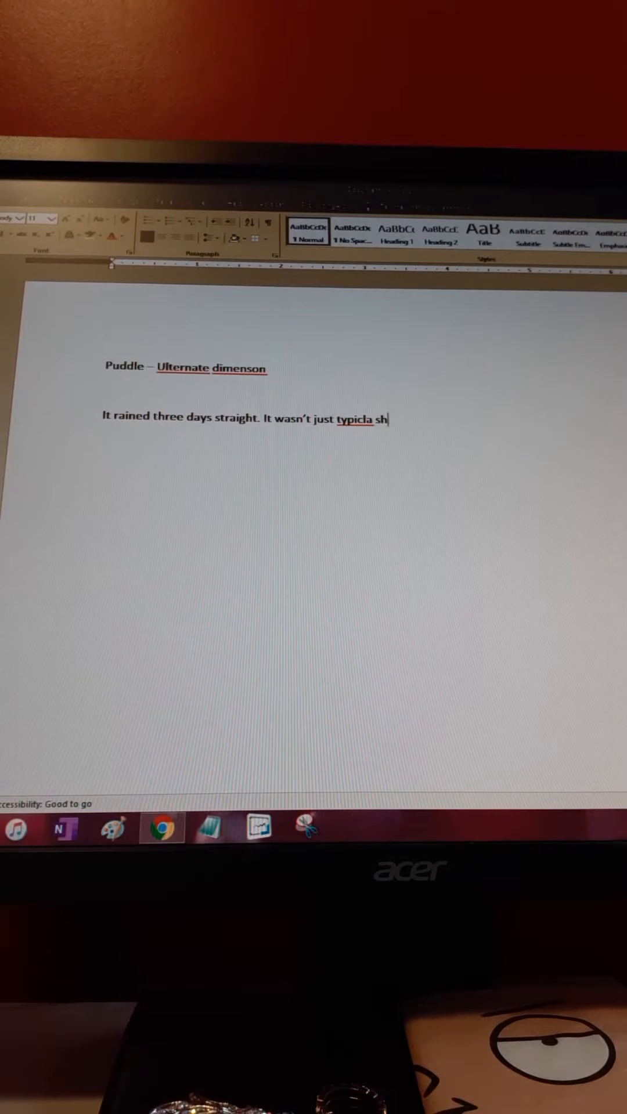
type("oweres, bu")
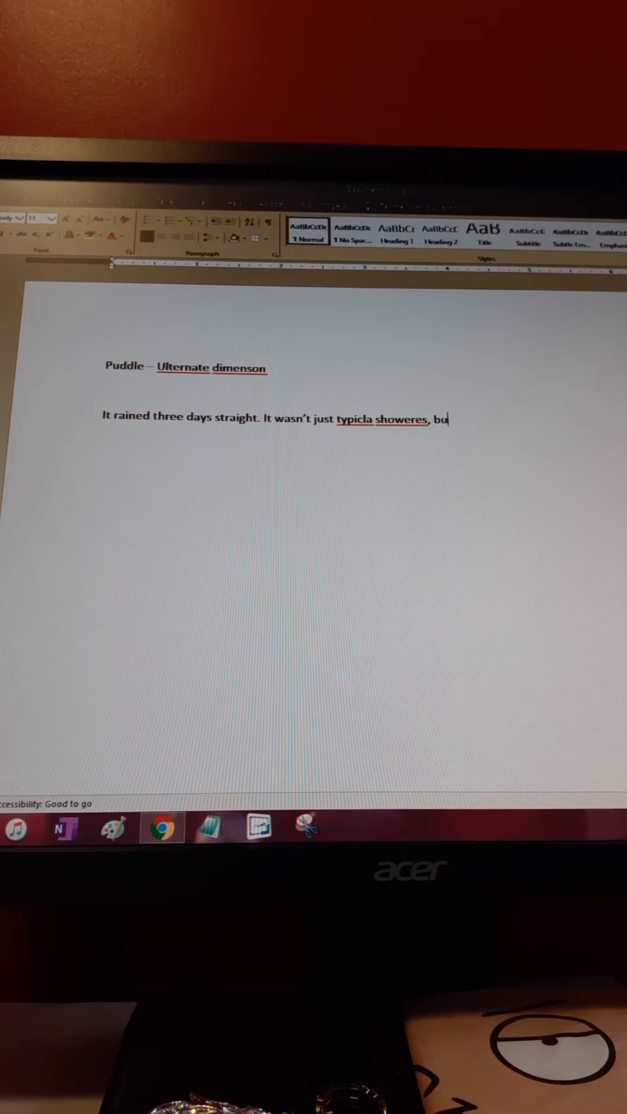
type("a delu")
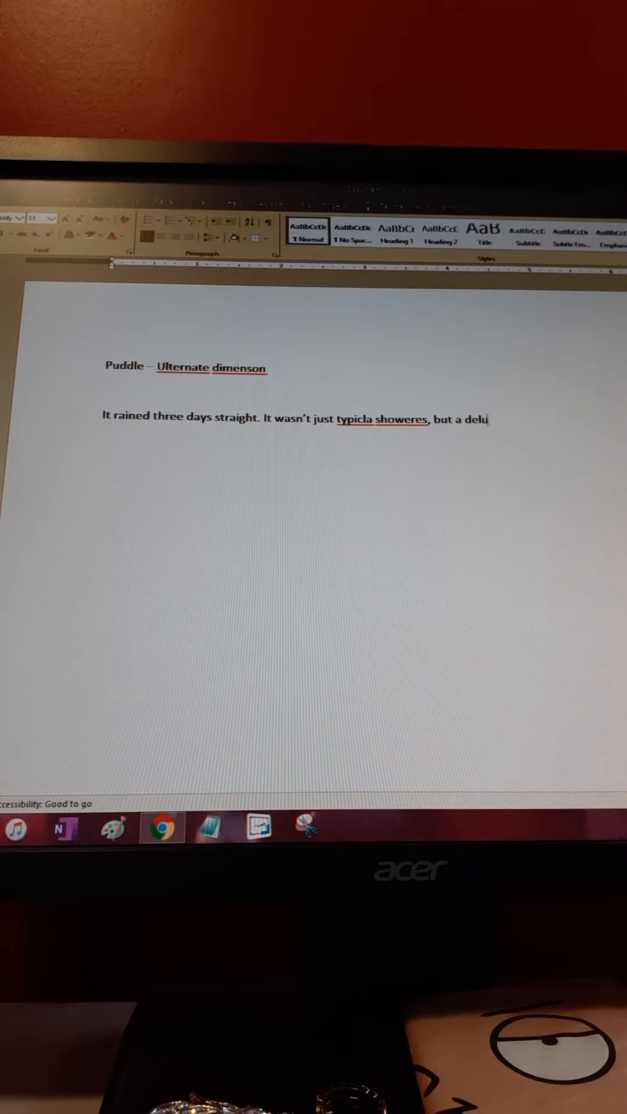
type("ge that beat against the")
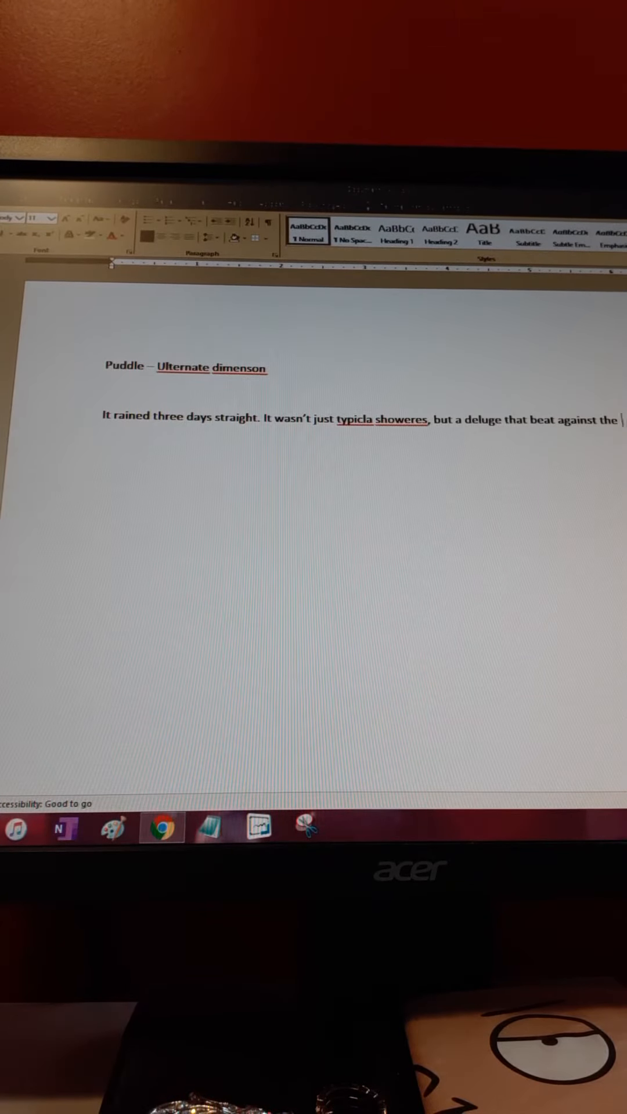
type("r")
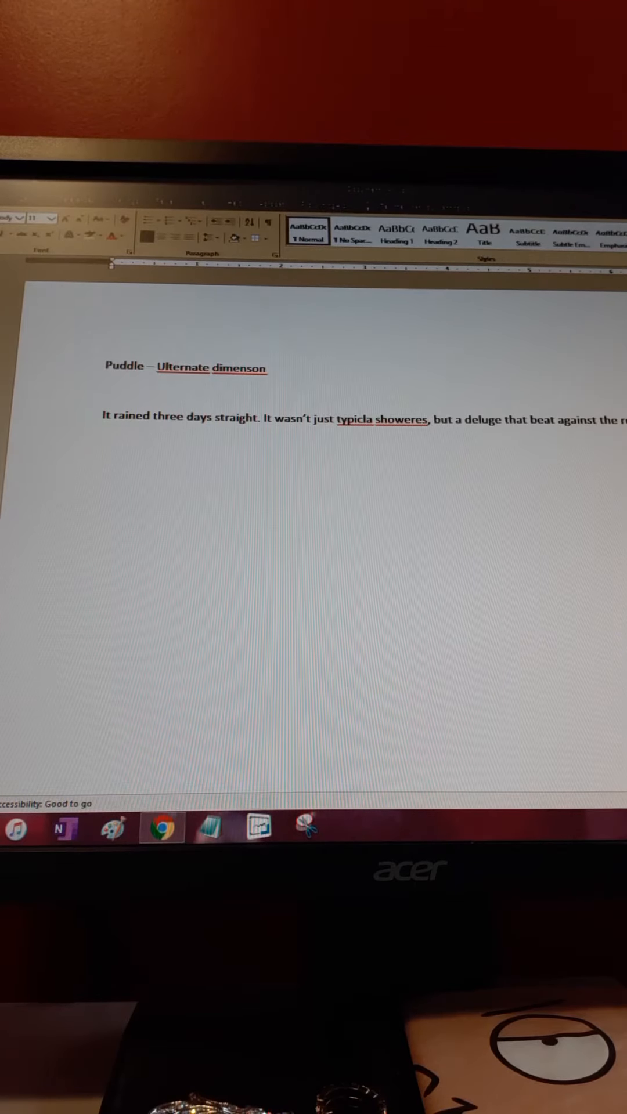
- Finish the deluge sentence with "pounding waterfall." and add "Nathan hated the rain."
type("pounding wate")
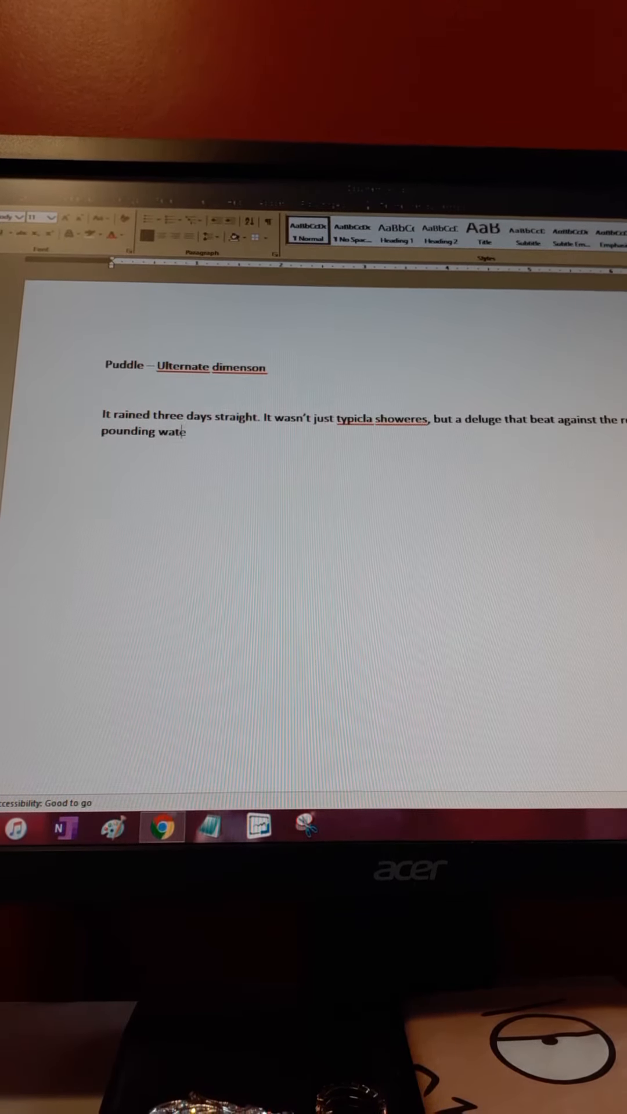
type("rfall.")
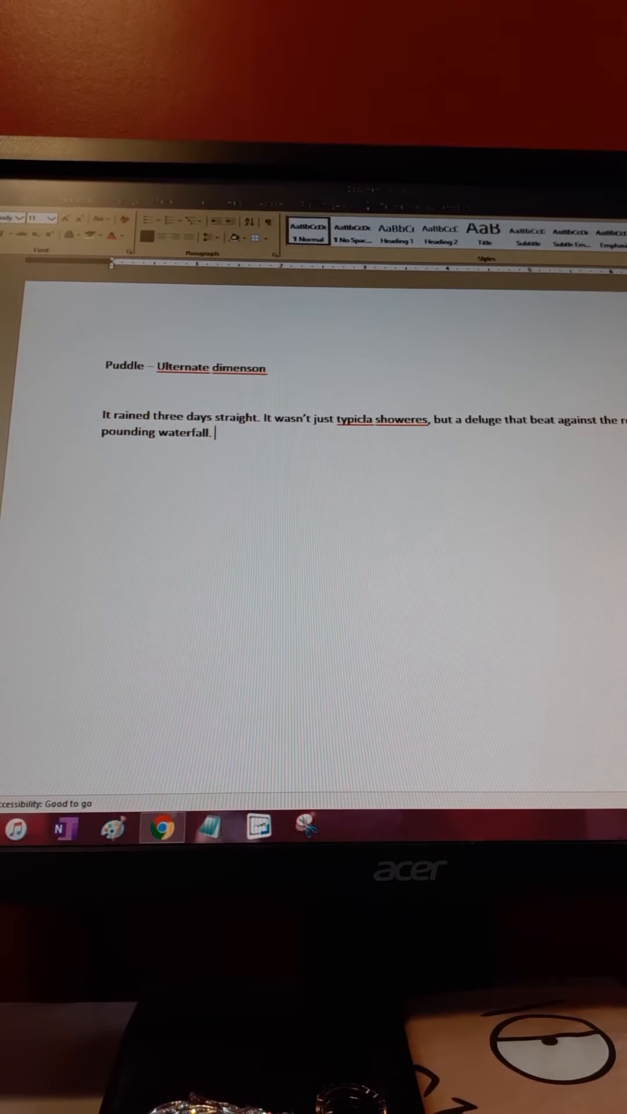
type("N")
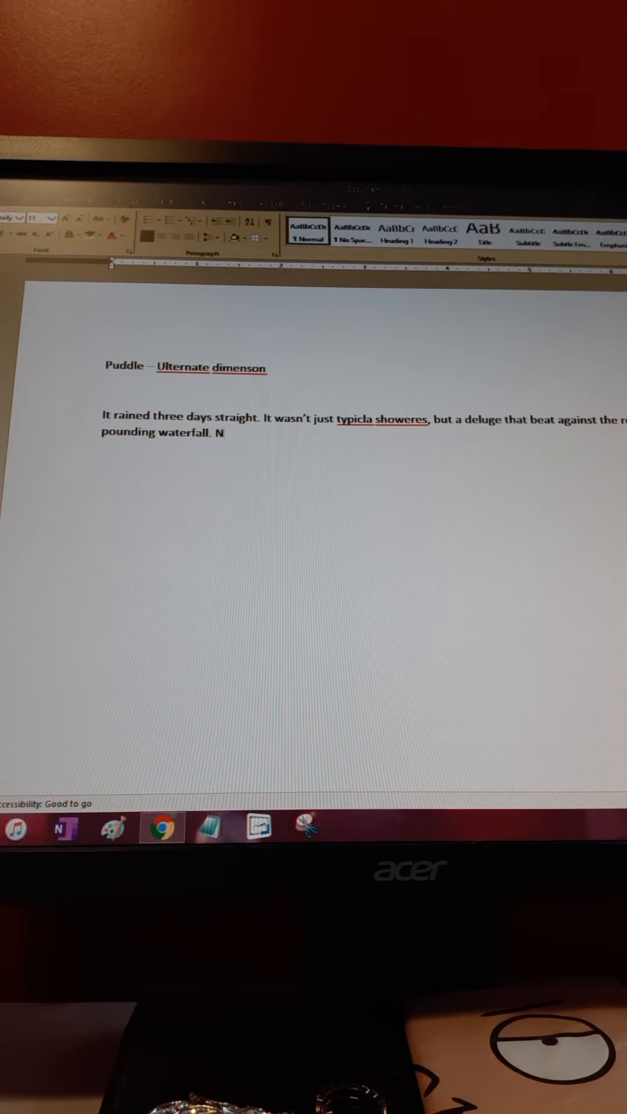
type("athan hat")
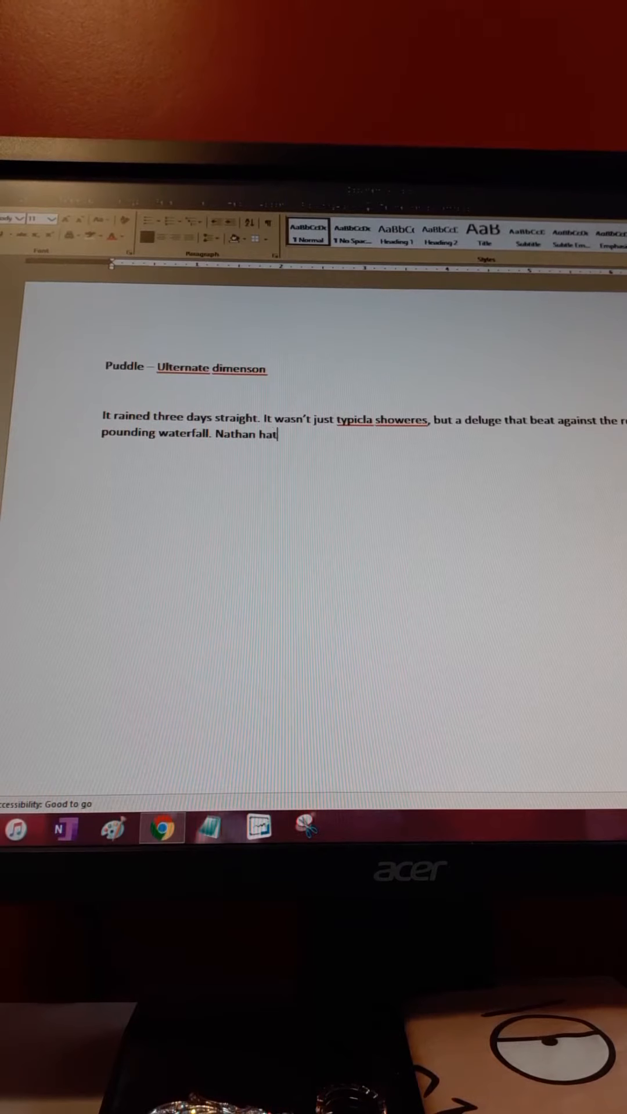
type("ed the")
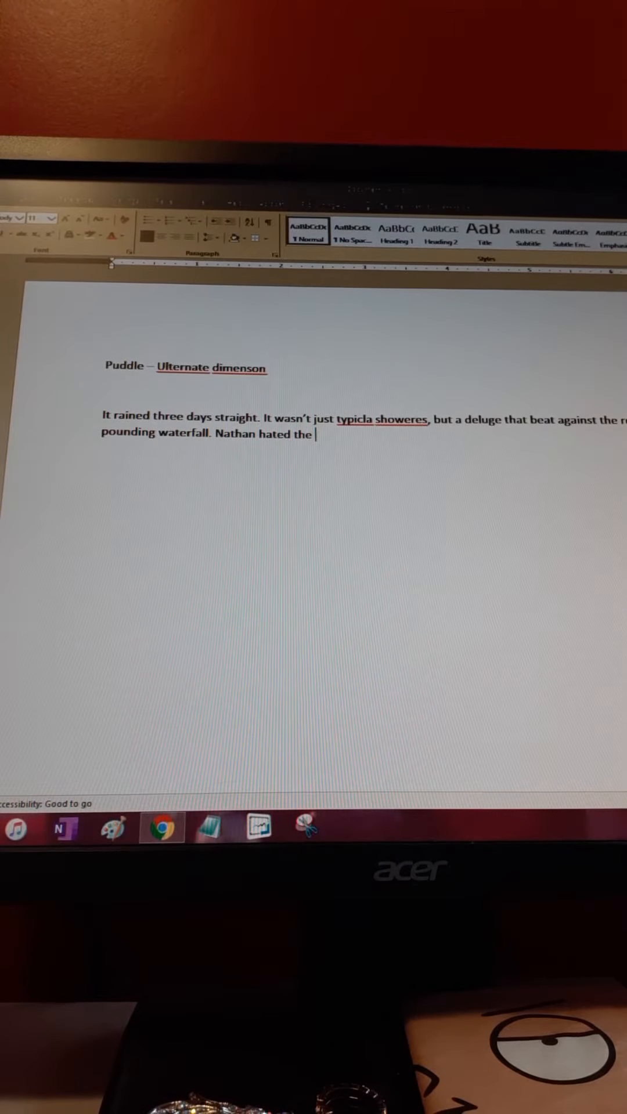
type("rain.")
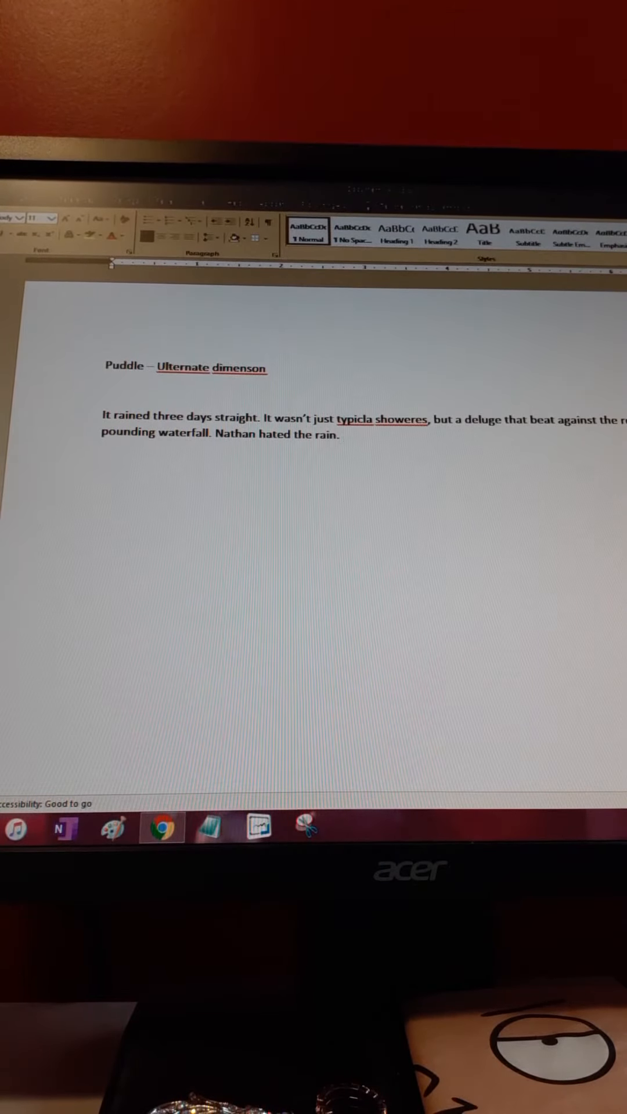
- Write that it wasn't the wet but the dampness that seeped through and into his bones
type("It wasn't")
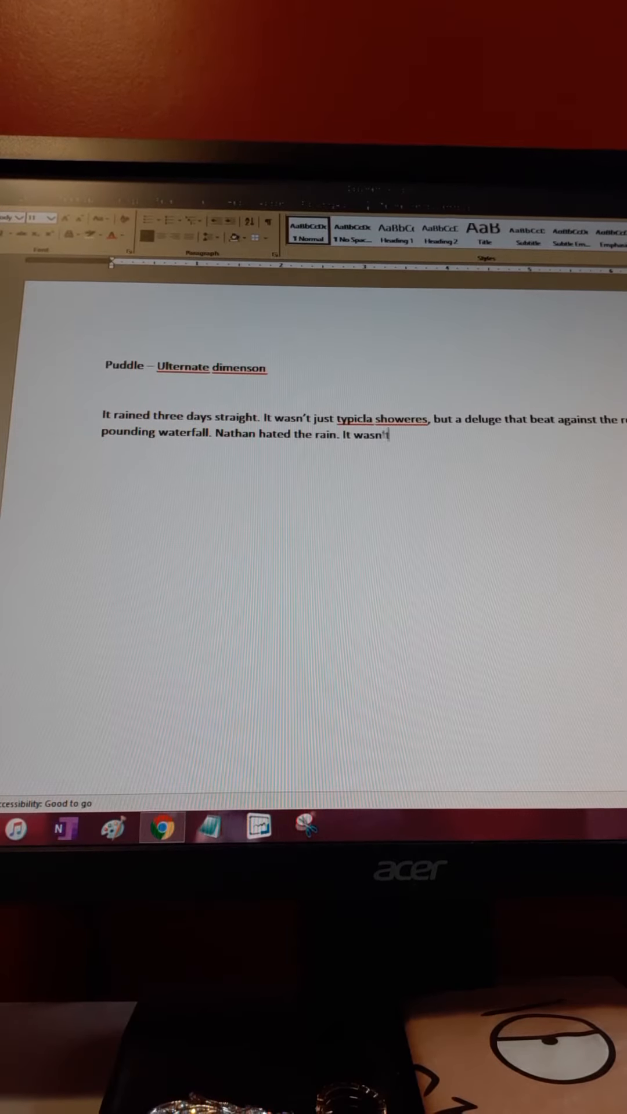
type("the wet that bothered him")
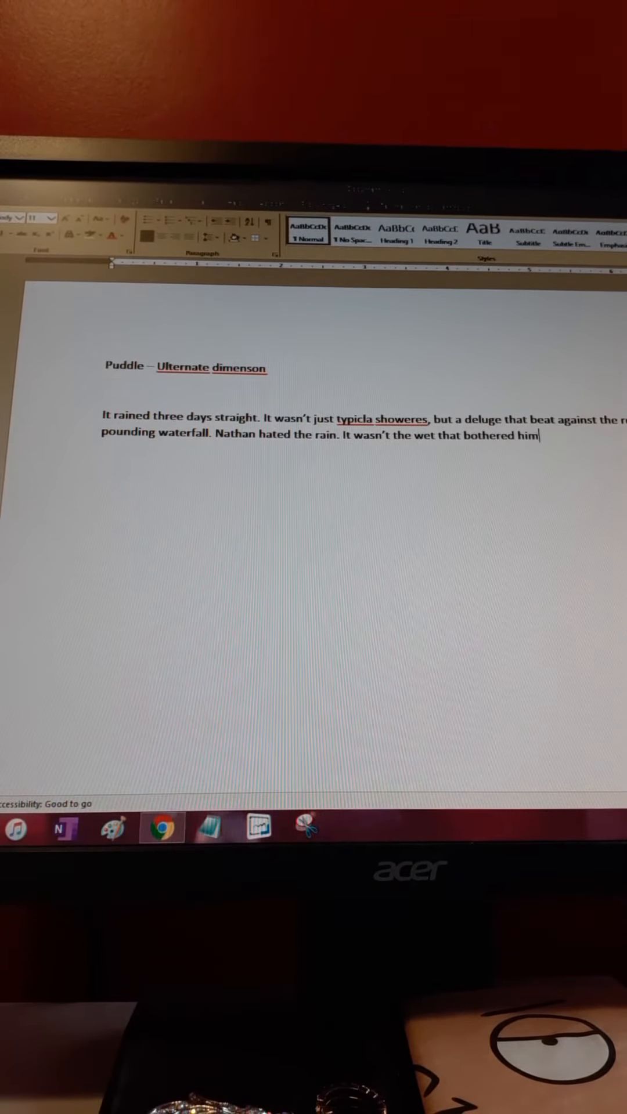
type(", bit")
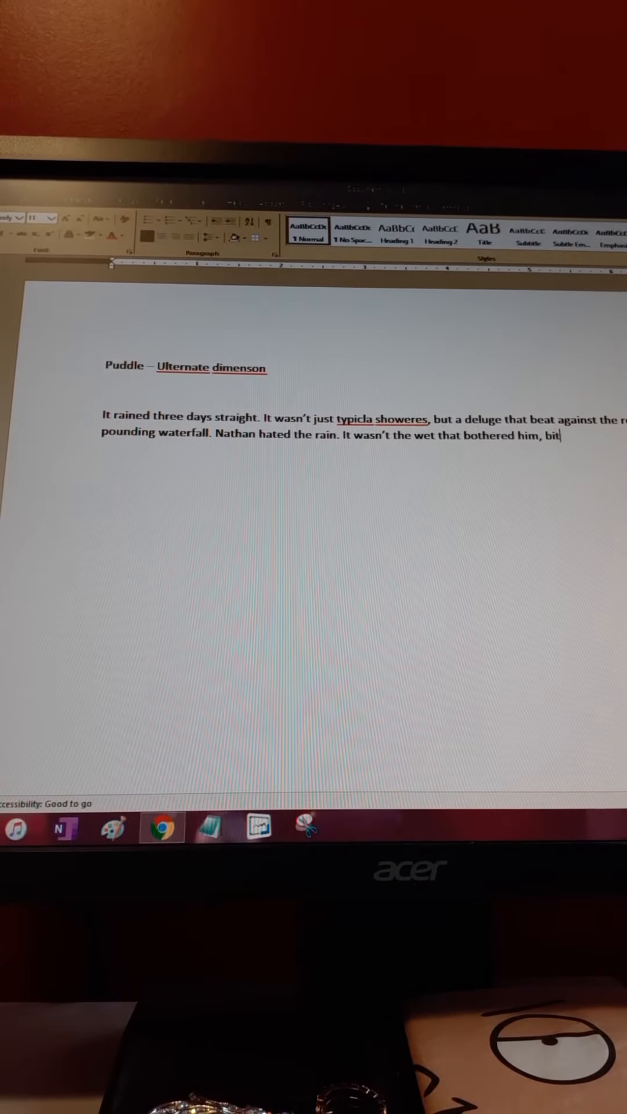
type("the")
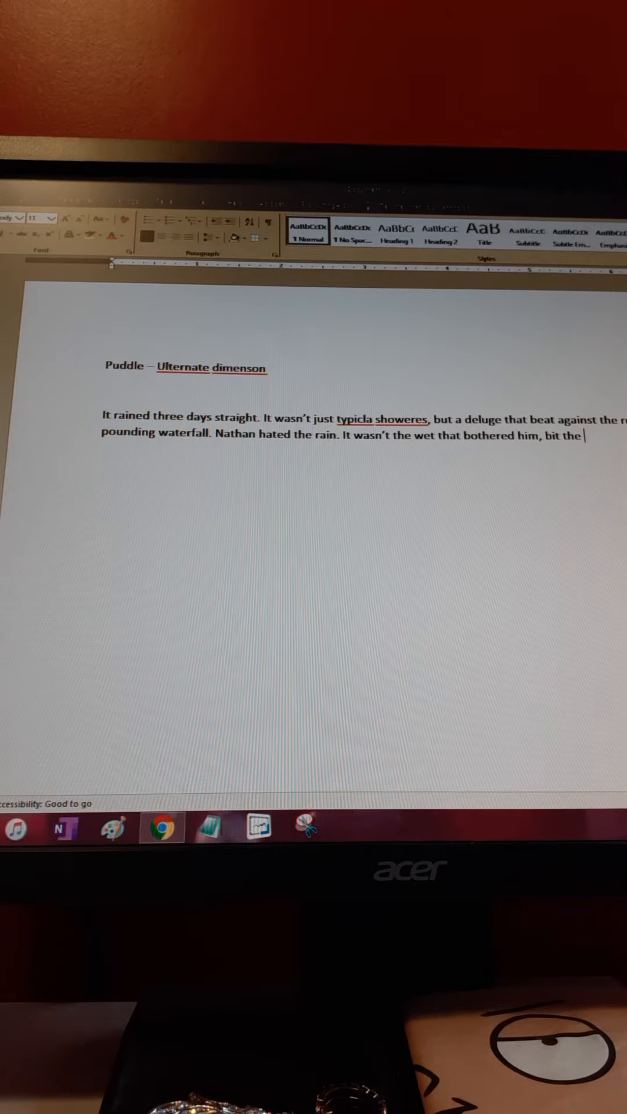
type("dampne")
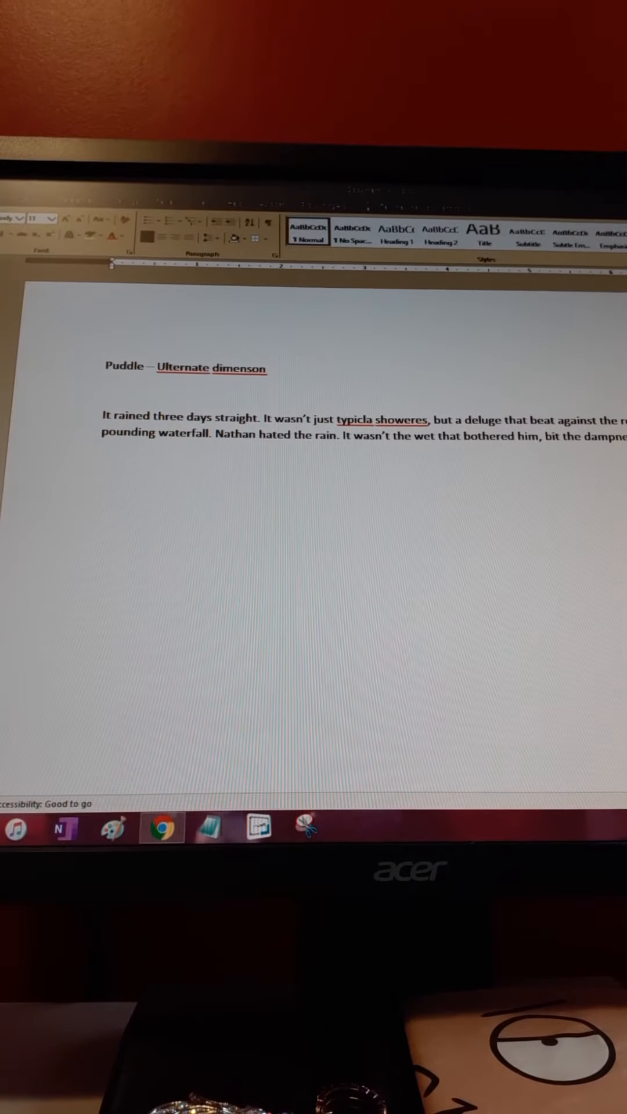
type("seeped th")
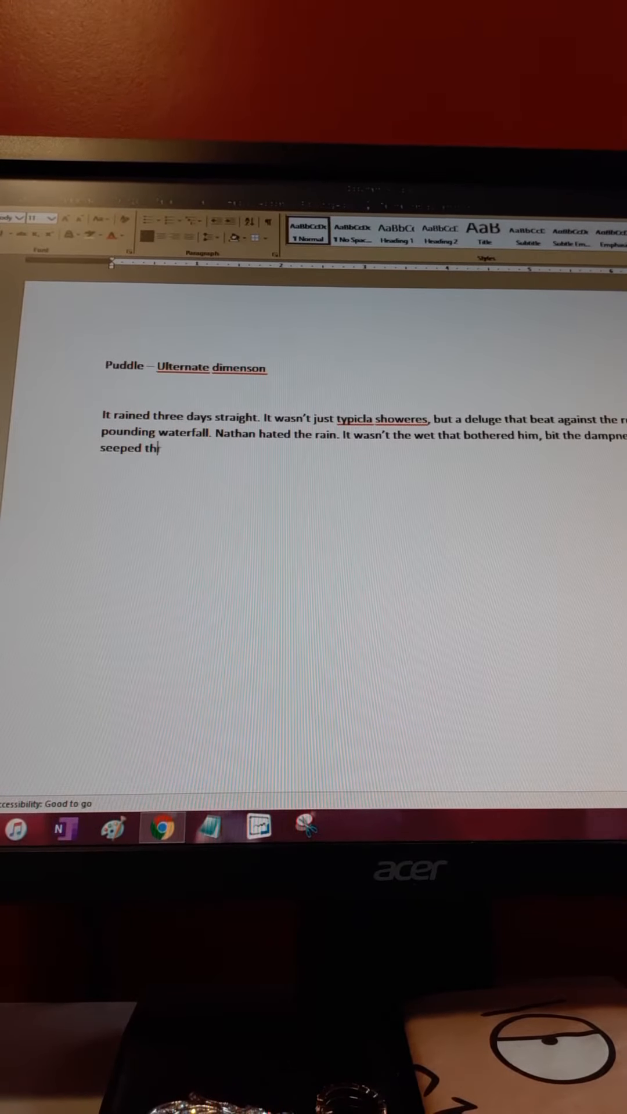
type("rought his felahs")
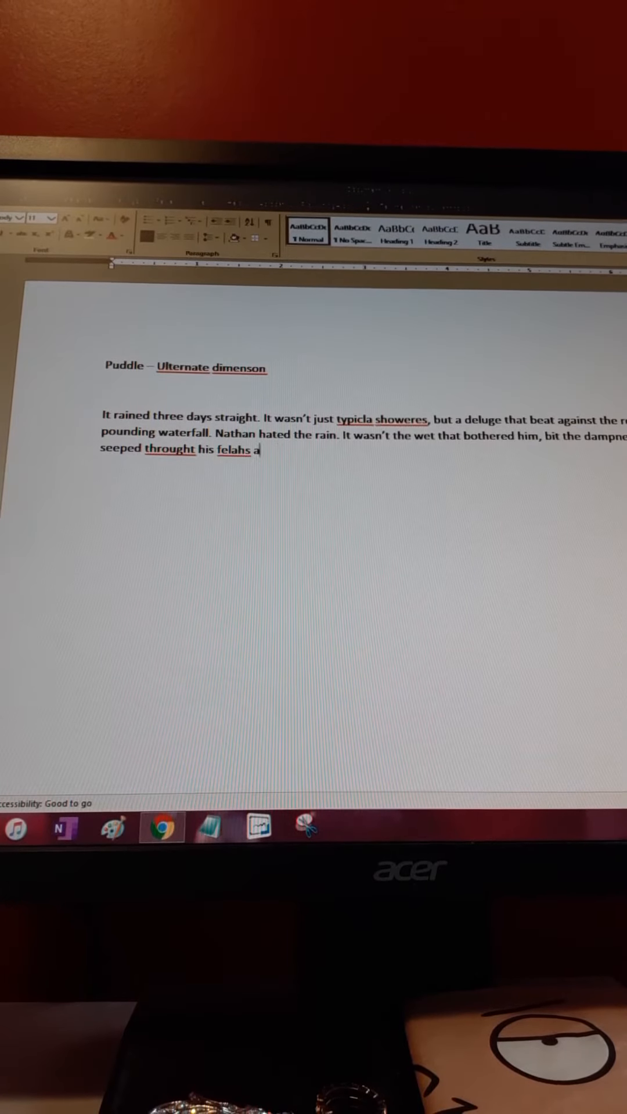
type("and into h")
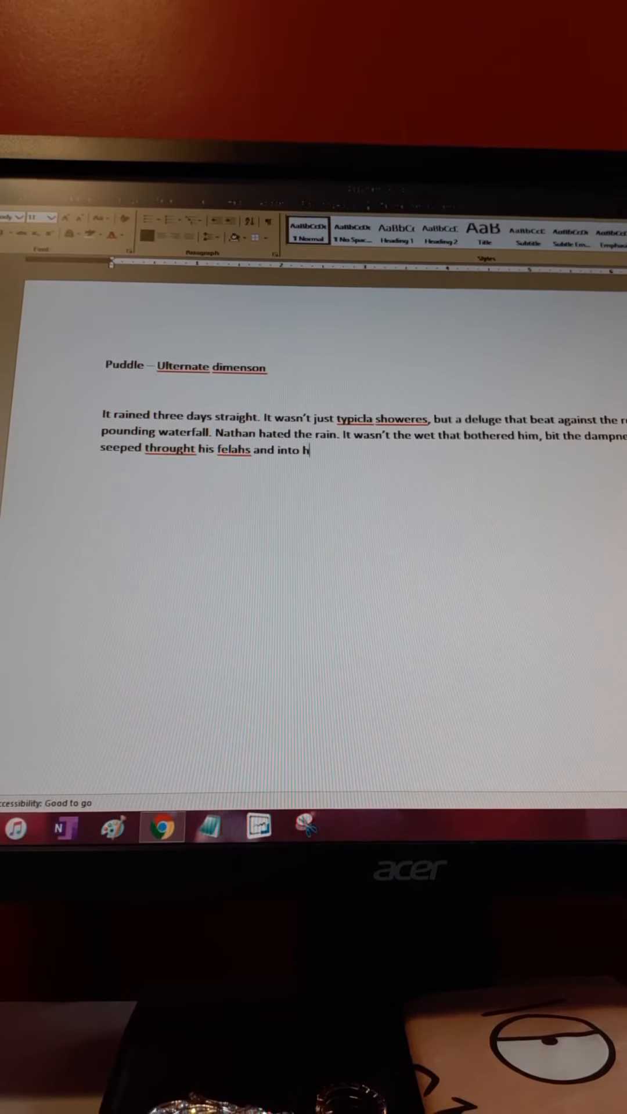
type("is bo")
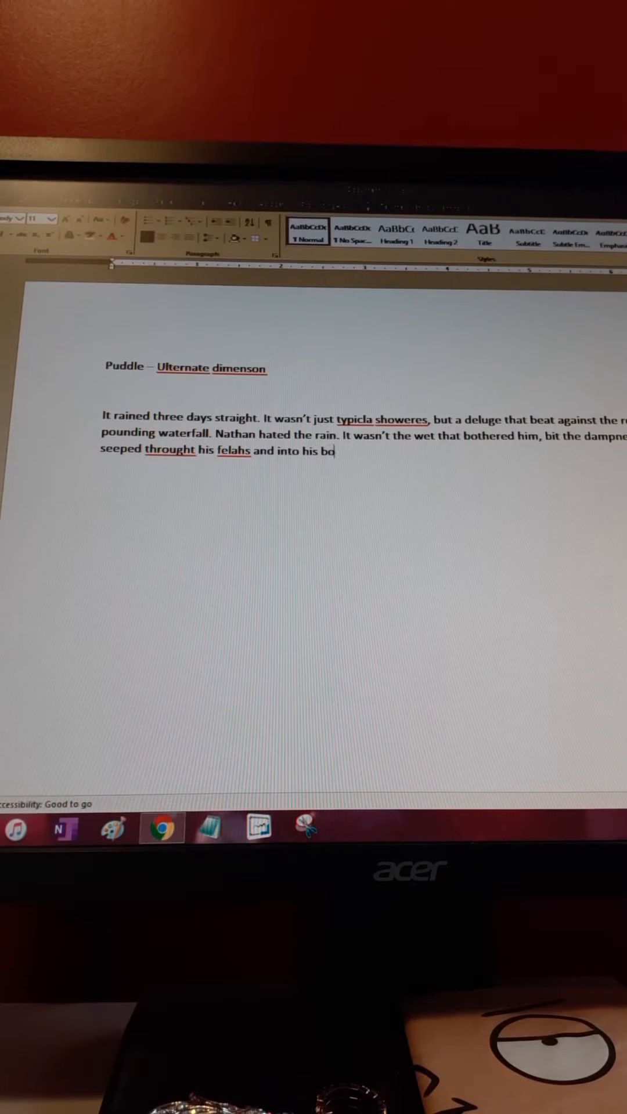
type("nes.")
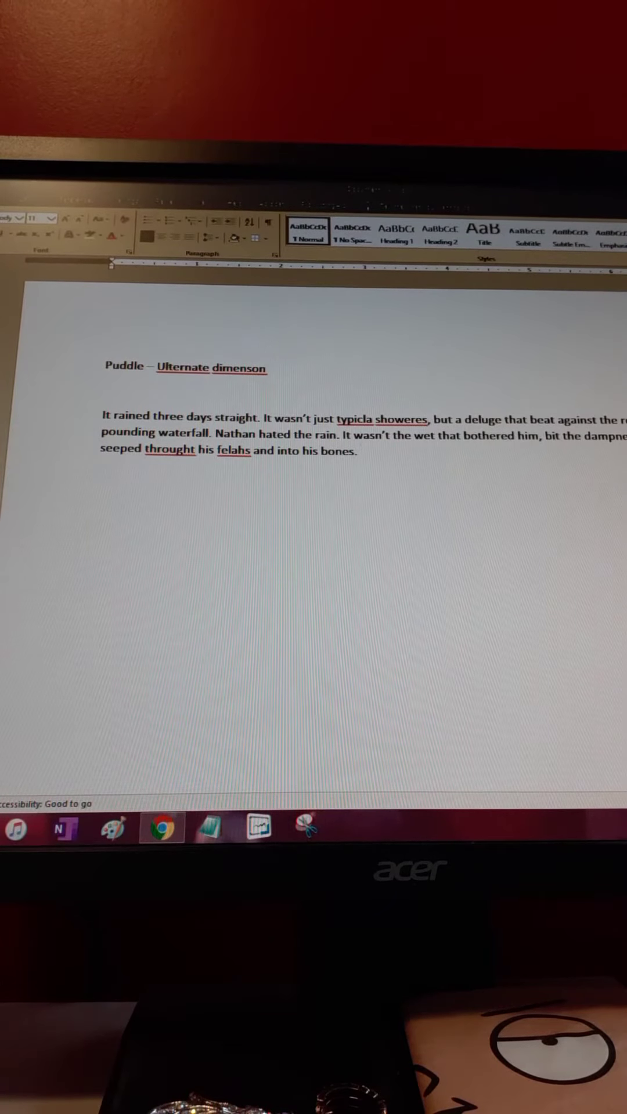
- Add that it was Monday, he had to go to work and wished he could call in a "rainday", dropping the stray "much a"
type("However it was Monday and he")
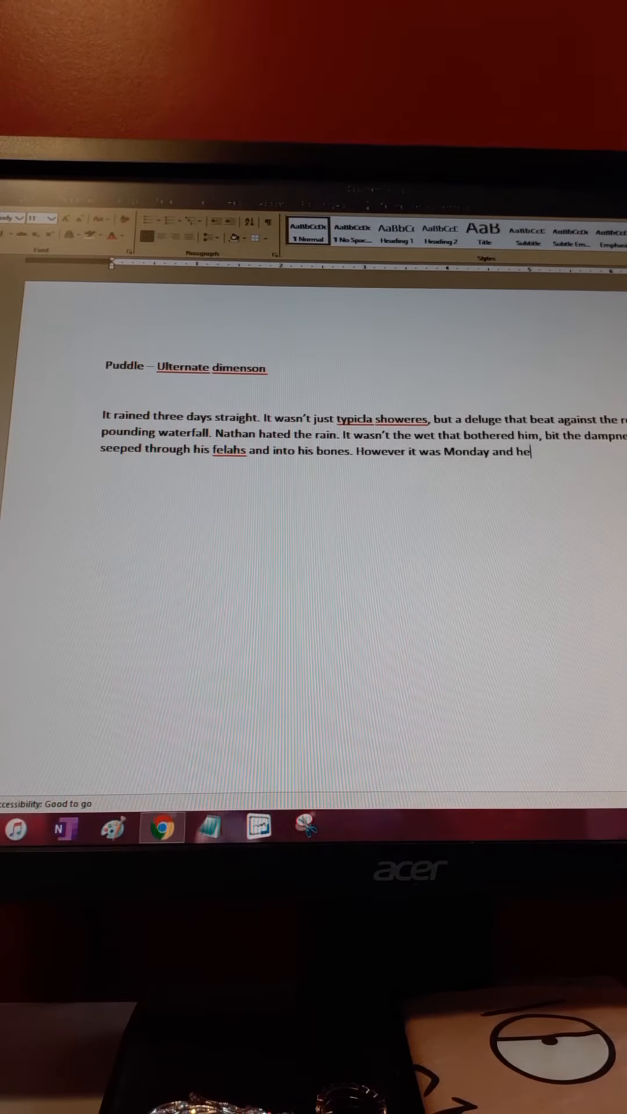
type("had to")
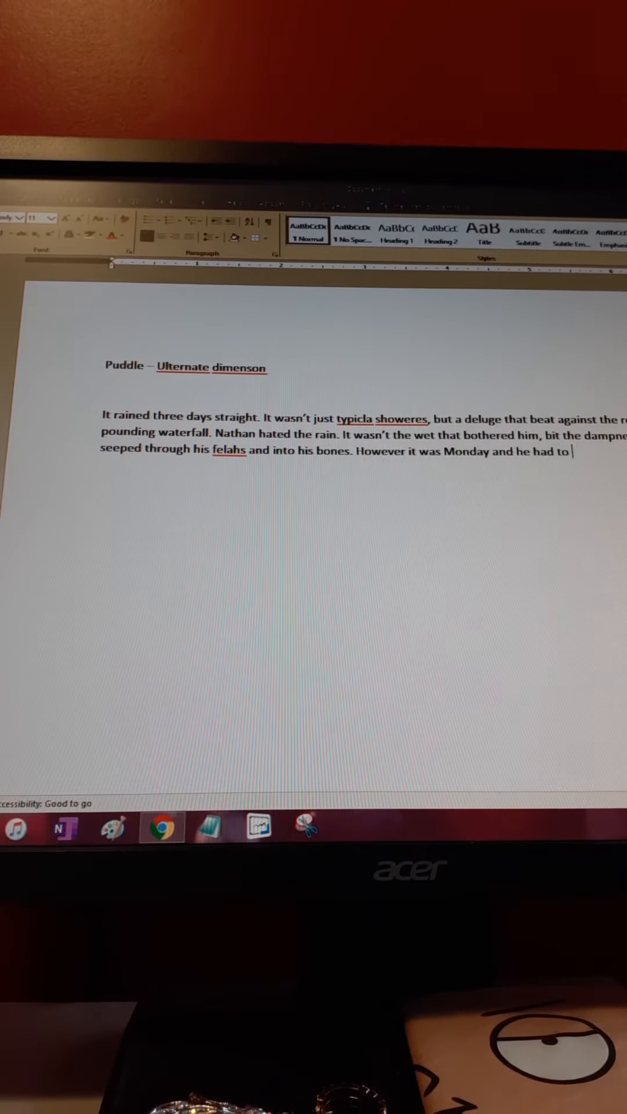
type("go to wor")
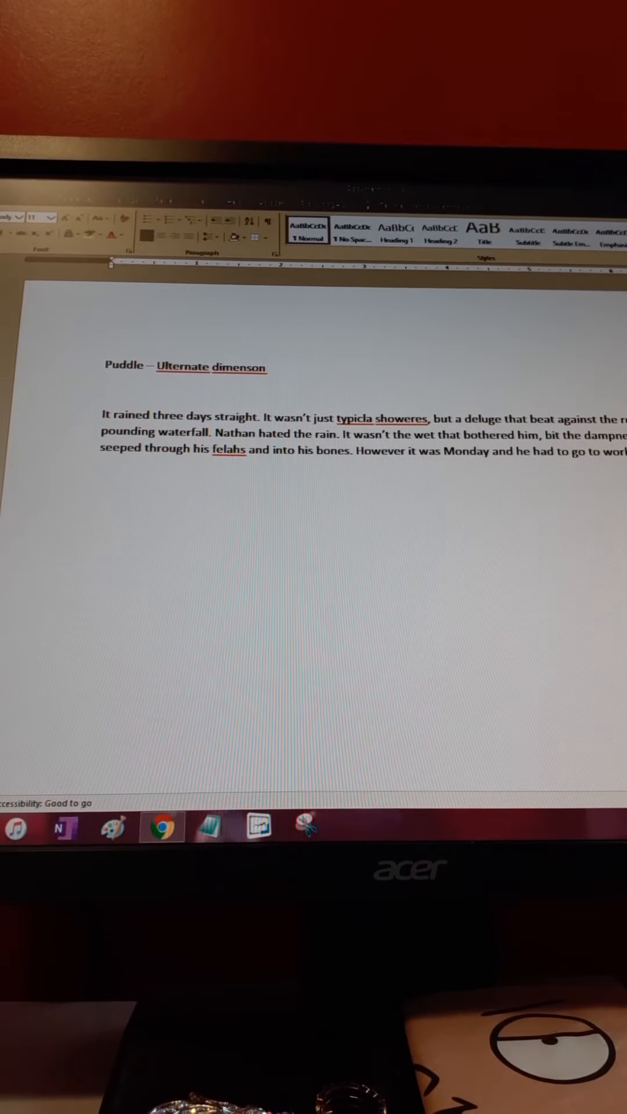
type("wish")
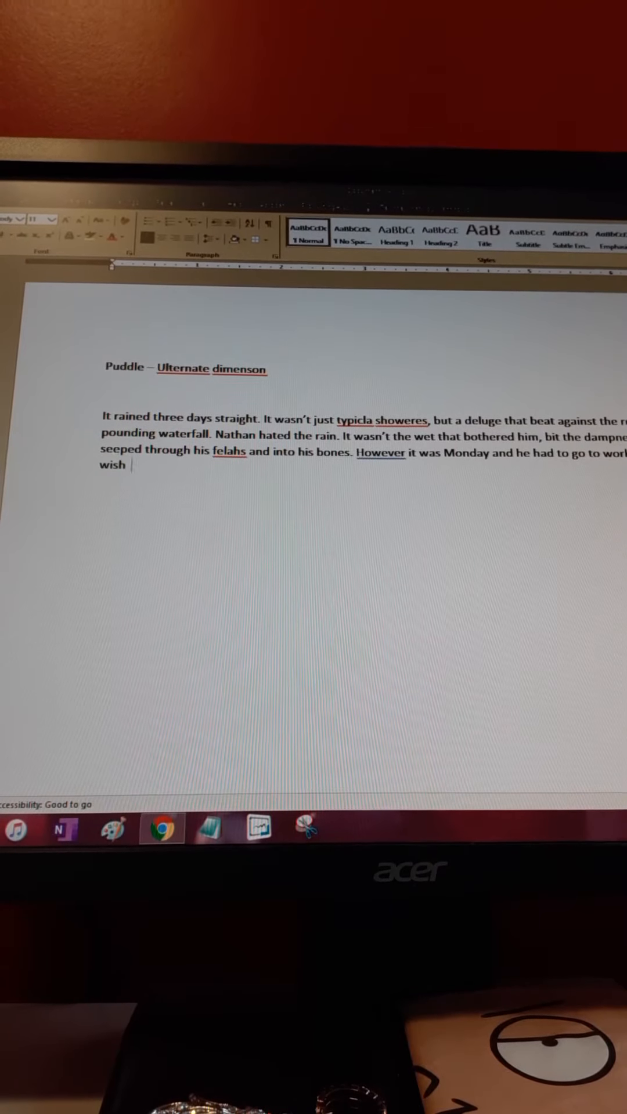
type("ed he caoul")
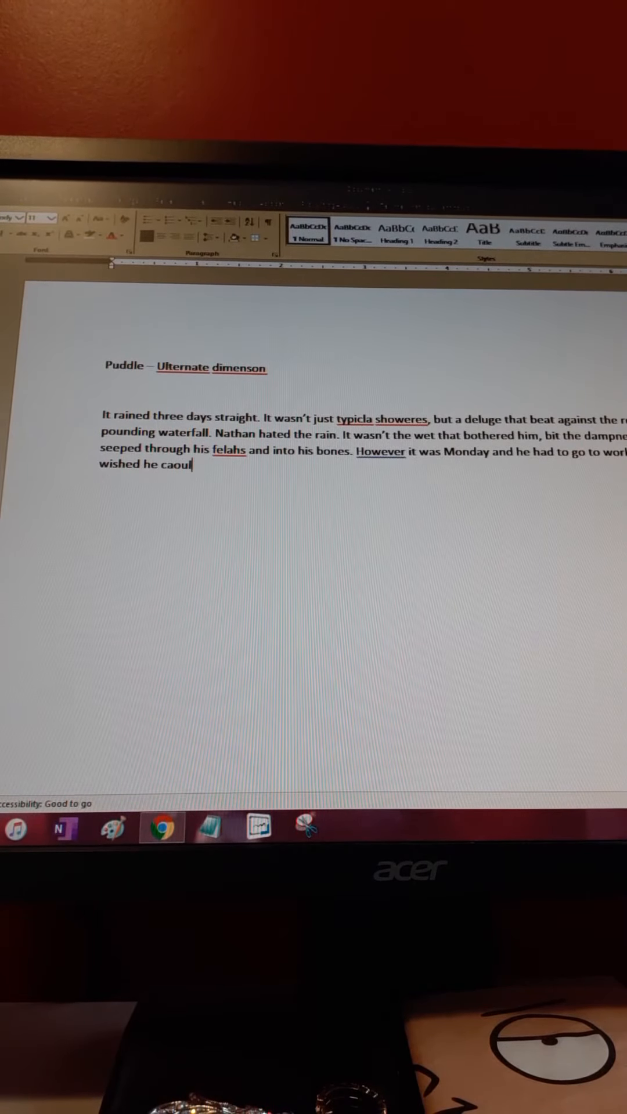
type("could cal")
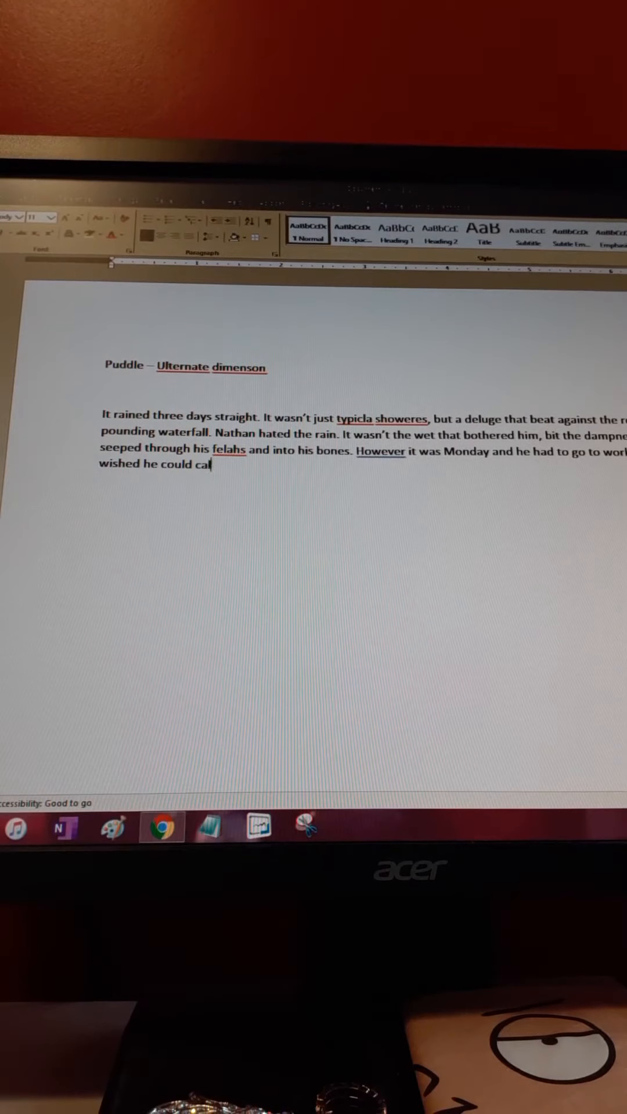
type("l in")
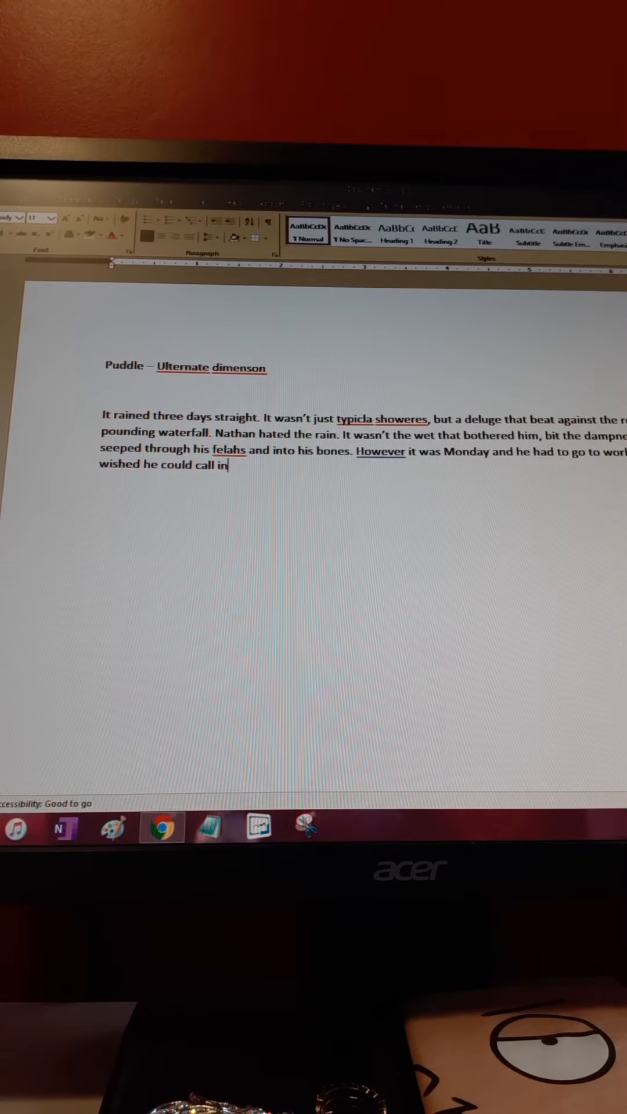
type("a \"ra")
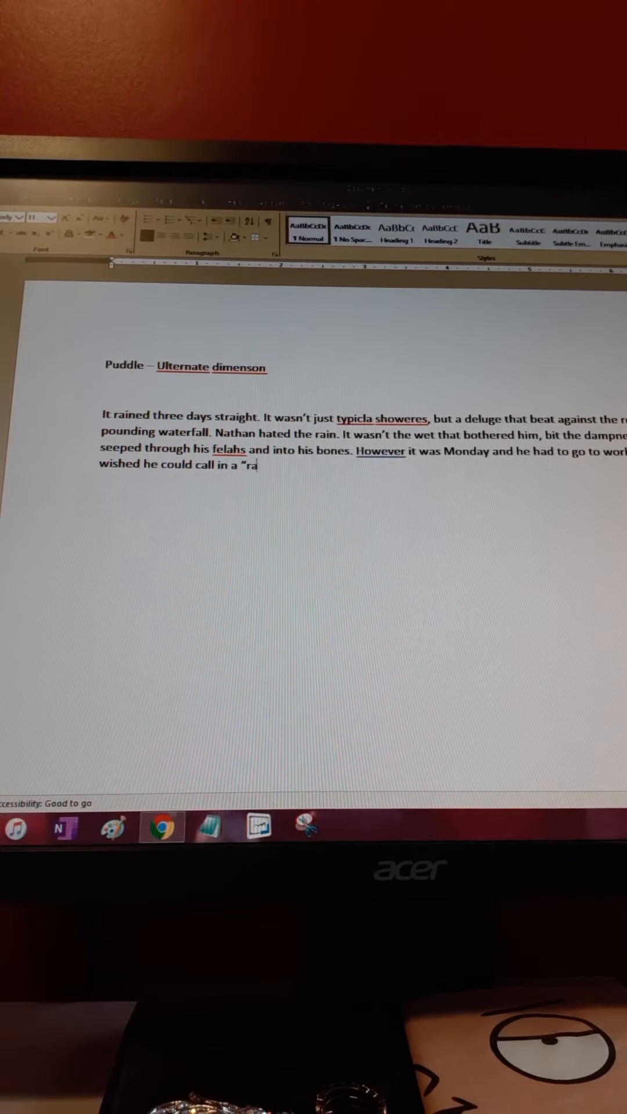
type("inday\"")
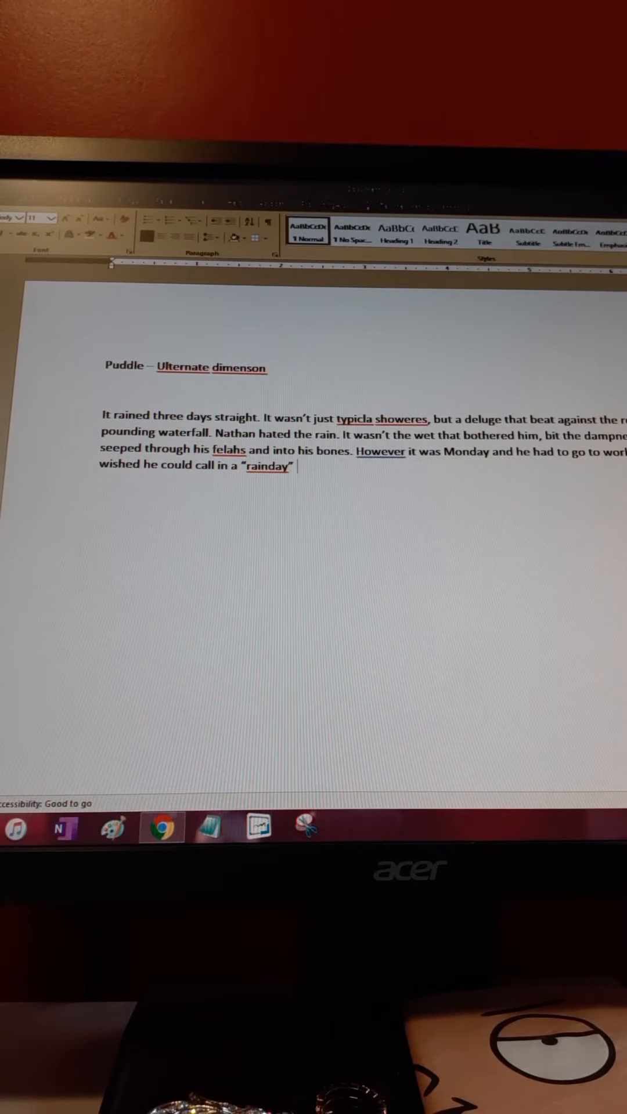
type("much a")
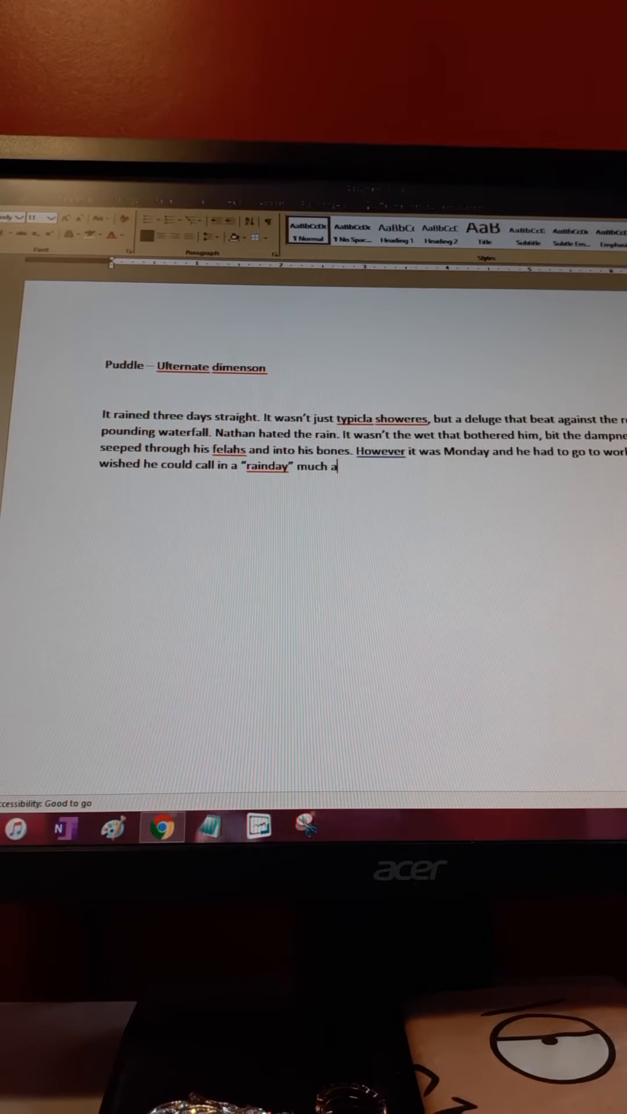
key("BackSpace")
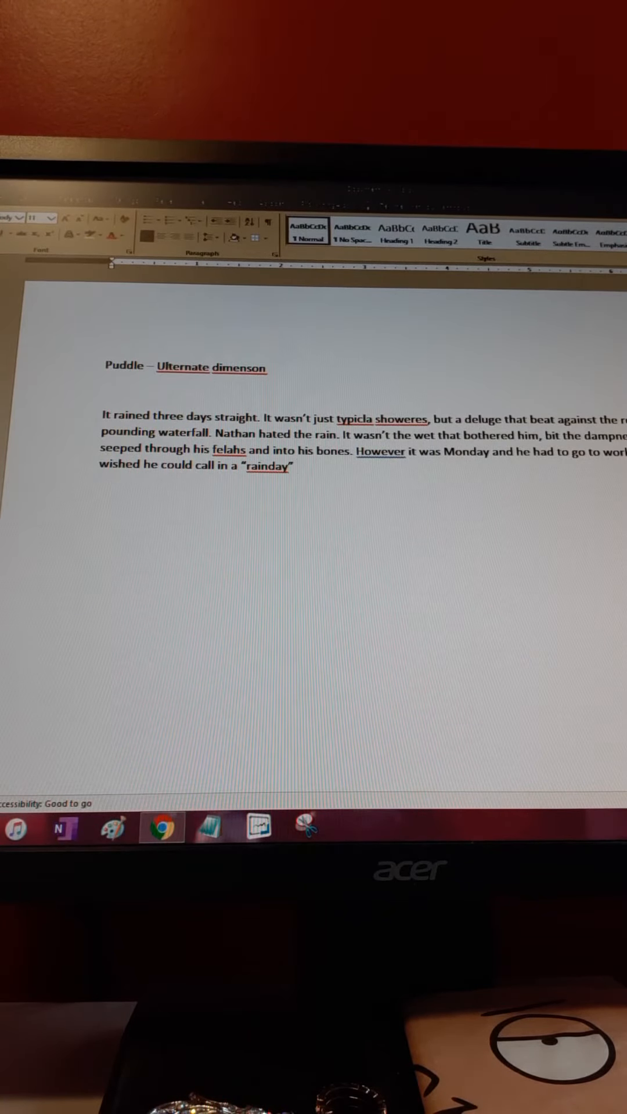
- Write that he knew the bosses wouldn't care for that and he'd be a laugh of his co-workers
type("but")
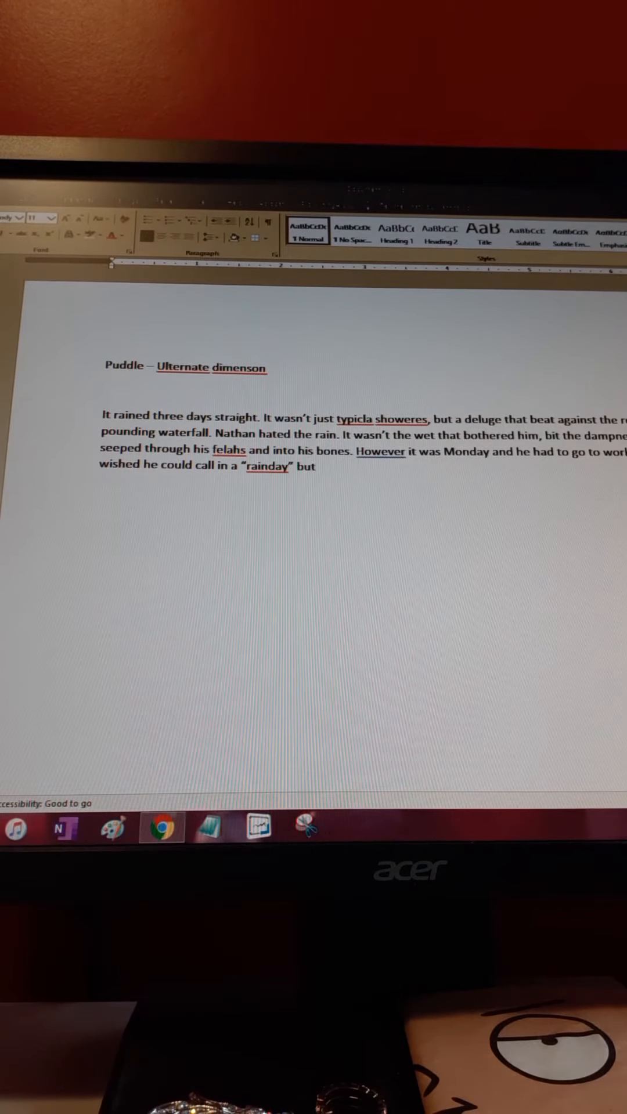
left_click(321, 466)
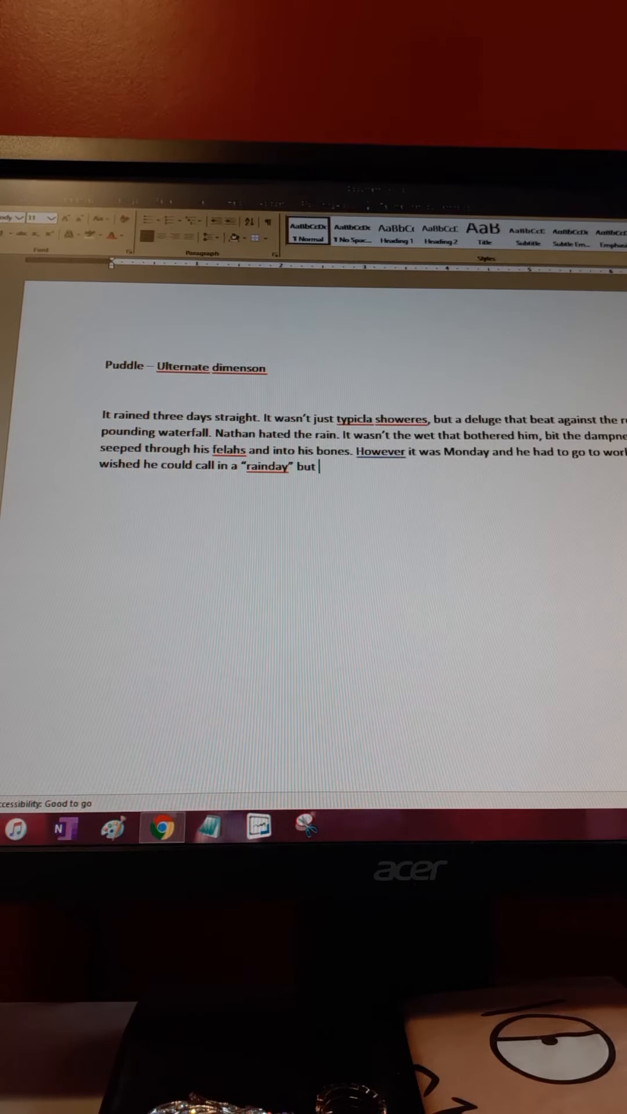
type("knew h")
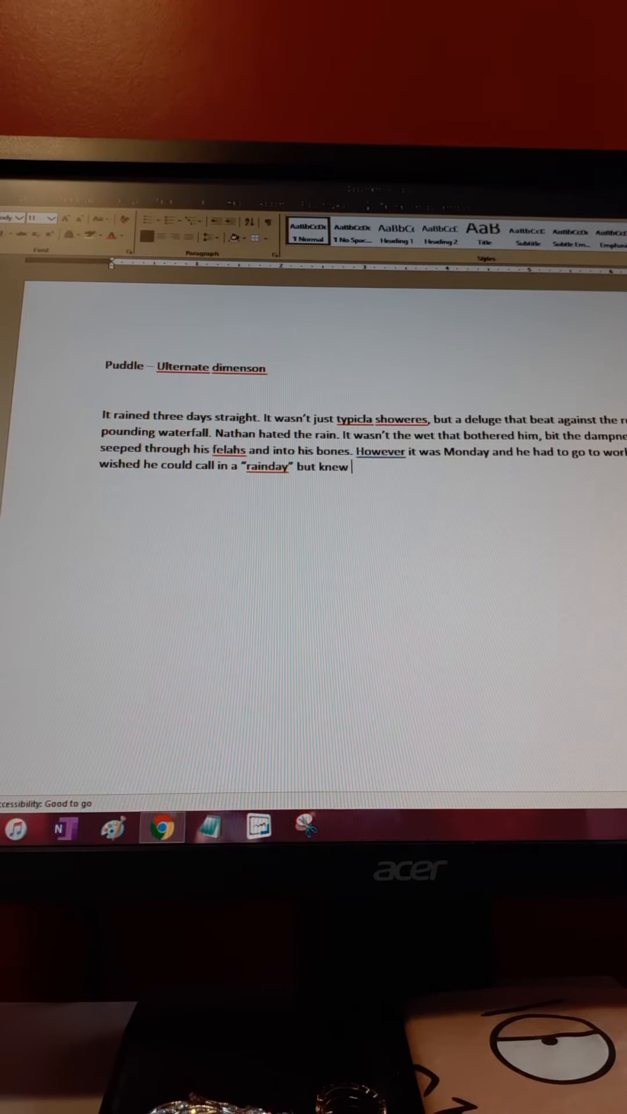
type("the bos")
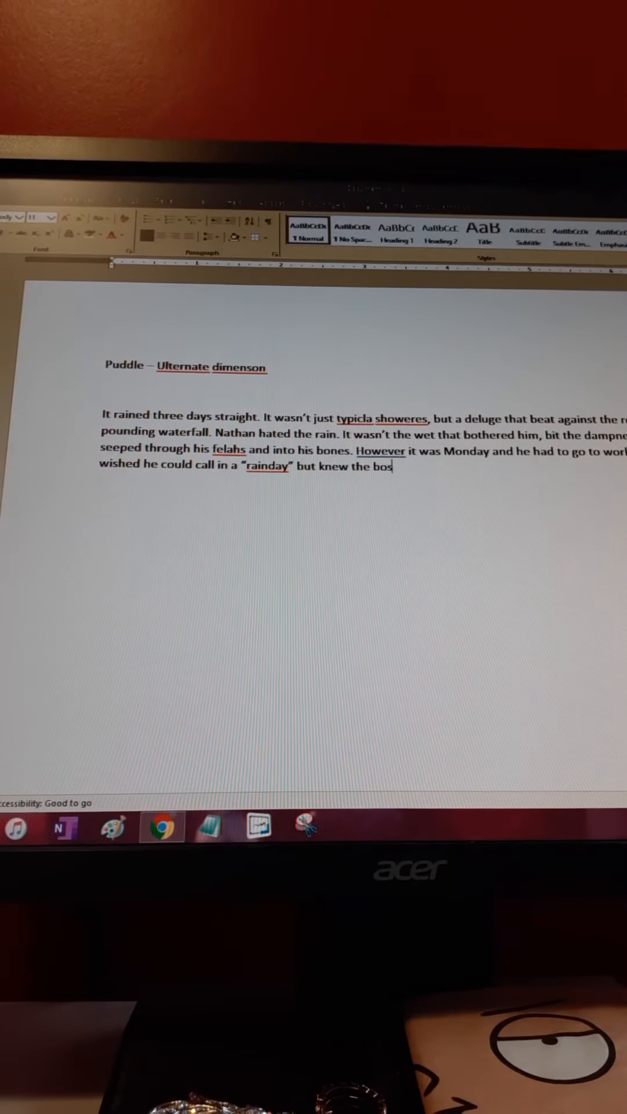
type("ses wo")
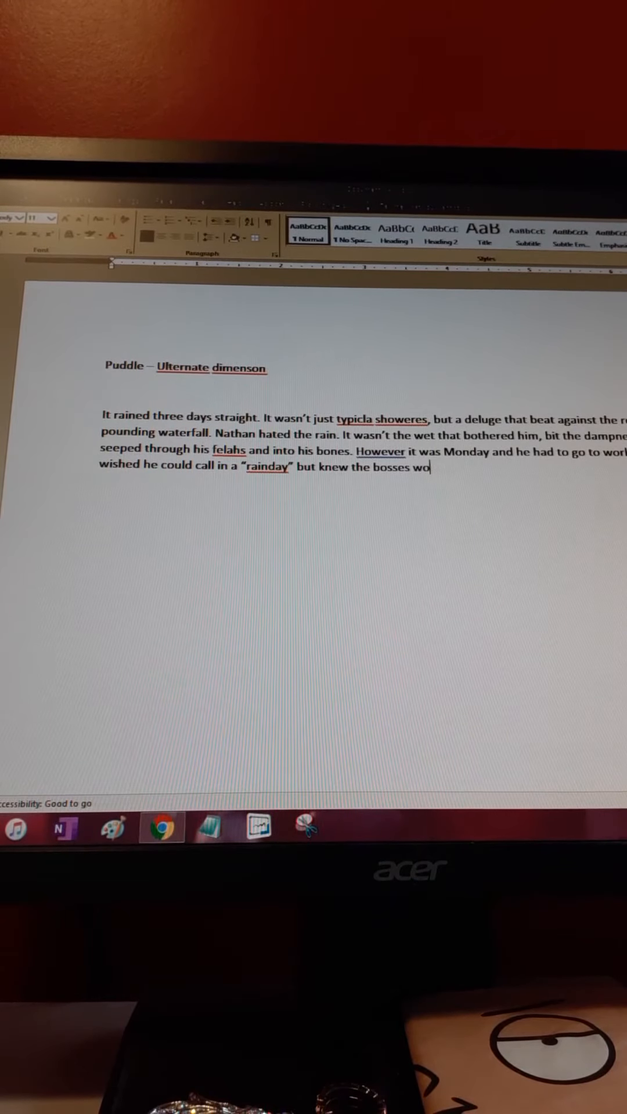
type("uld care")
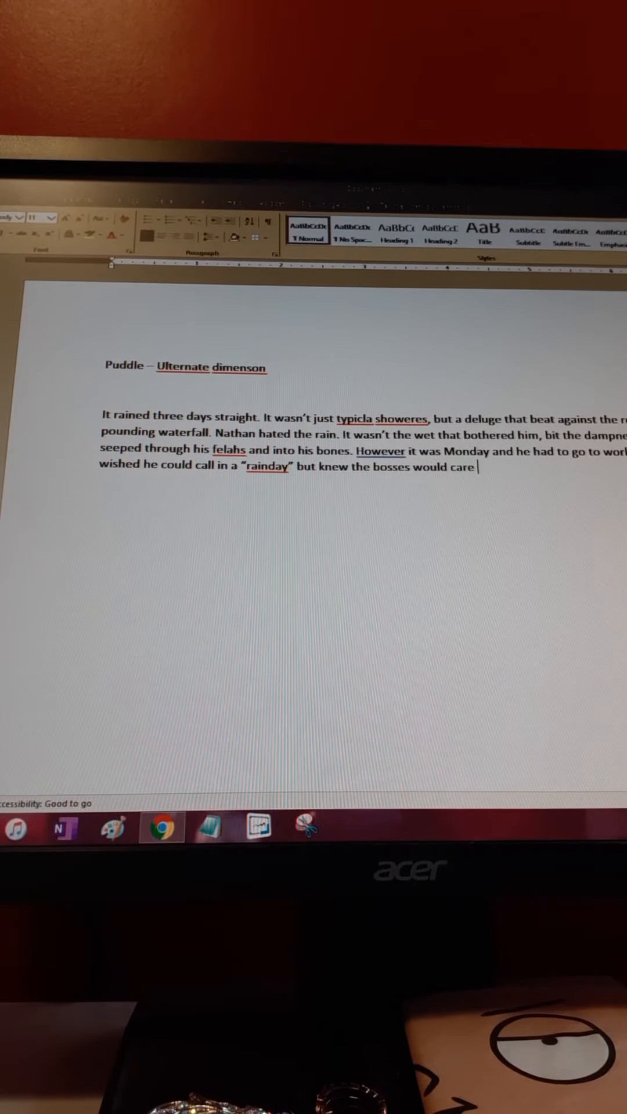
type("for that and h")
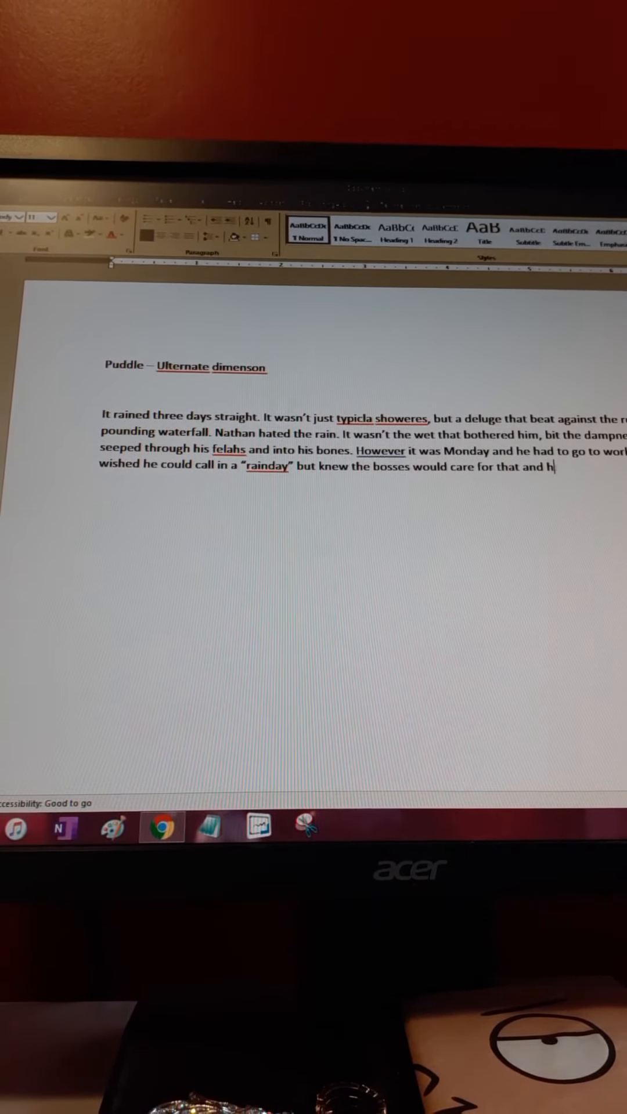
type("e's b")
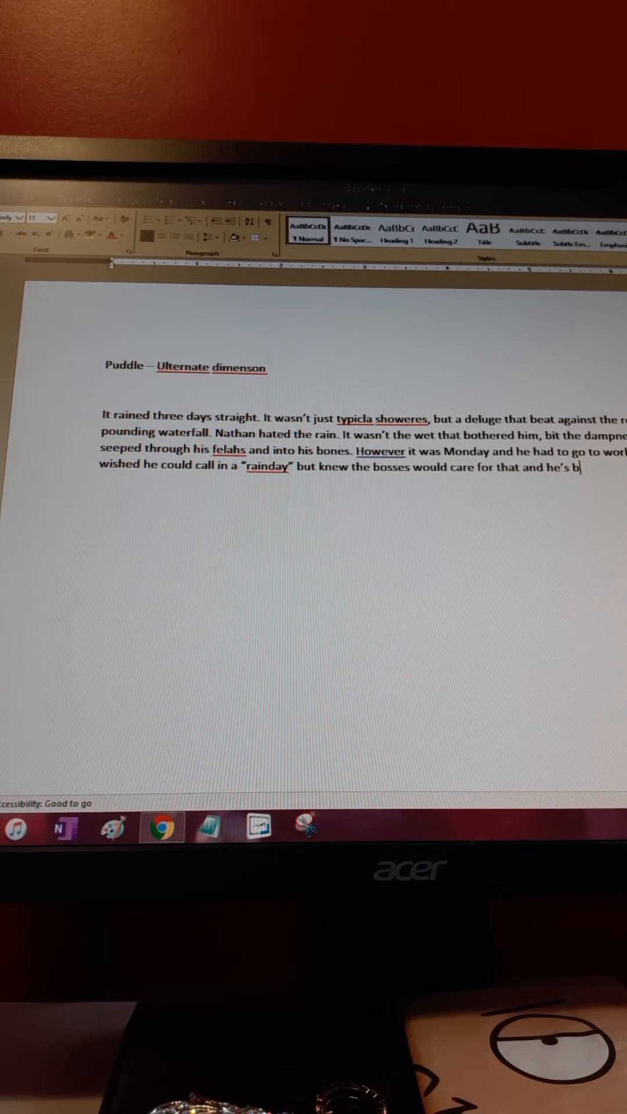
type("e a")
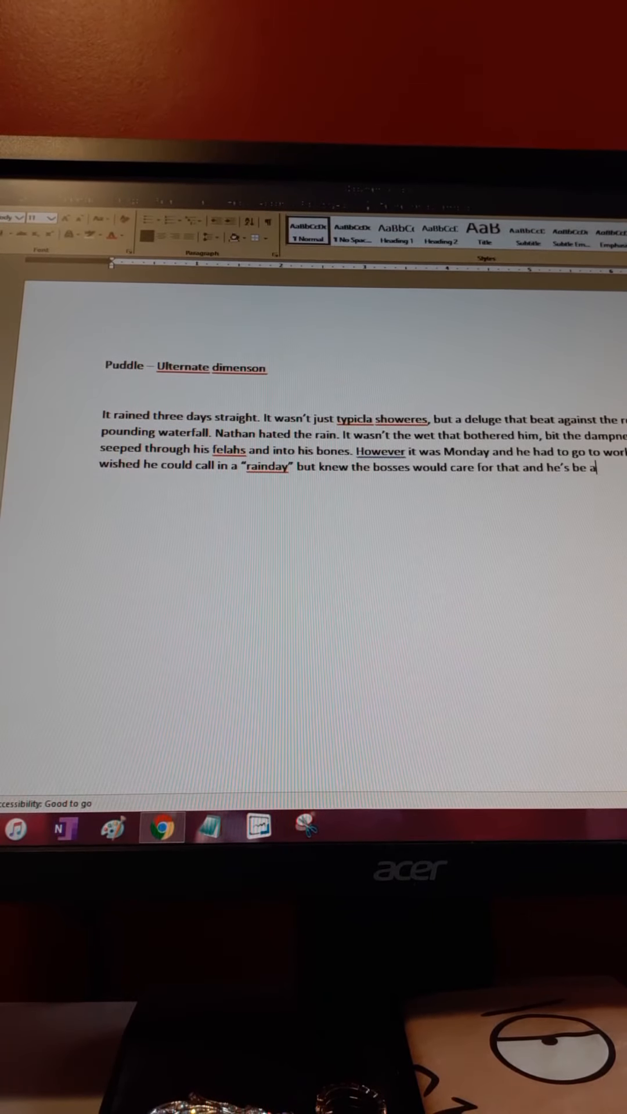
type("laugh")
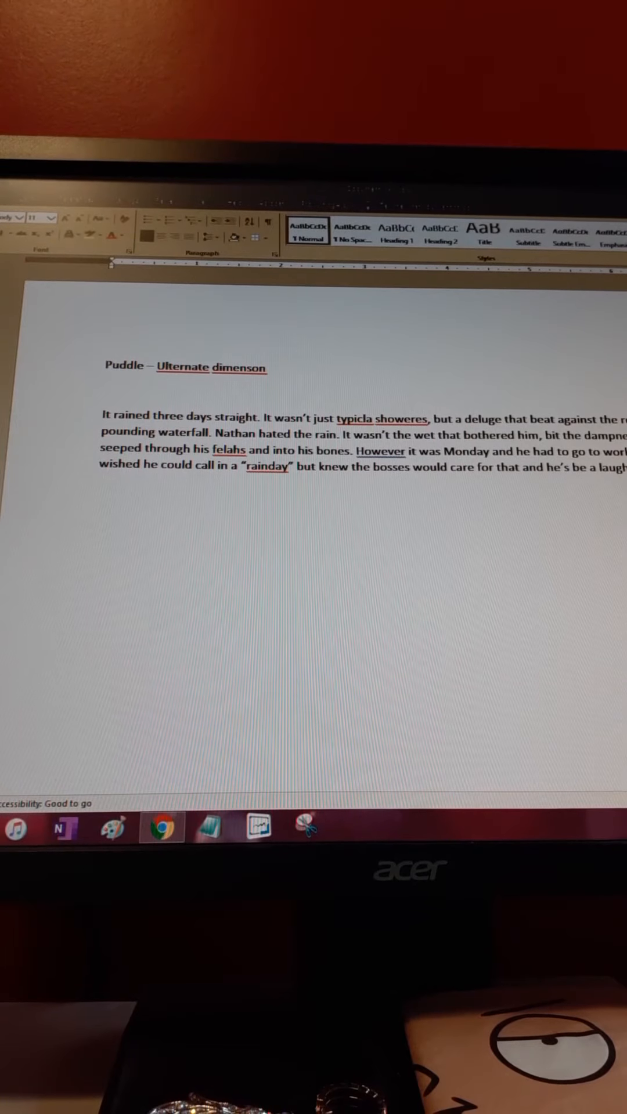
type("of his")
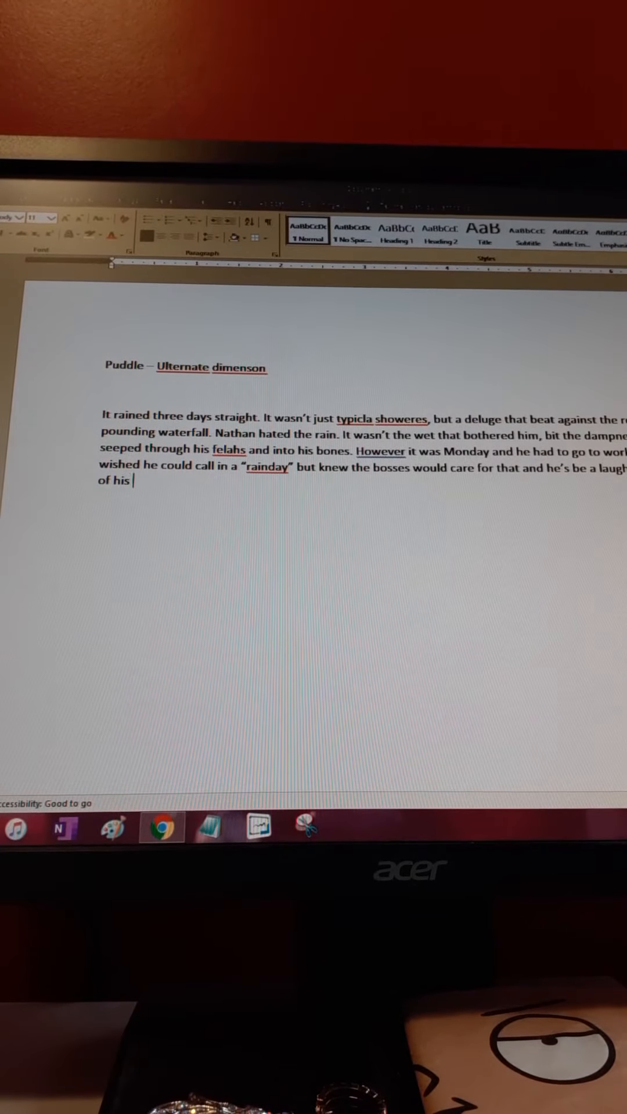
type("co-work")
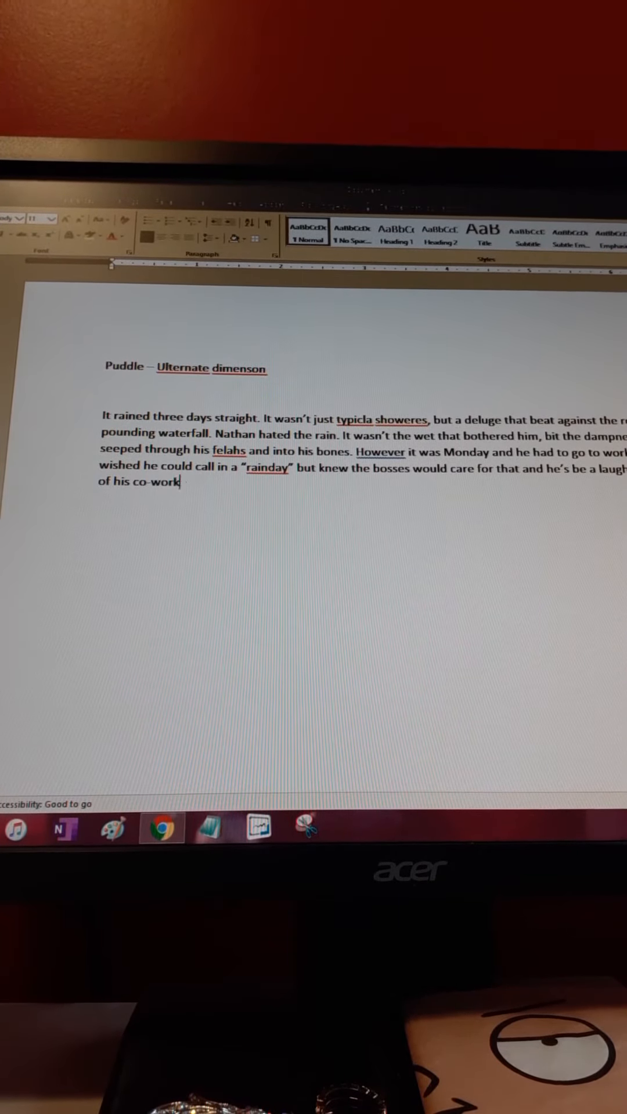
type("ers")
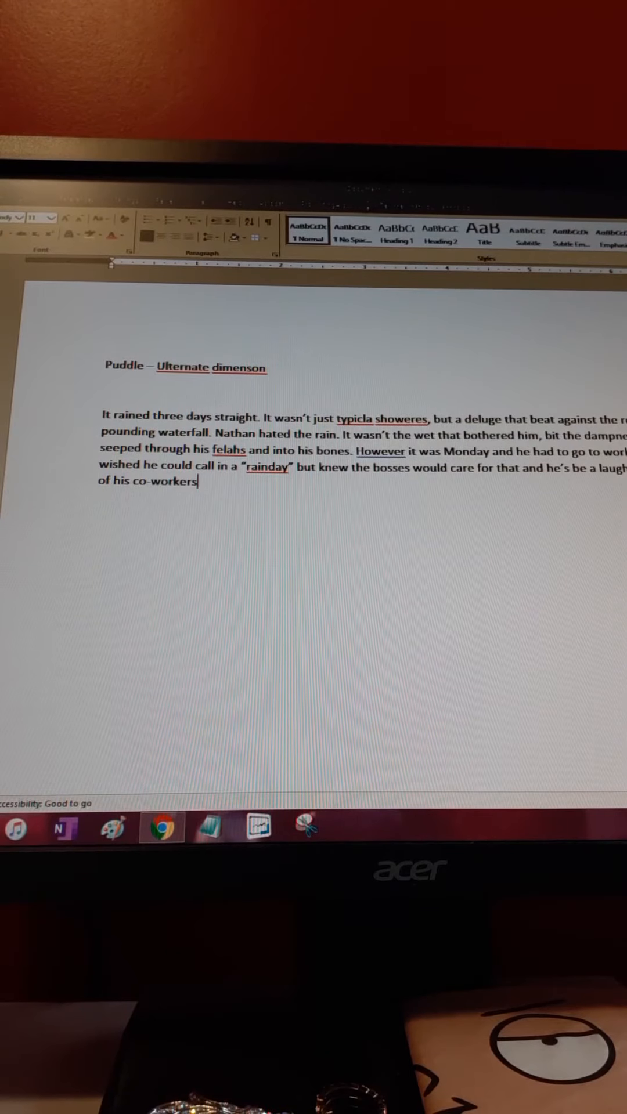
type(".")
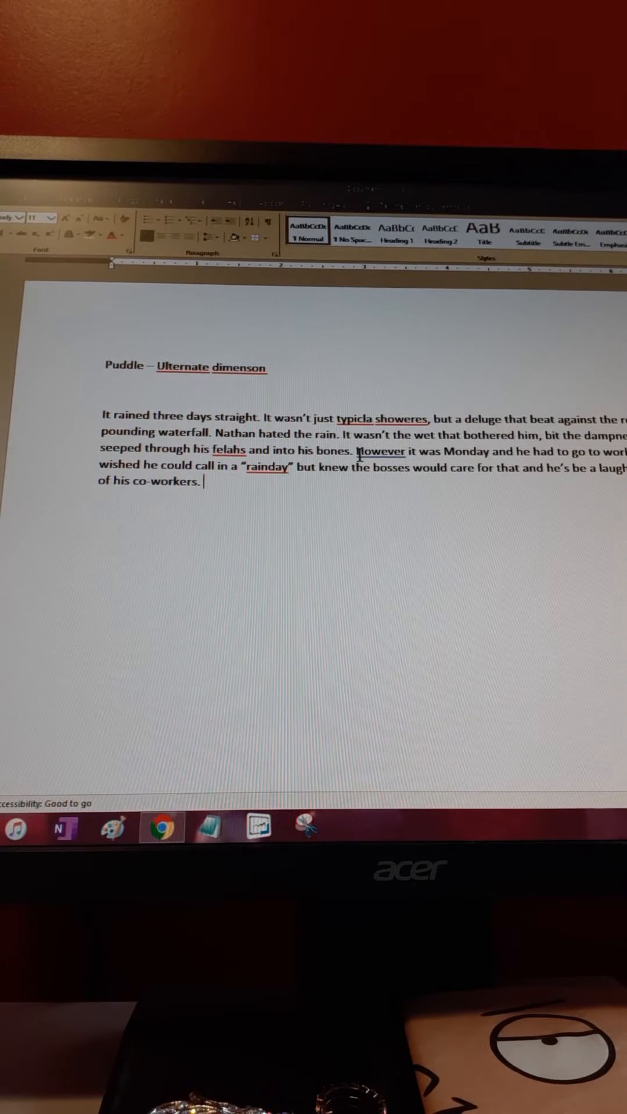
- End the paragraph with "So he bundled up, found a coat with a hood, and his umbrella."
type("So he bund")
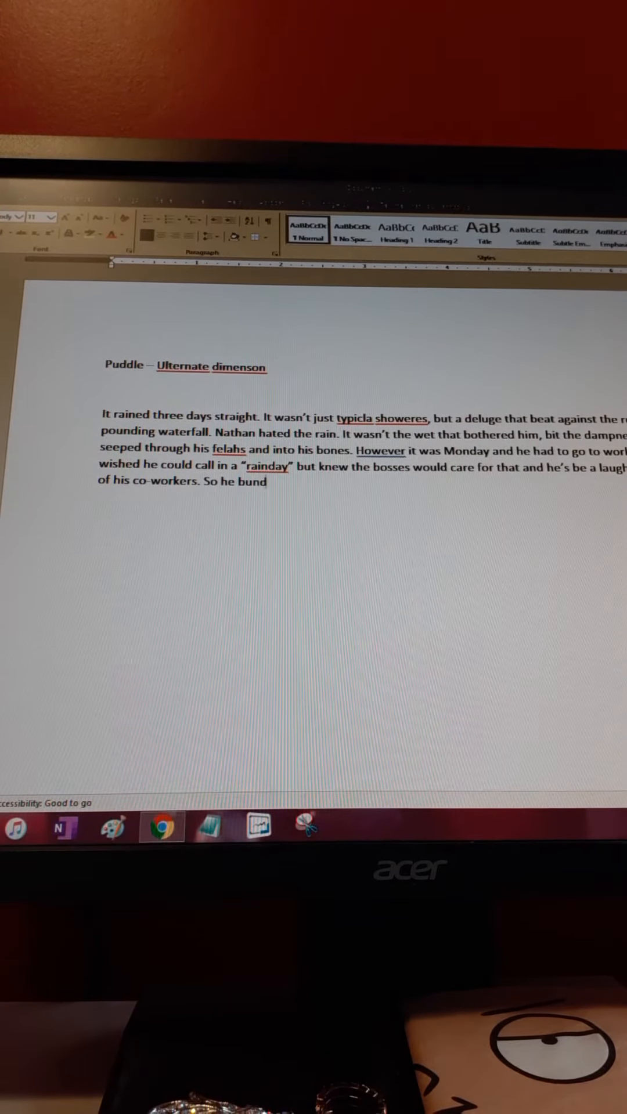
type("led up, found a coat with a")
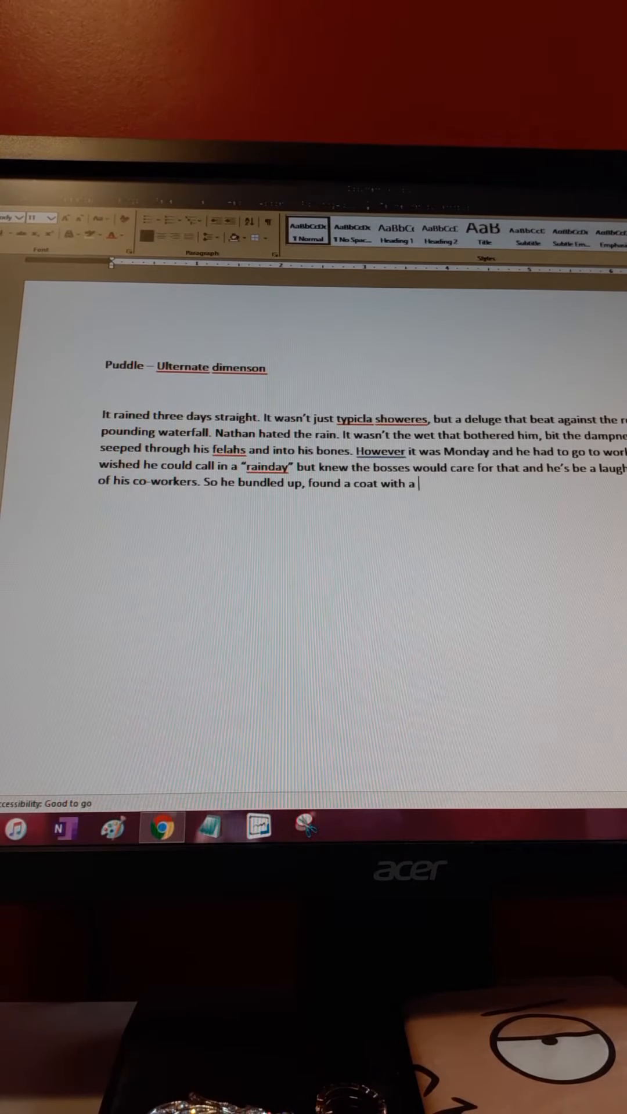
type("hood,")
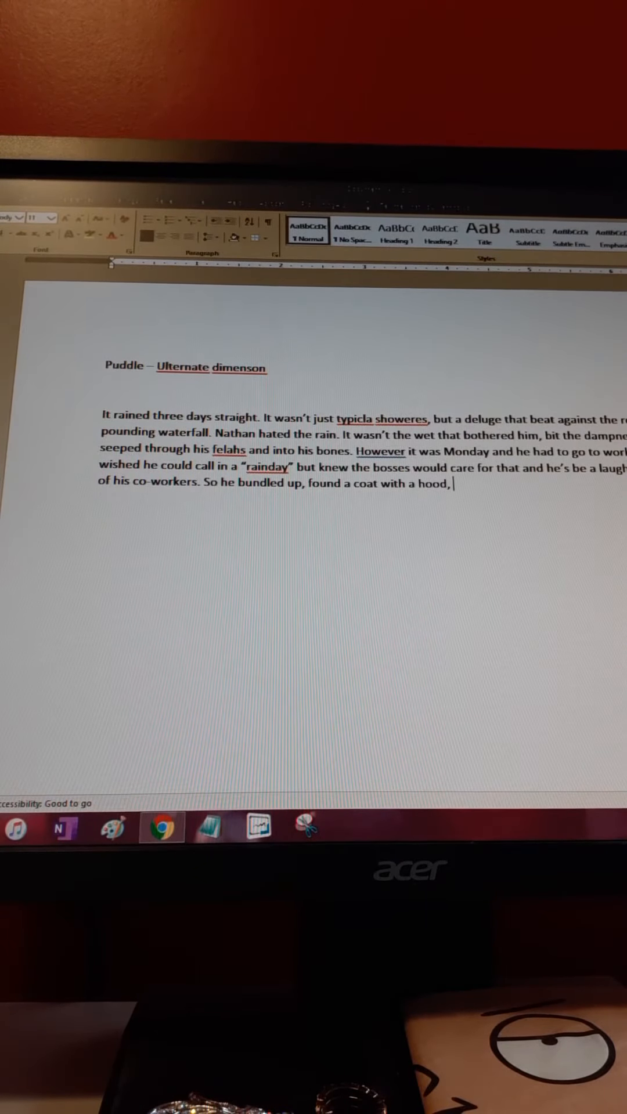
type("and his")
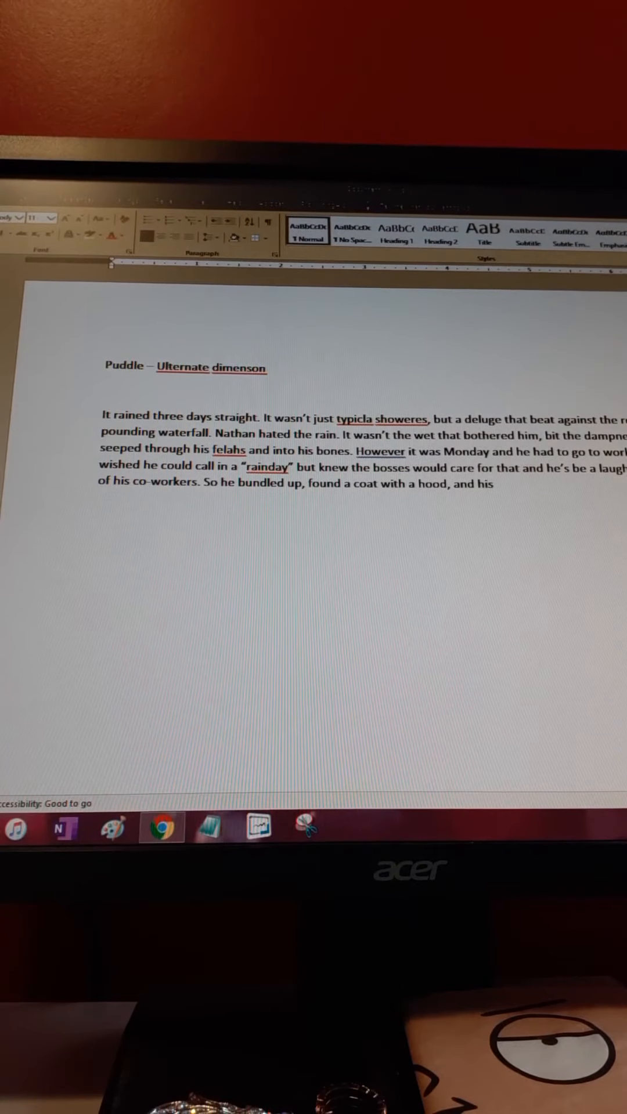
type("umbre")
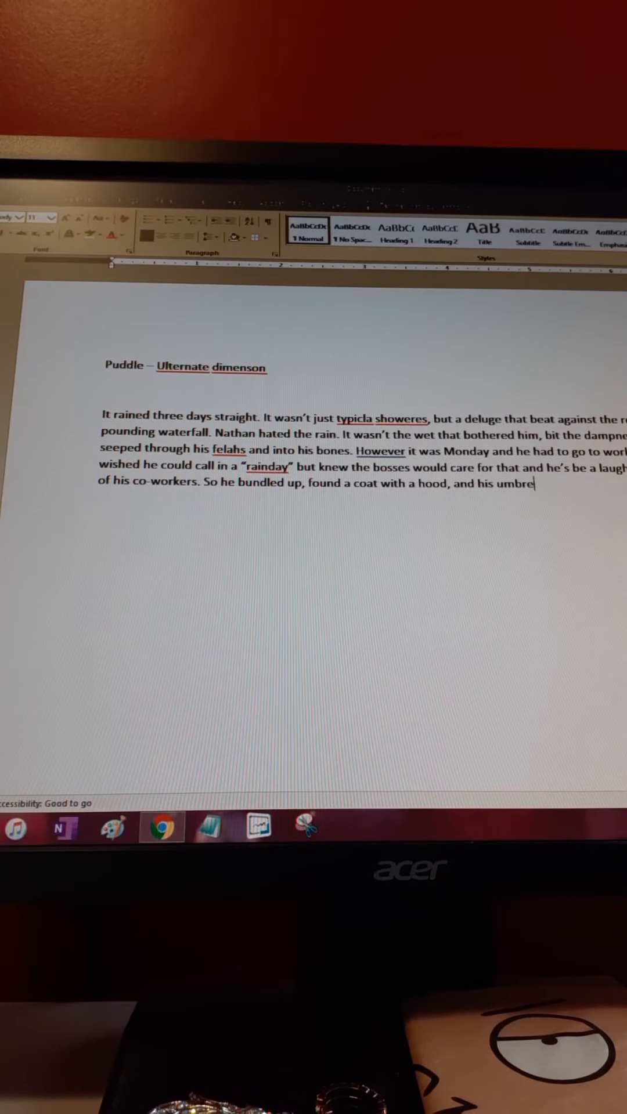
type("lla.")
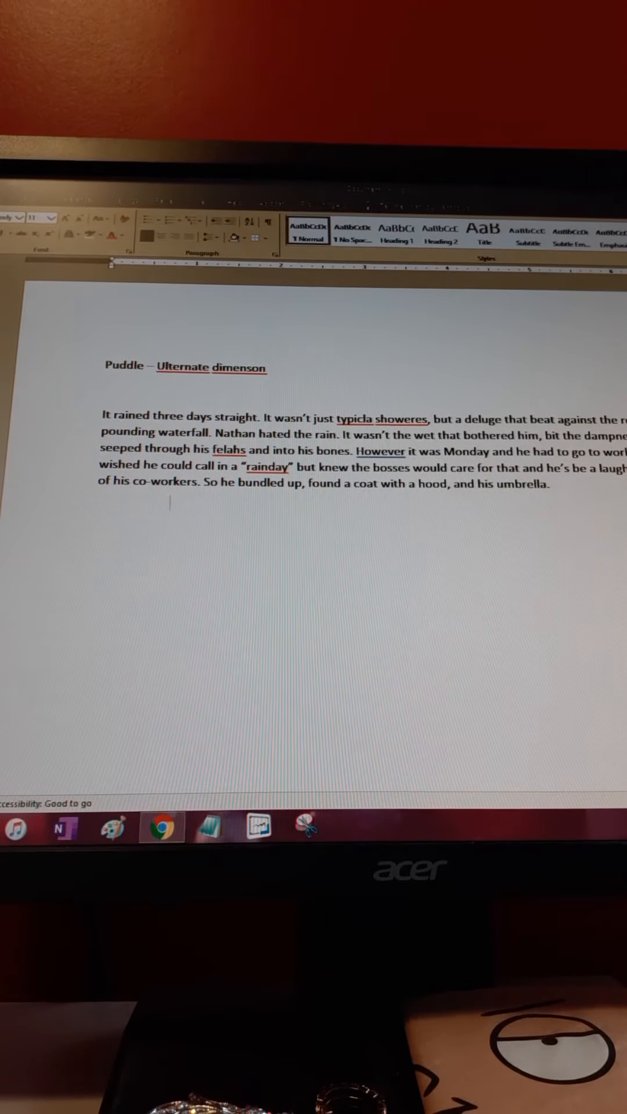
- Start the second paragraph: there were no other people walking in the downpour, but traffic wooshed past
type("Th")
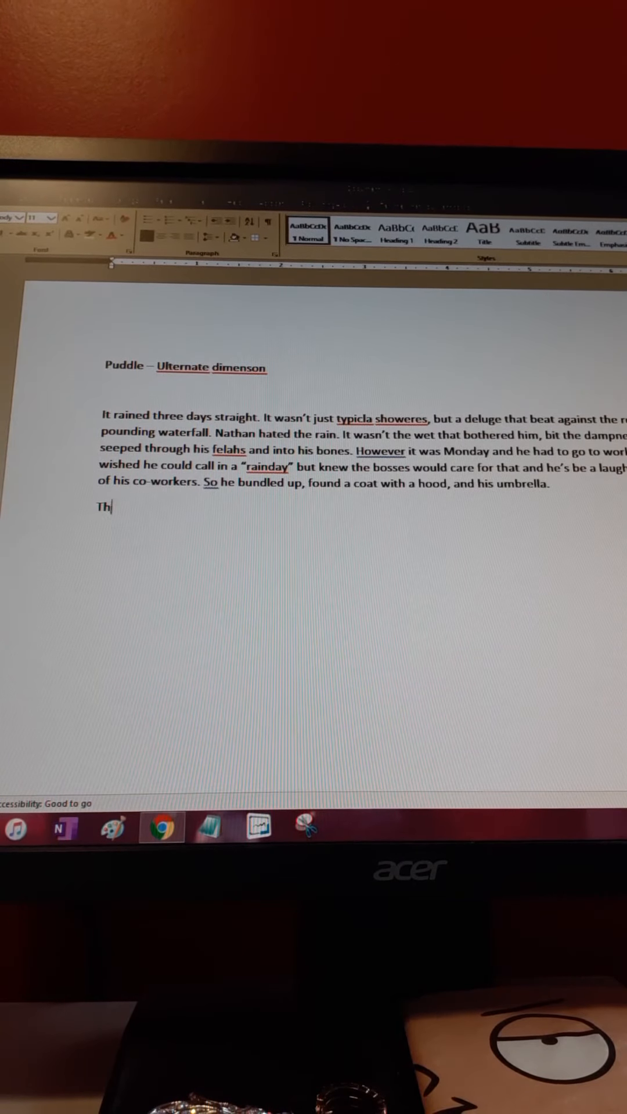
type("ere were no o")
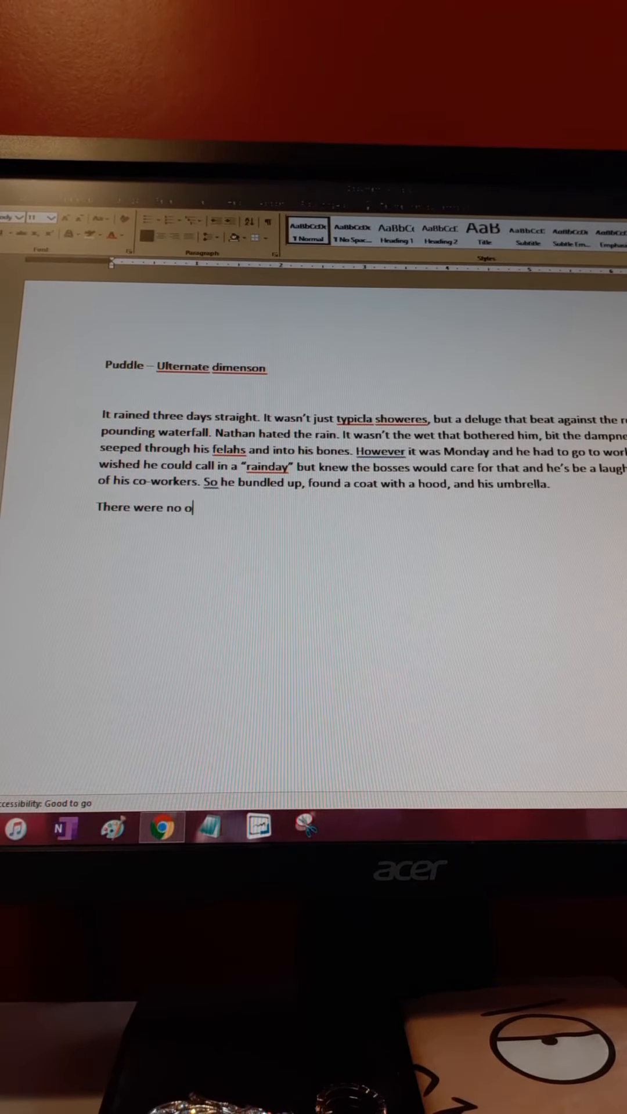
type("ther people out walk")
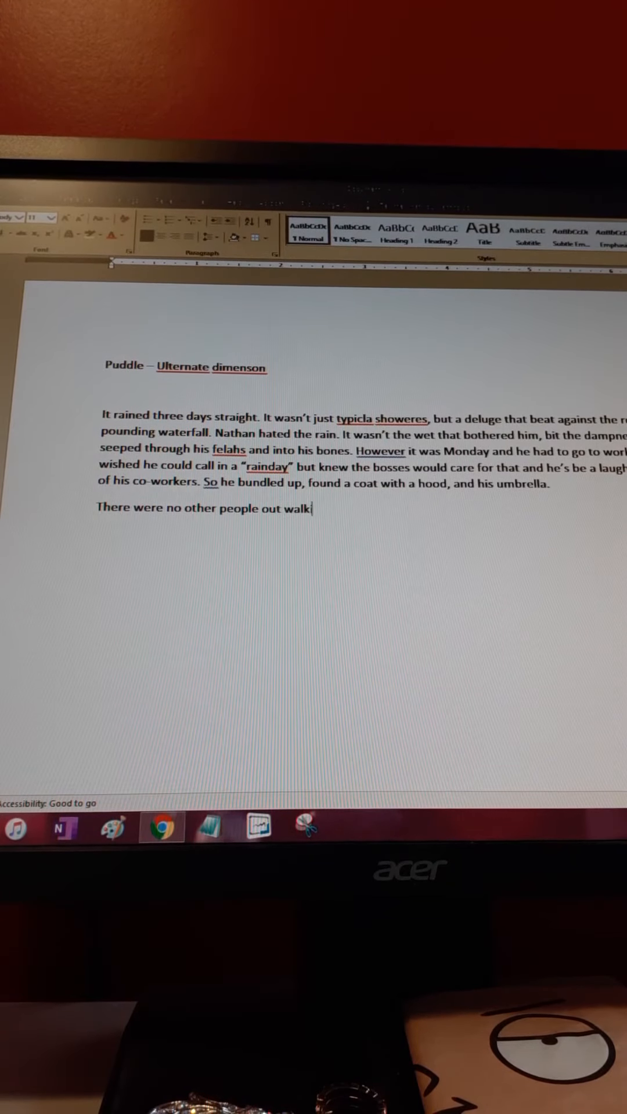
type("ing in the")
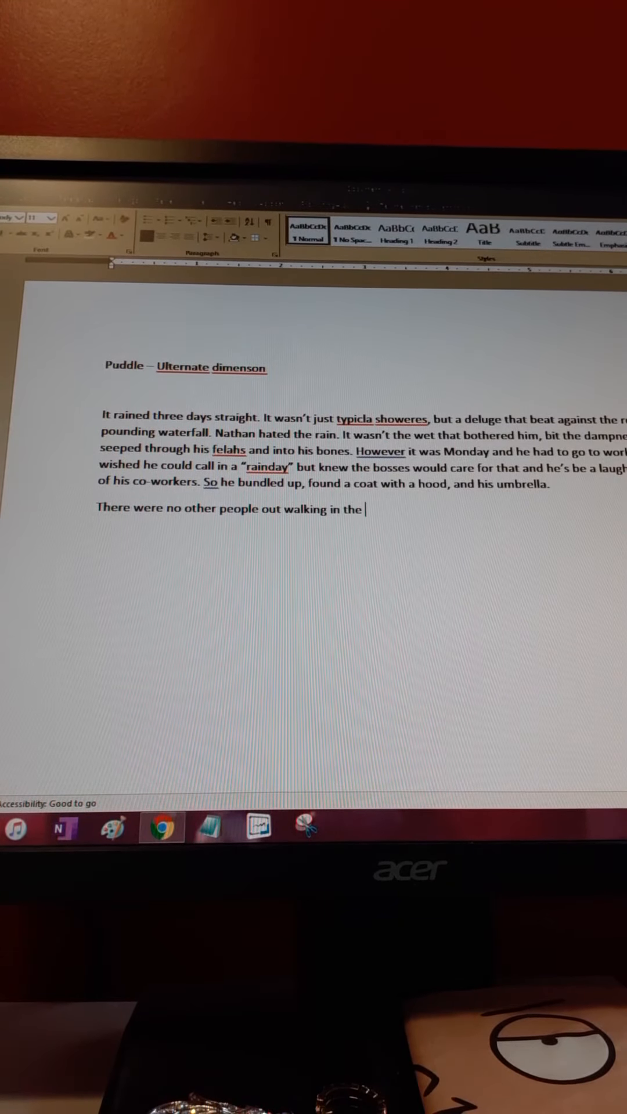
type("downpour, but the traffic woosh")
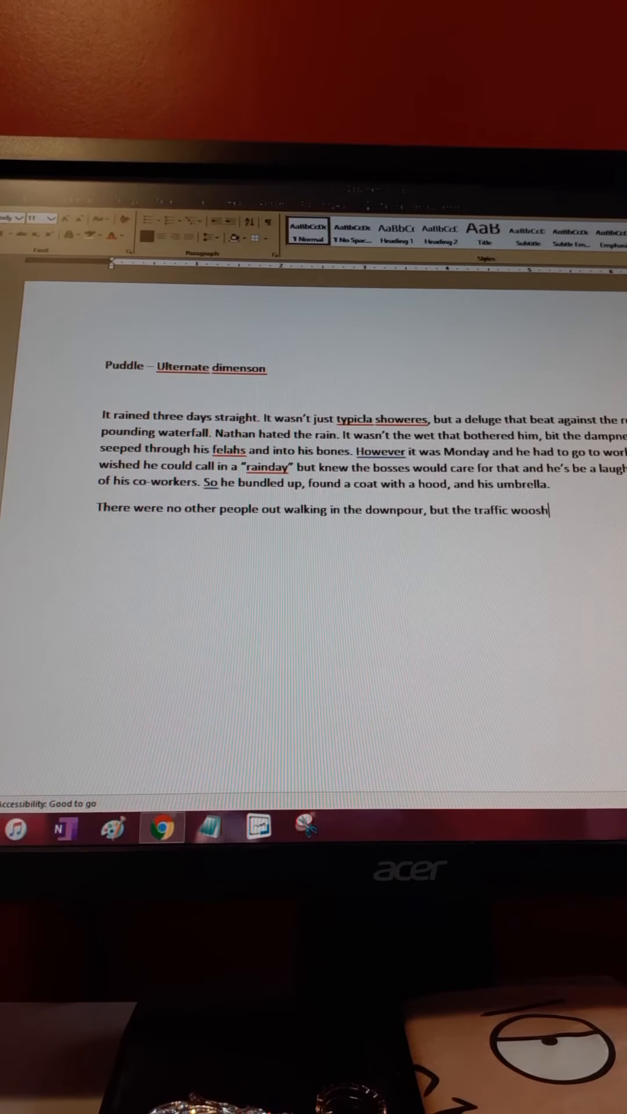
type("ed")
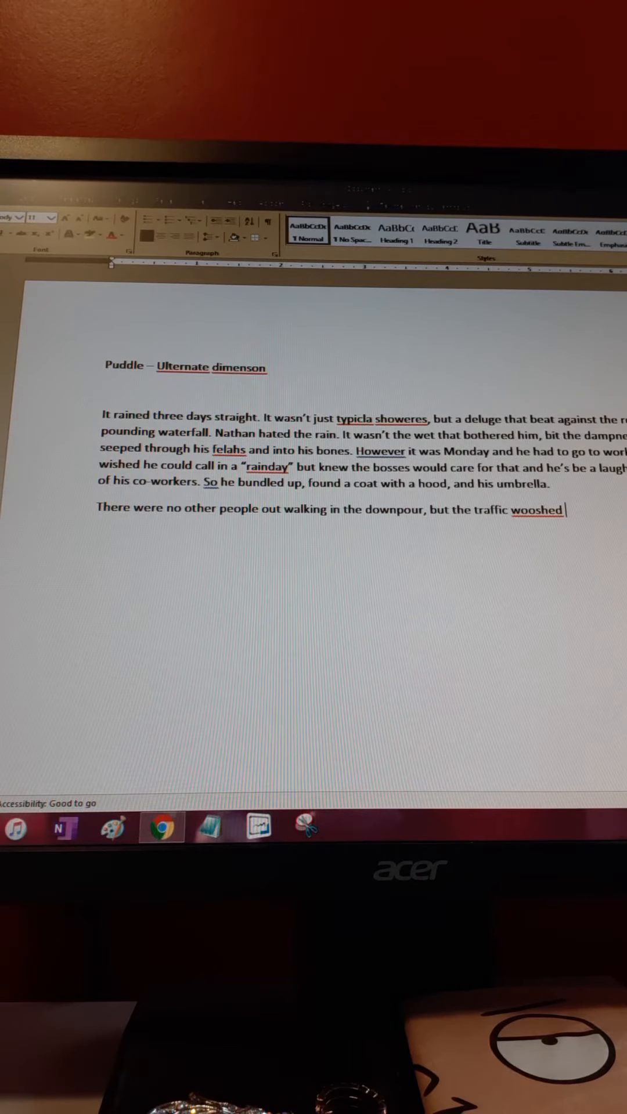
type("ad")
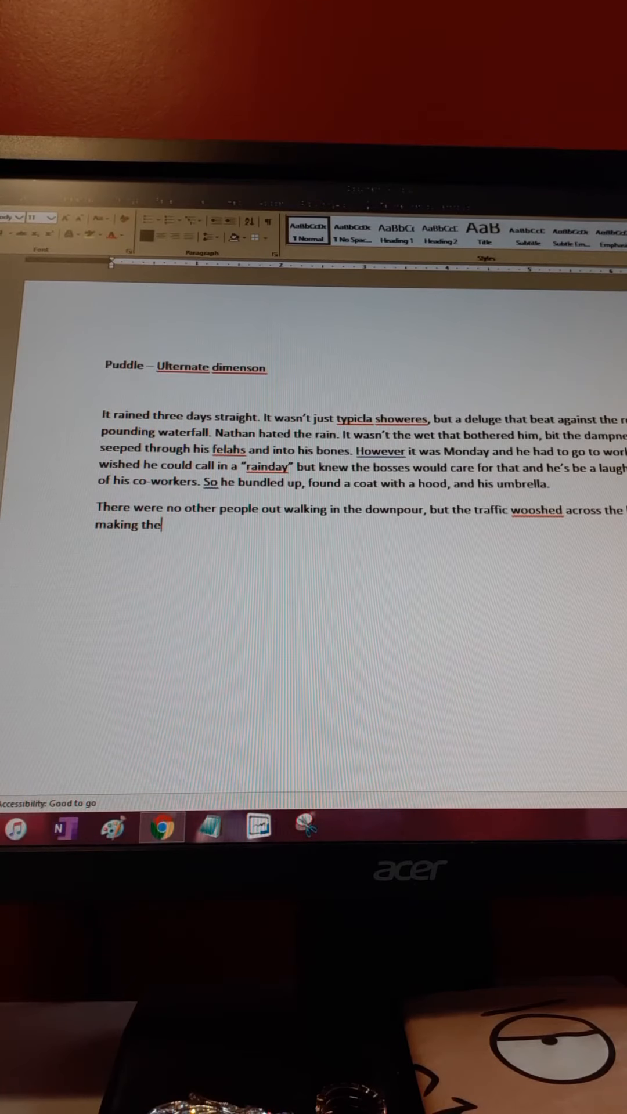
- Replace "making the" with "spreading the water –"
key("backspace")
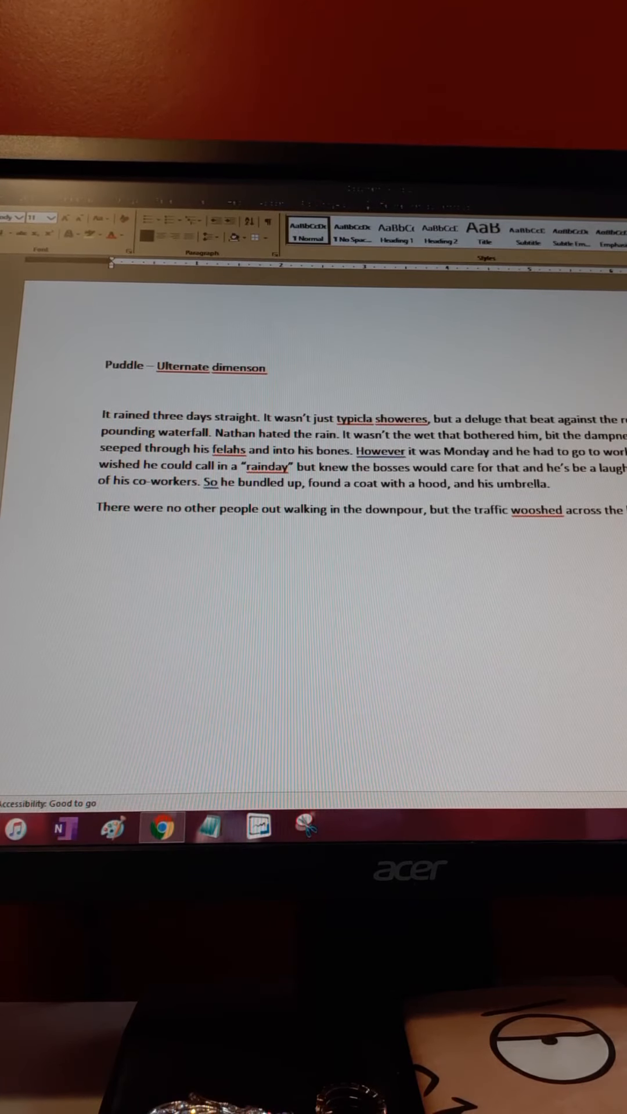
type("spreading the")
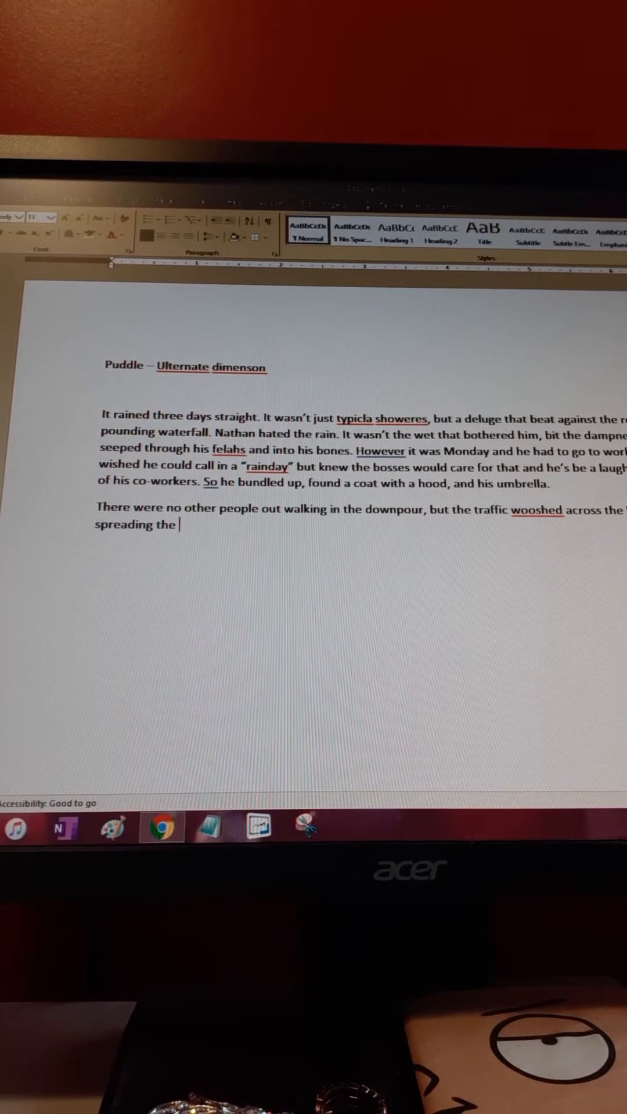
type("w")
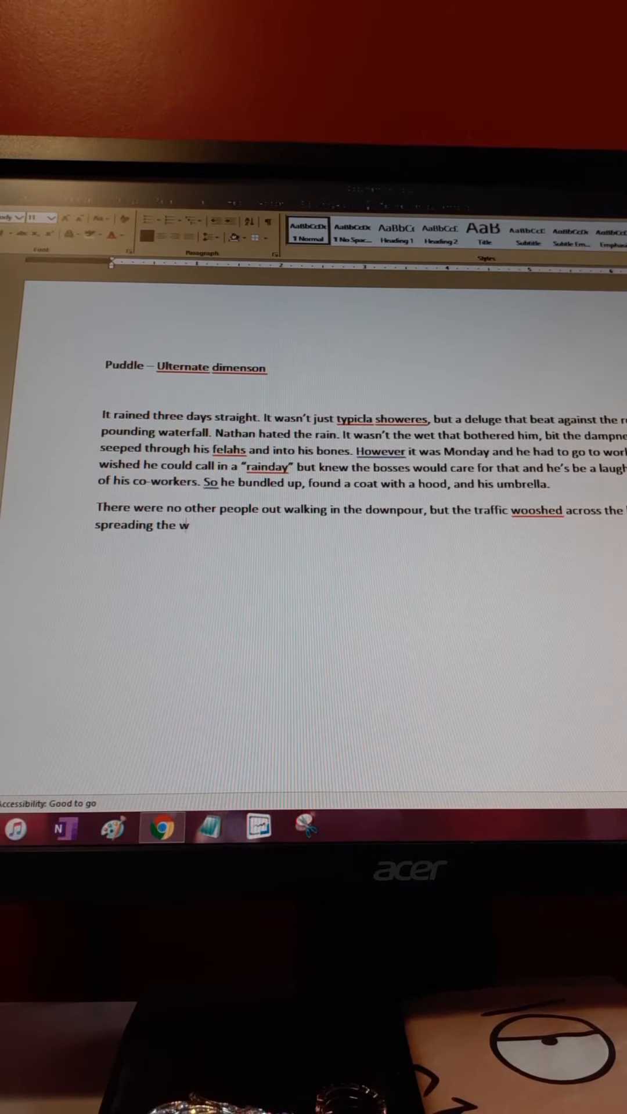
type("ater")
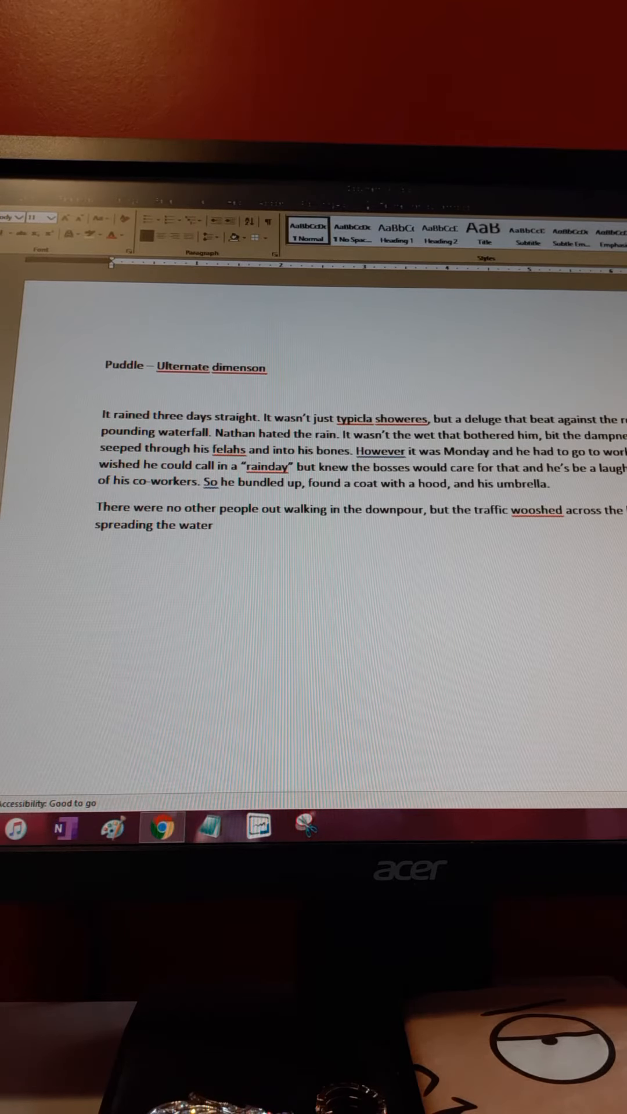
type("–")
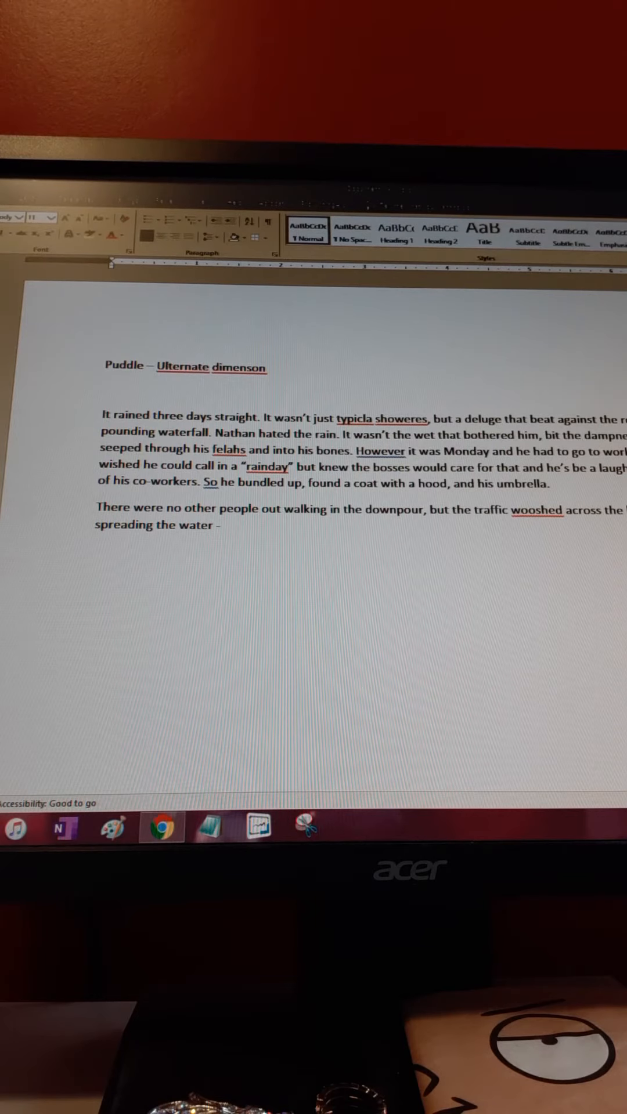
- Append "He lived 4 blocks from the subway entrance and didn't wo…" to the second paragraph
left_click(227, 526)
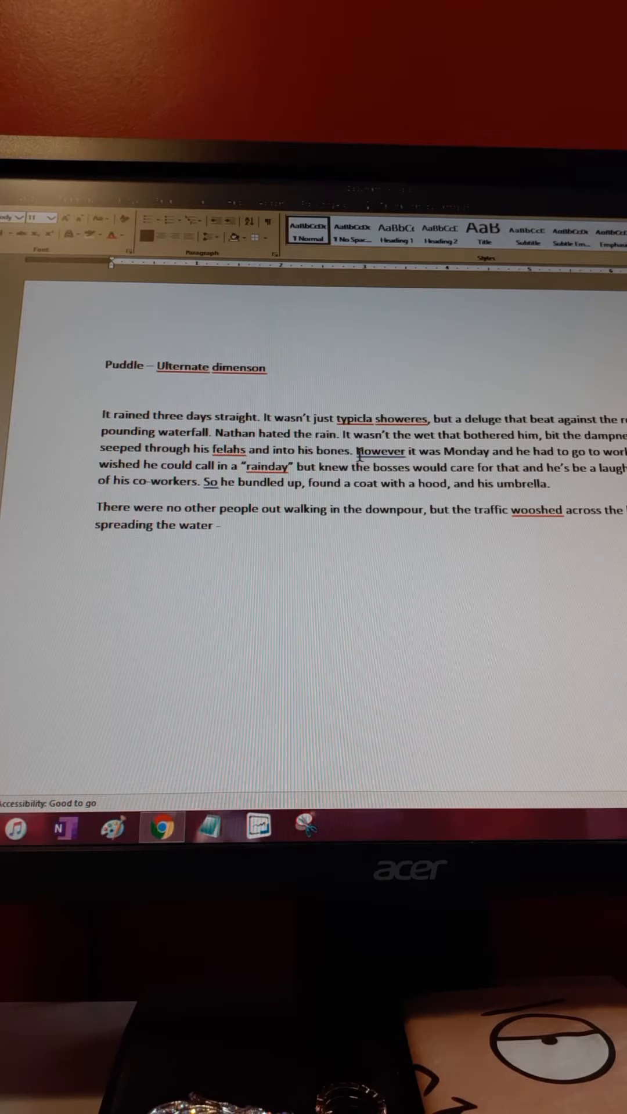
type("He lived")
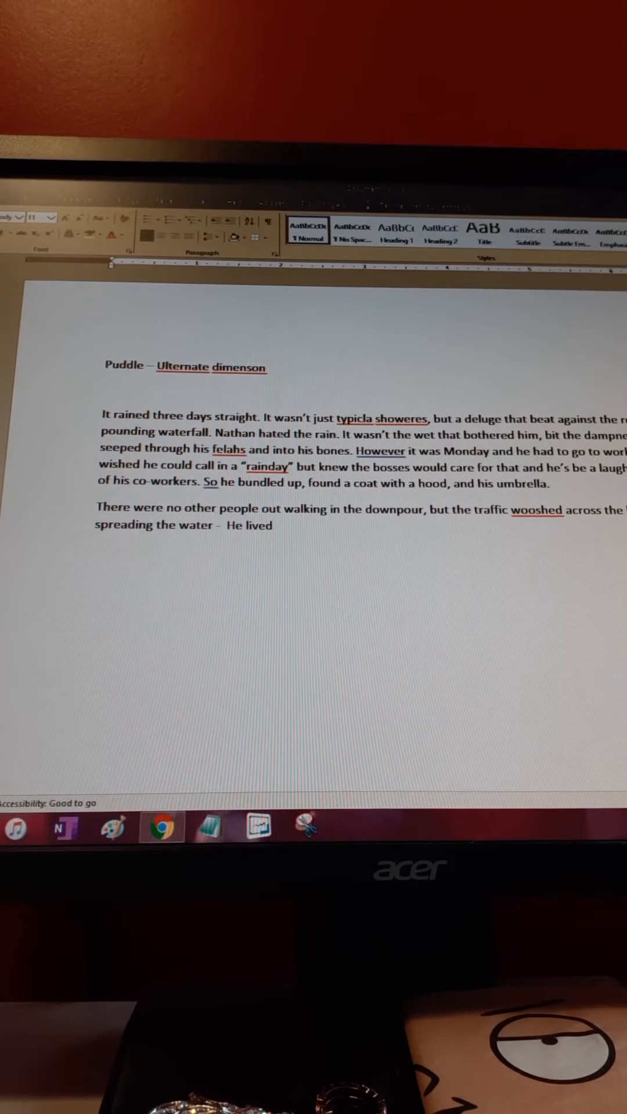
type("4 blocks")
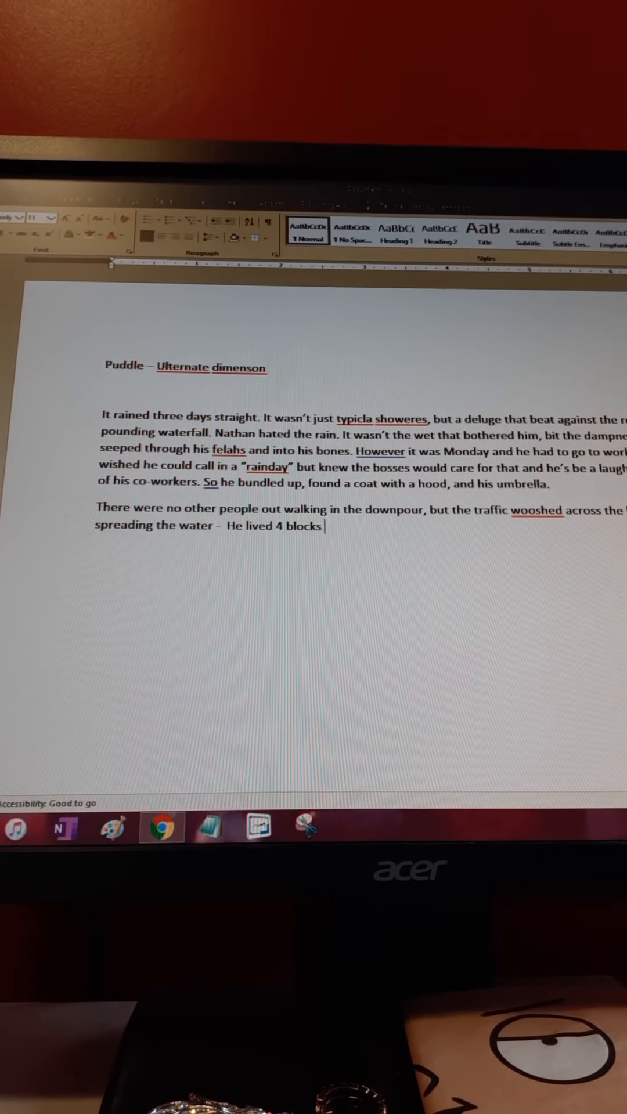
type("from the")
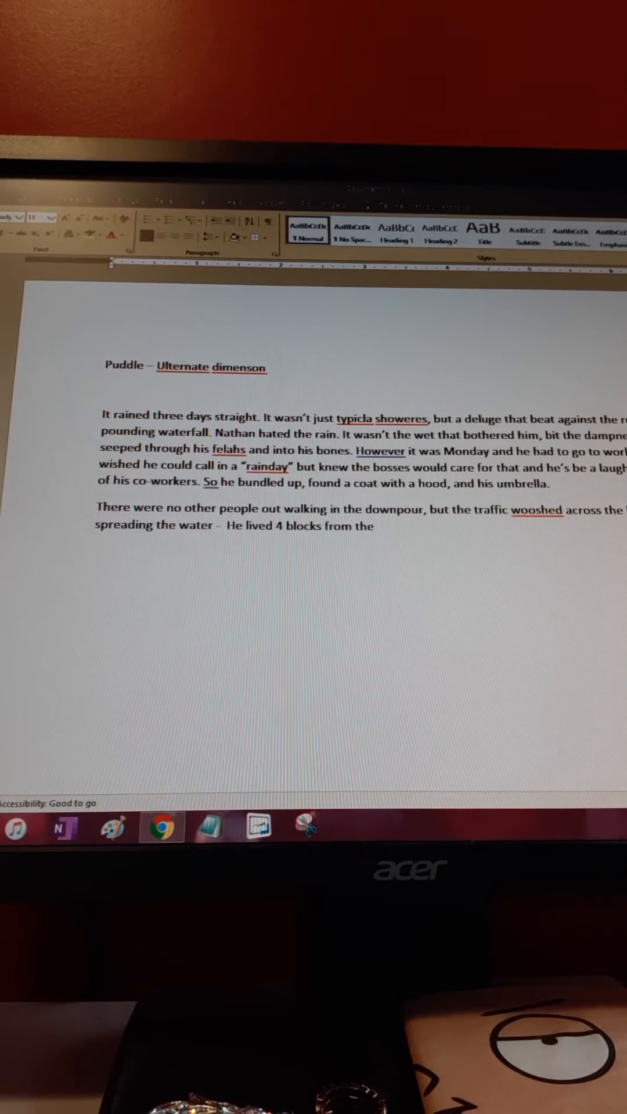
type("subway en")
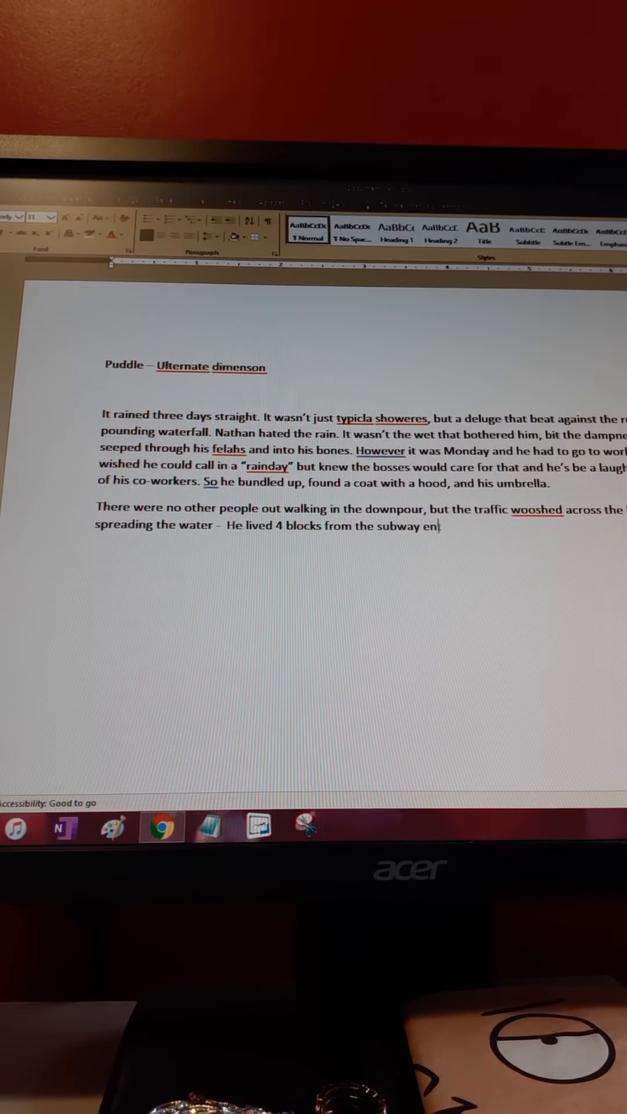
type("trance")
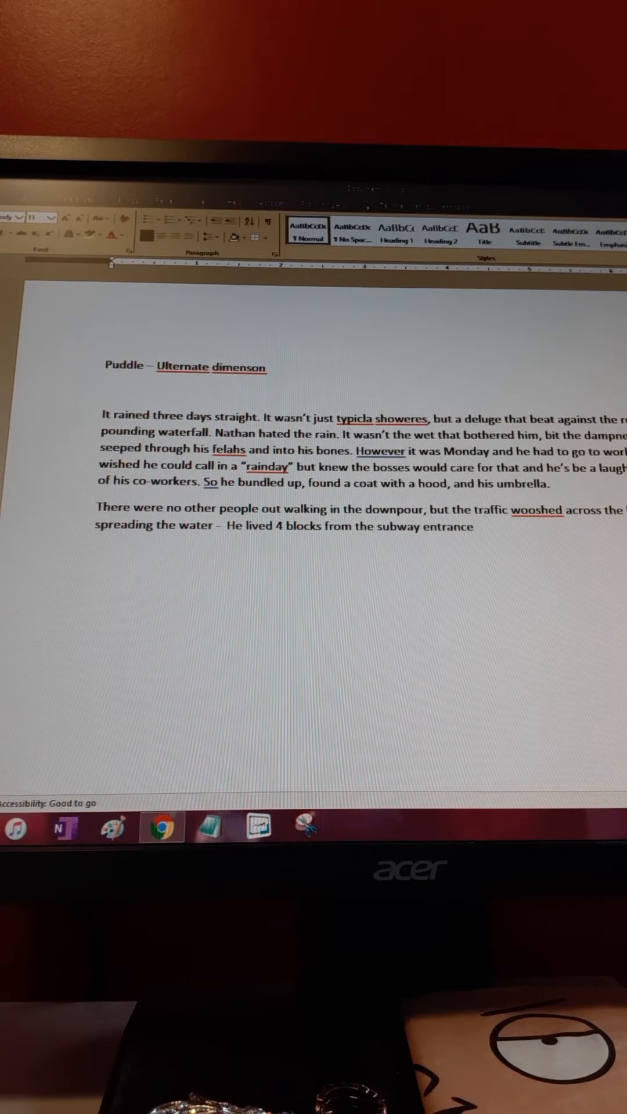
type("and didn't won a car of his")
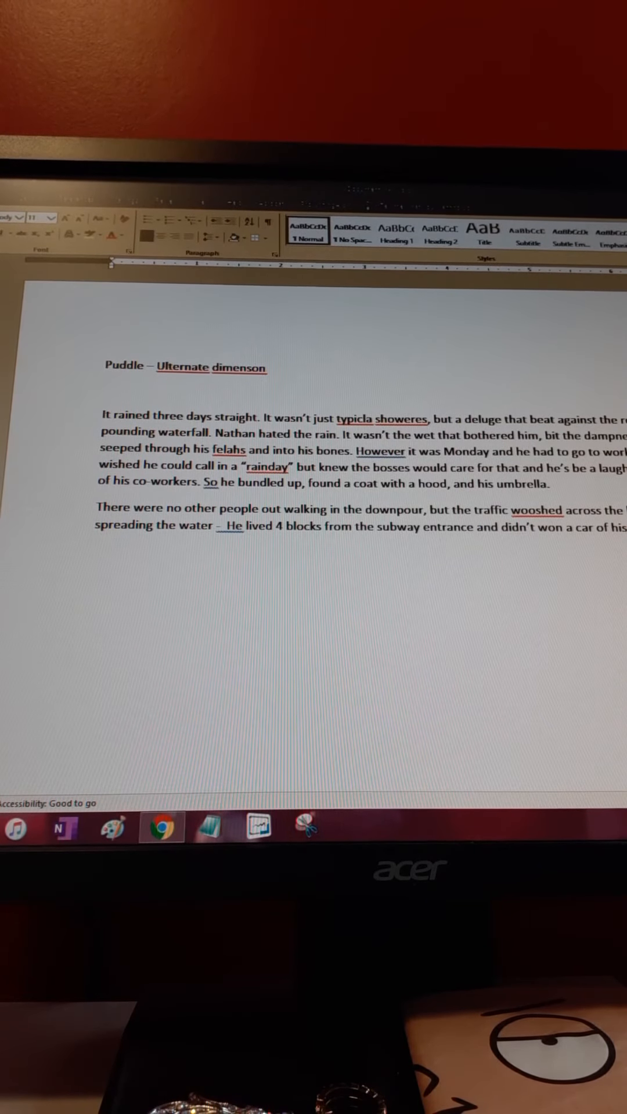
- Write "Normally the walk was pleasant and quick. Today however, dodging puddles and"
type("Norma")
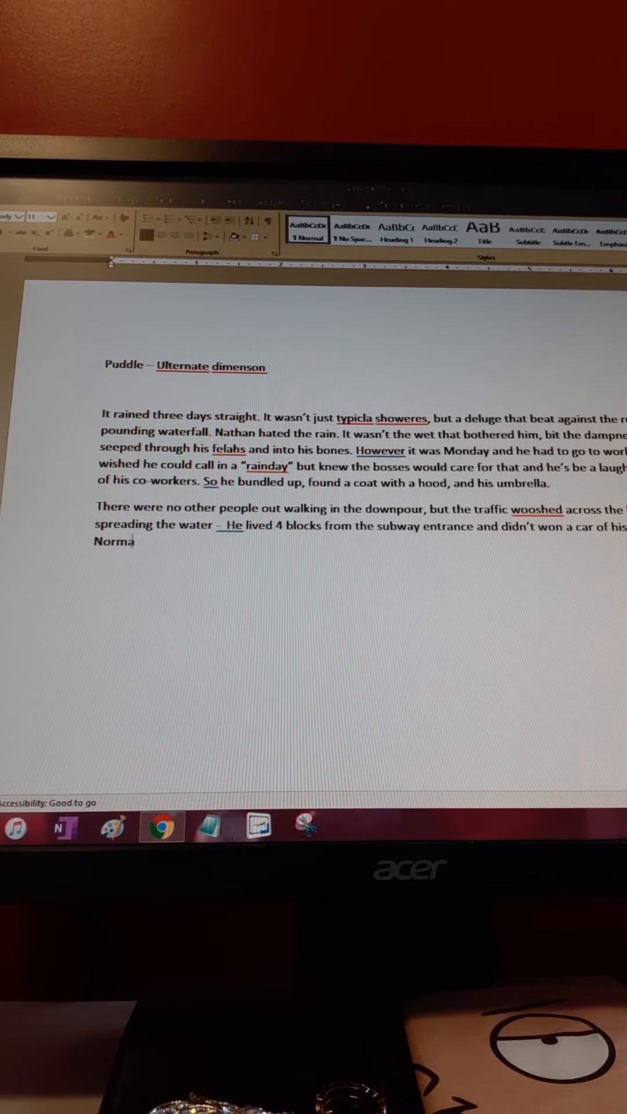
type("lly the walk was")
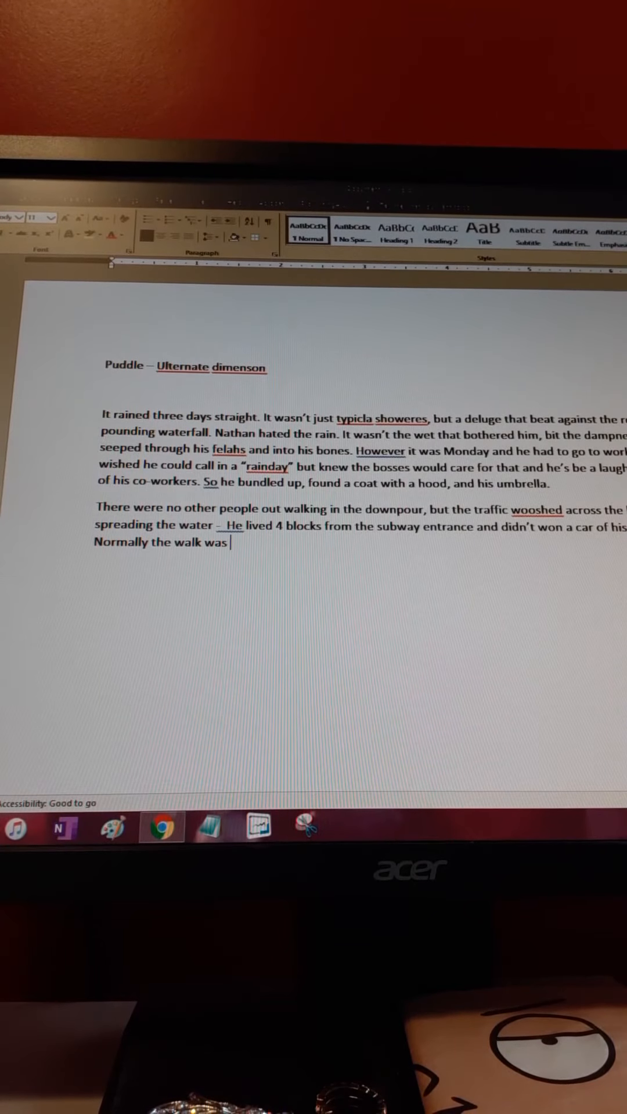
type("plea")
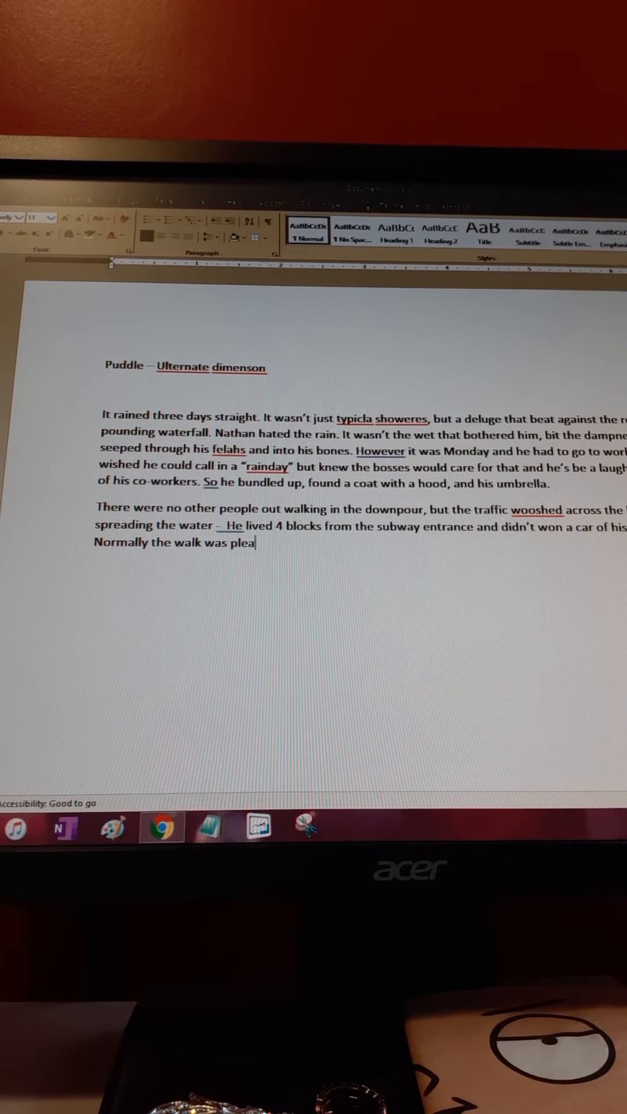
type("sant and")
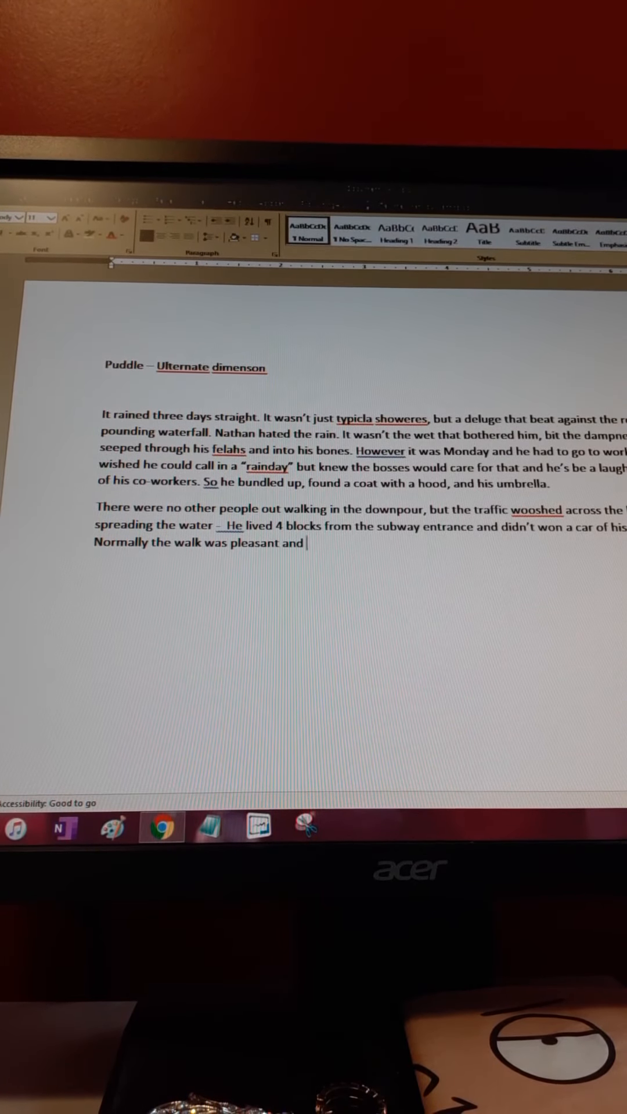
type("qu")
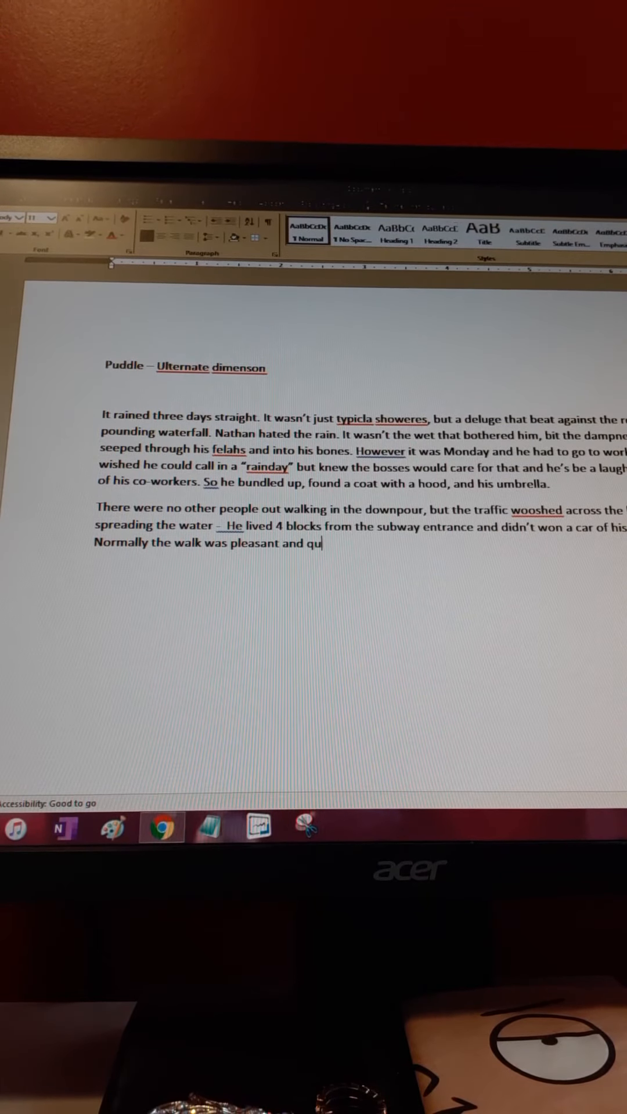
type("kc. Today however, do")
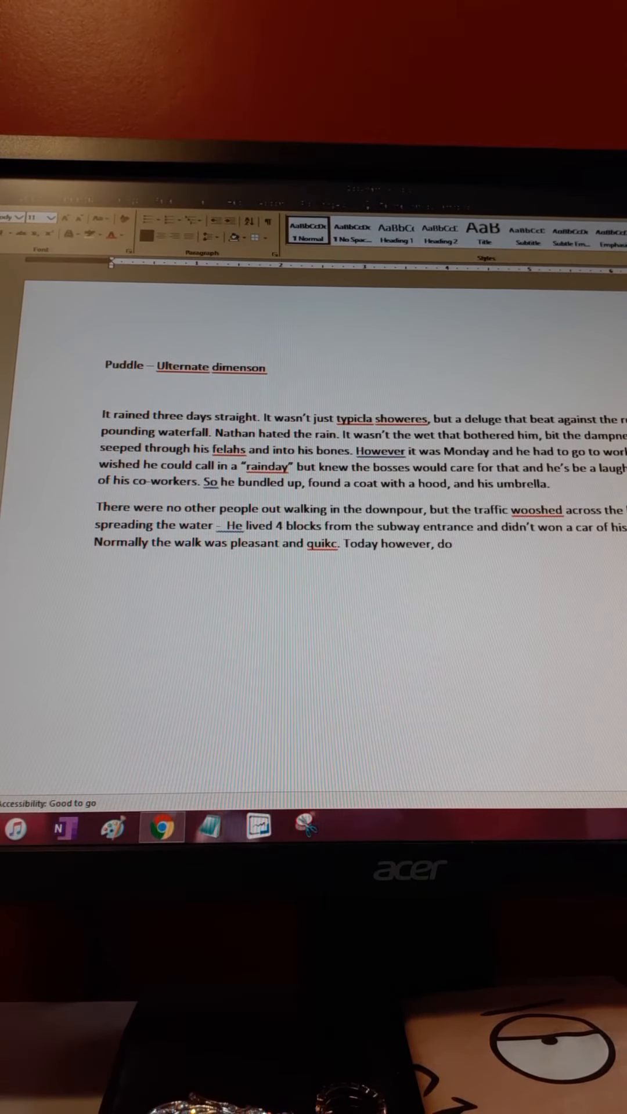
type("ging")
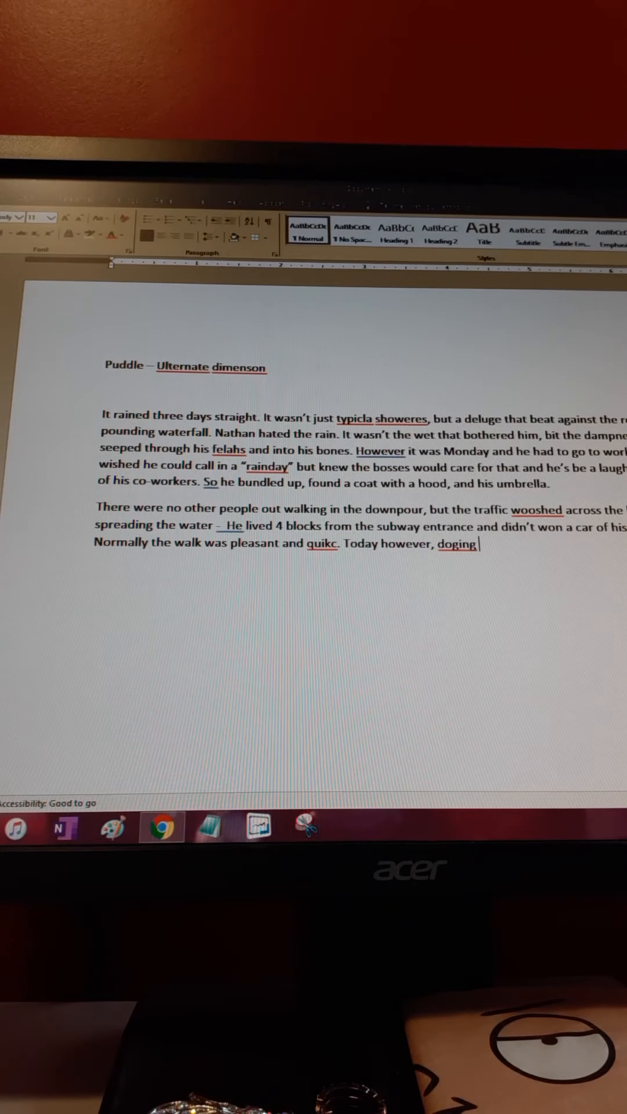
type("puddkes")
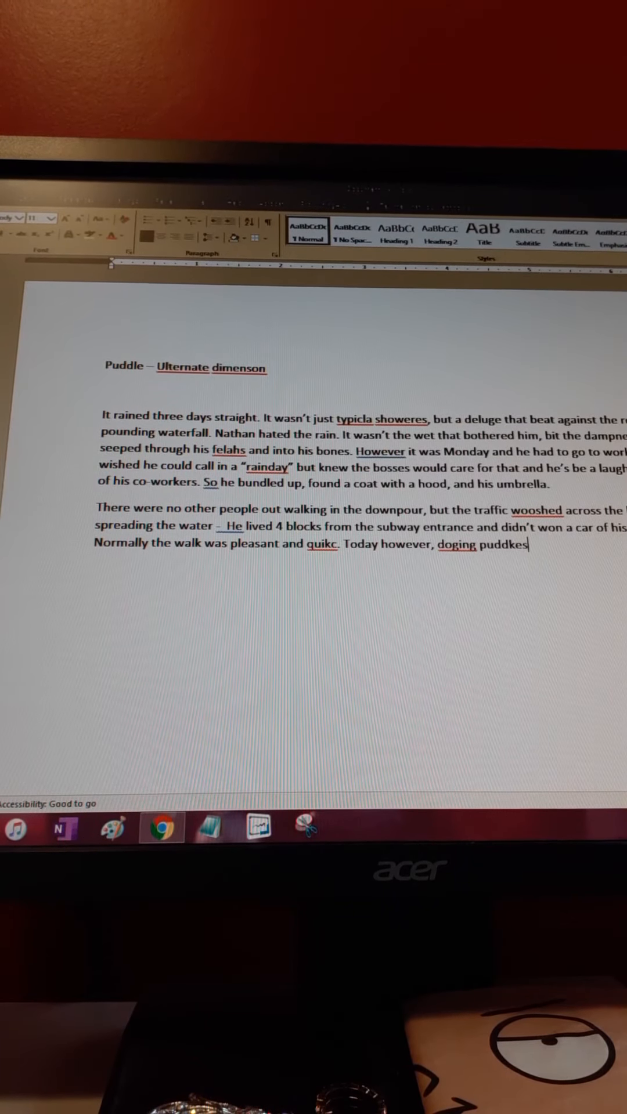
type("puddles and")
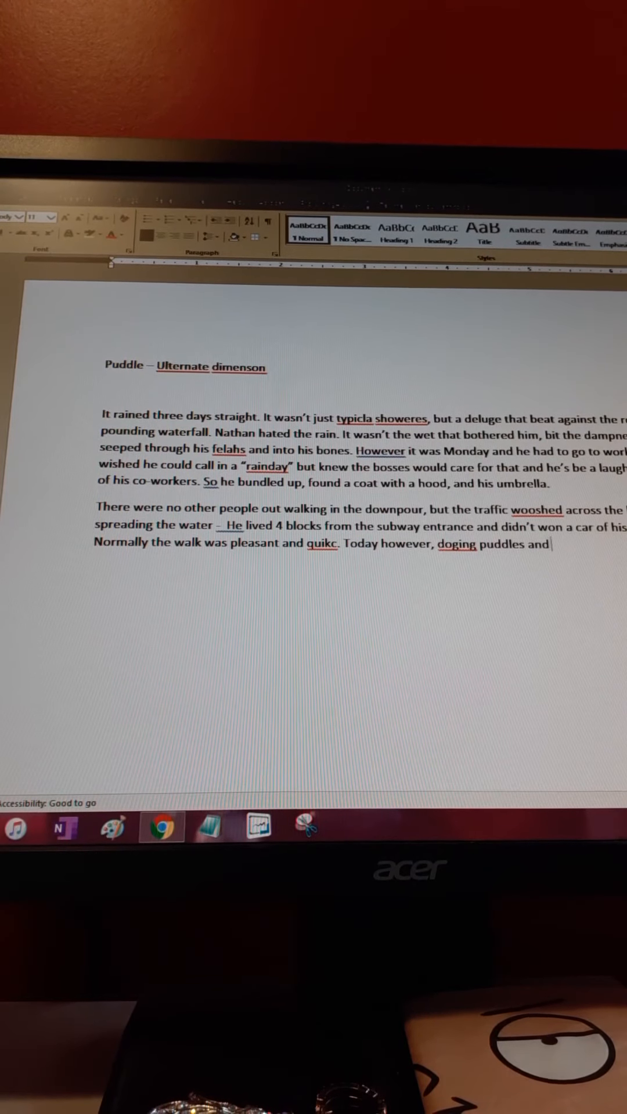
- Finish with torrents of water sluiced off the roof making his trek difficult
type("torrents")
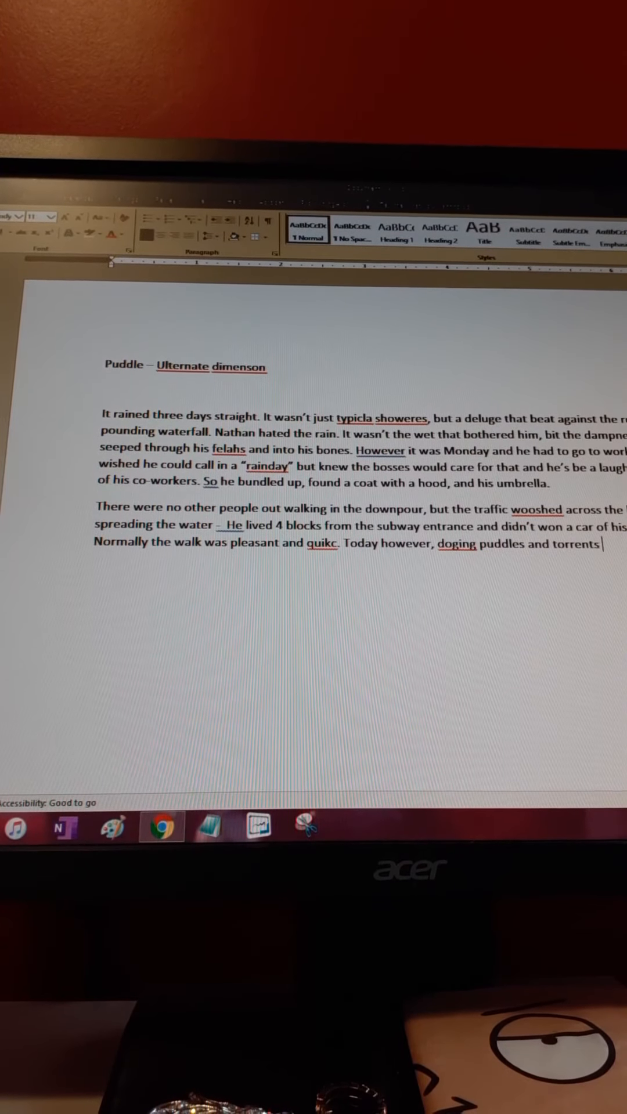
type("of")
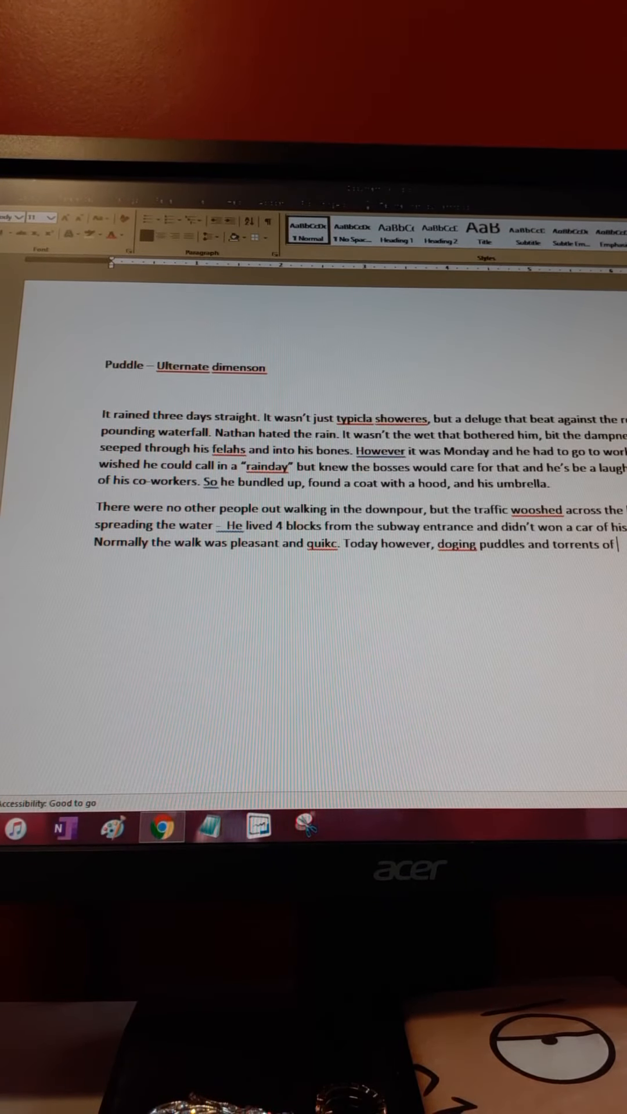
type("w")
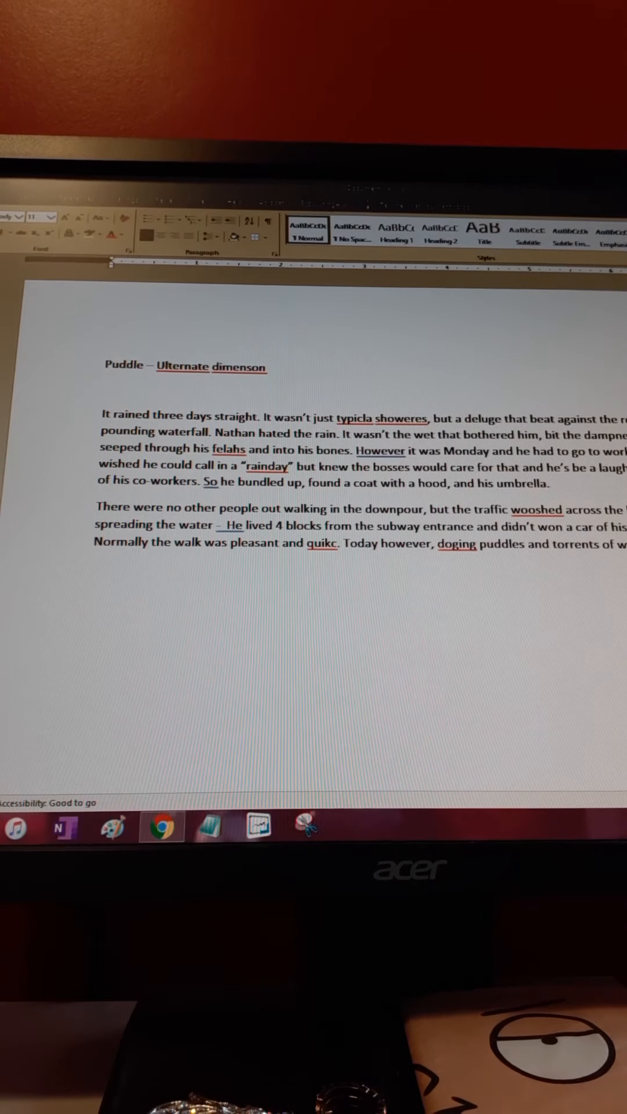
type("sluced")
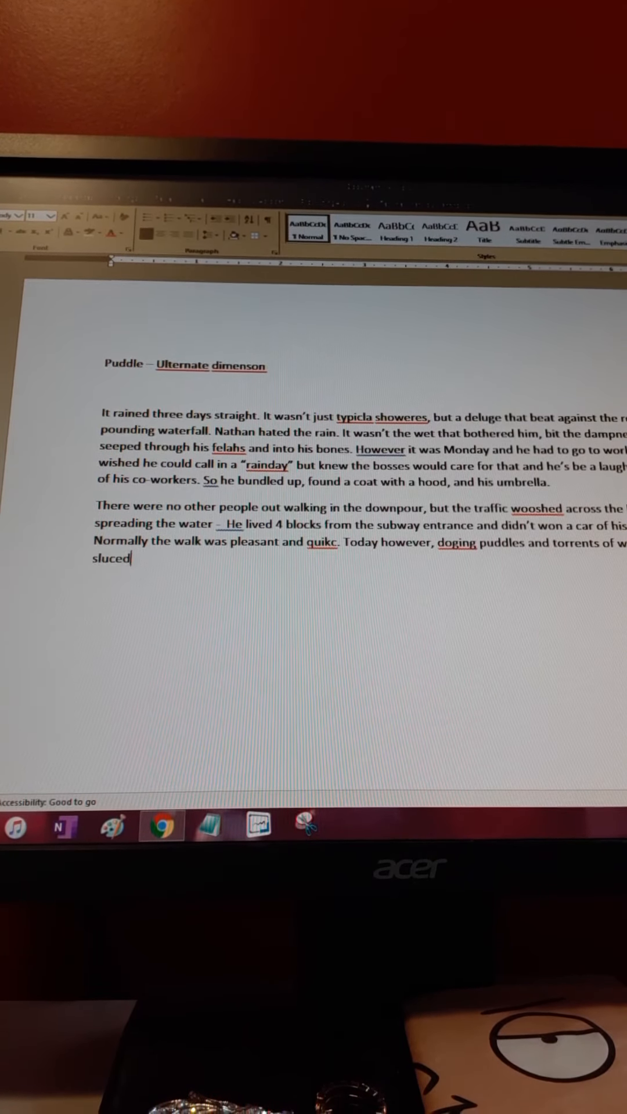
type("off the")
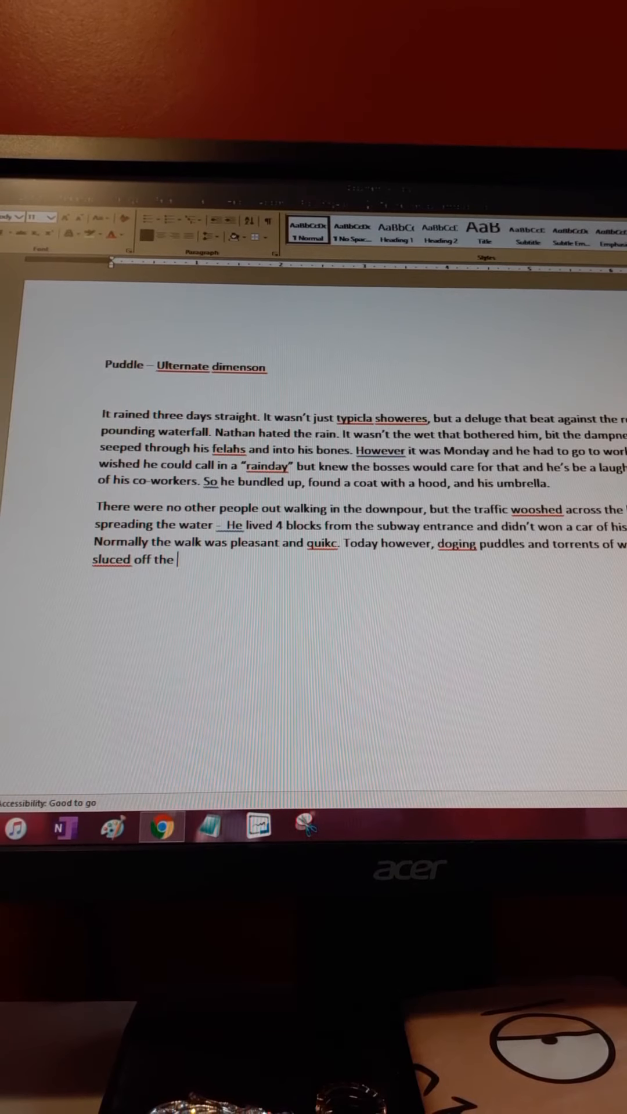
type("rooftops")
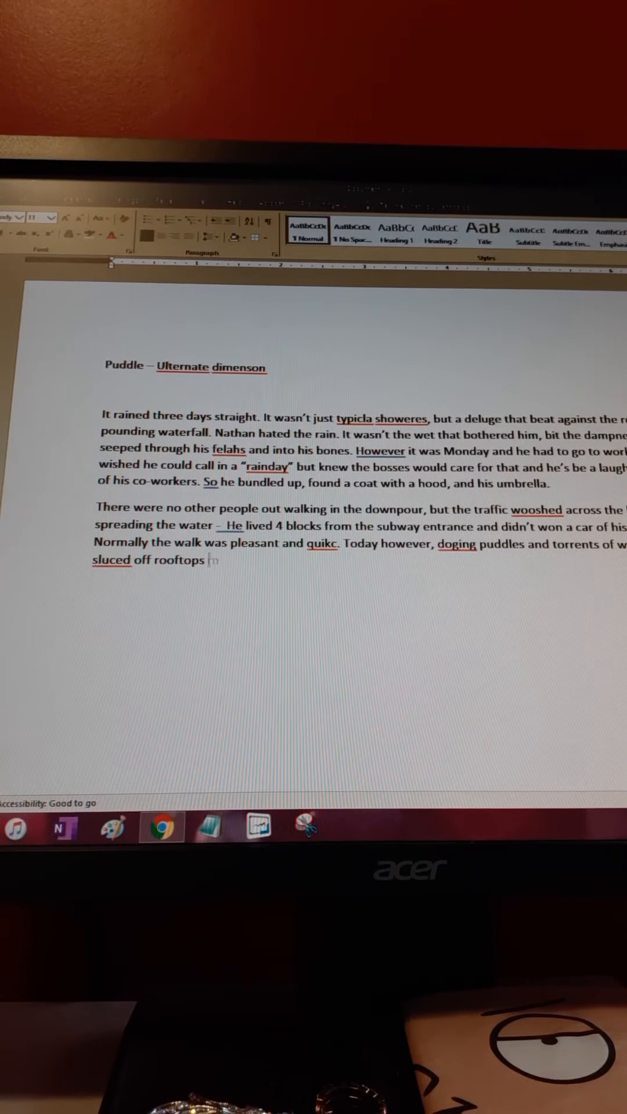
type("made his tre")
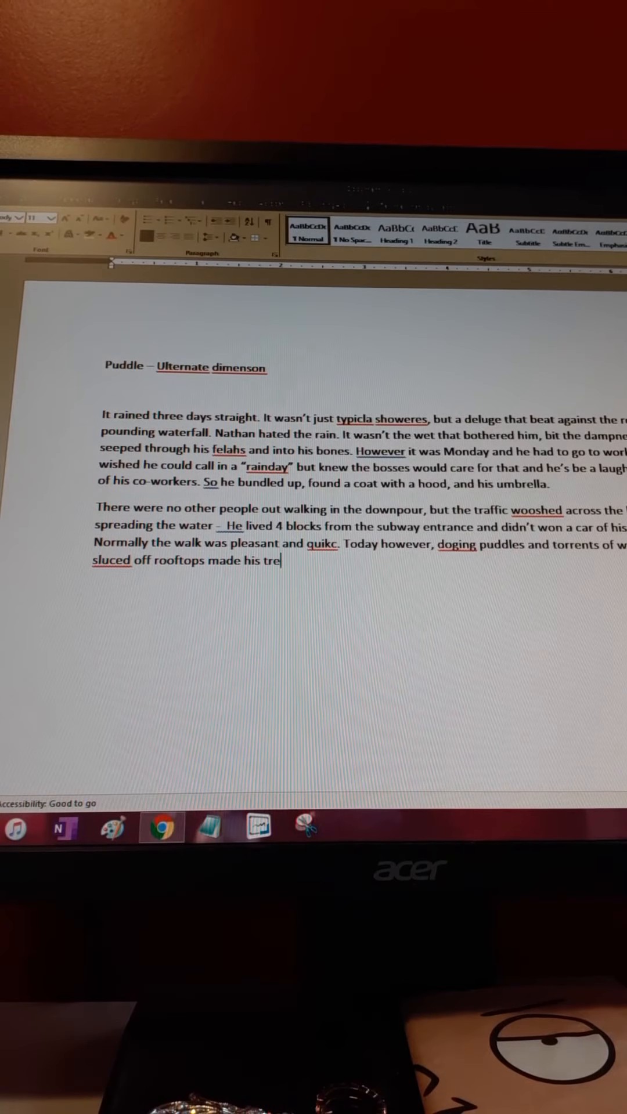
type("k")
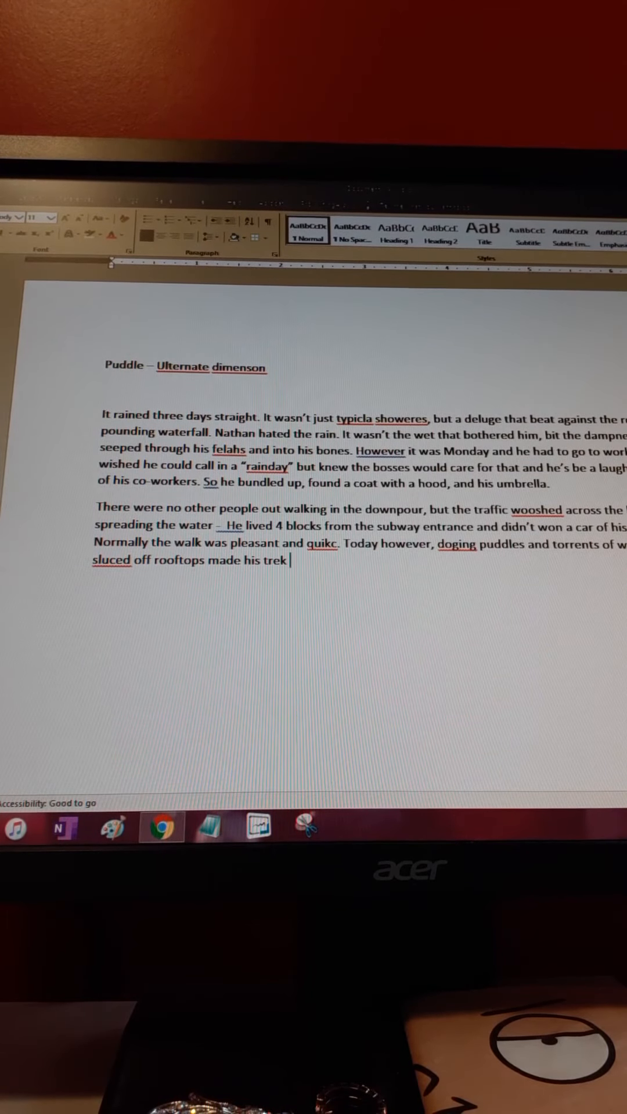
type("diff")
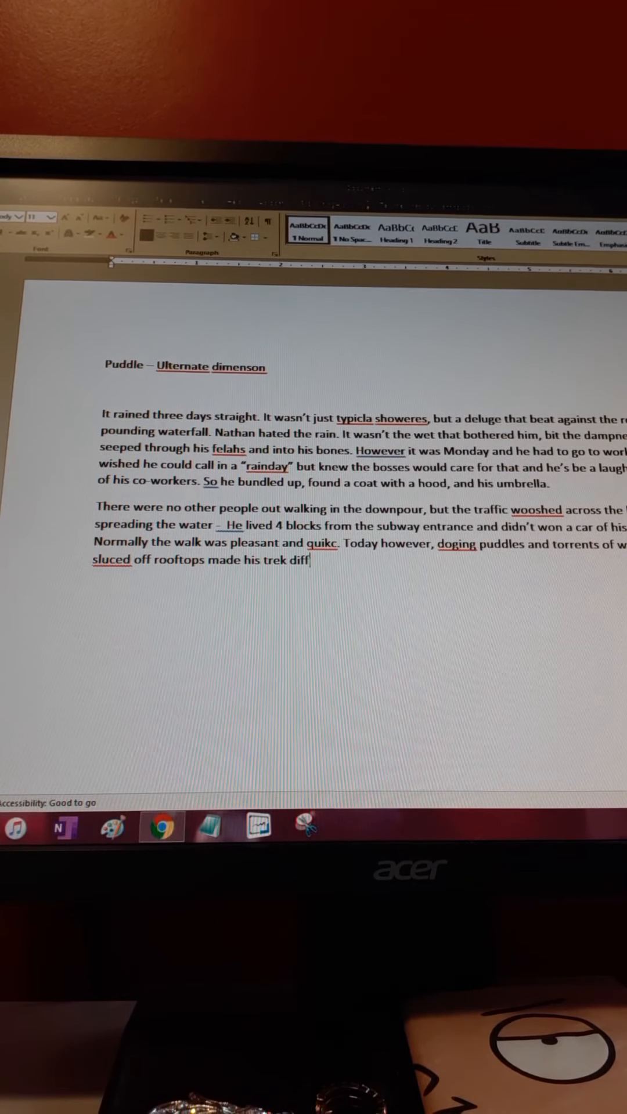
type("icu")
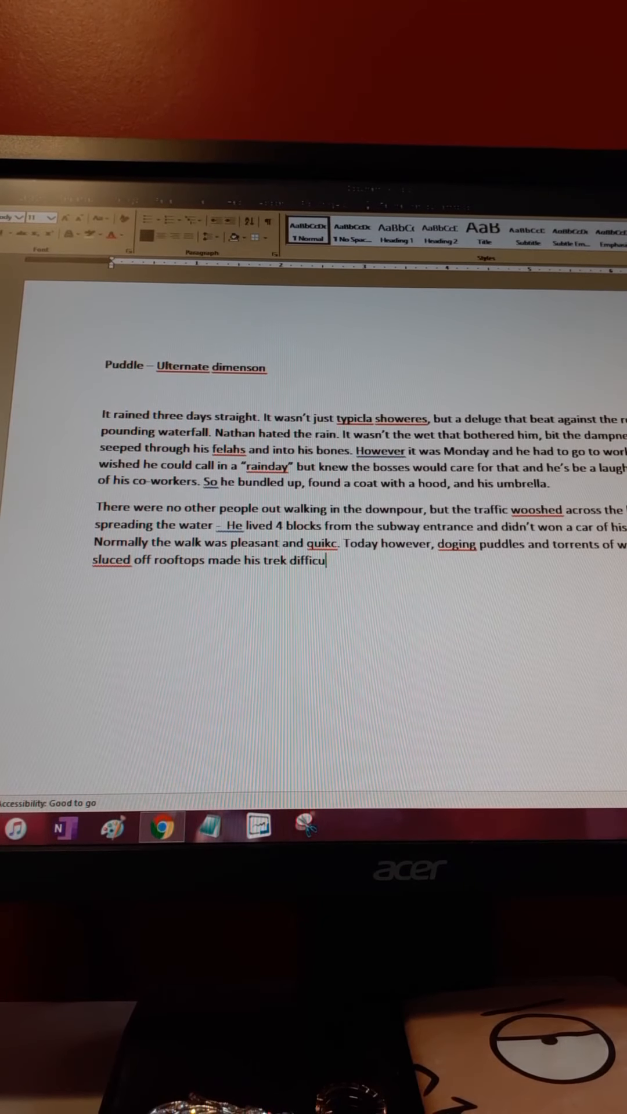
type("lt.")
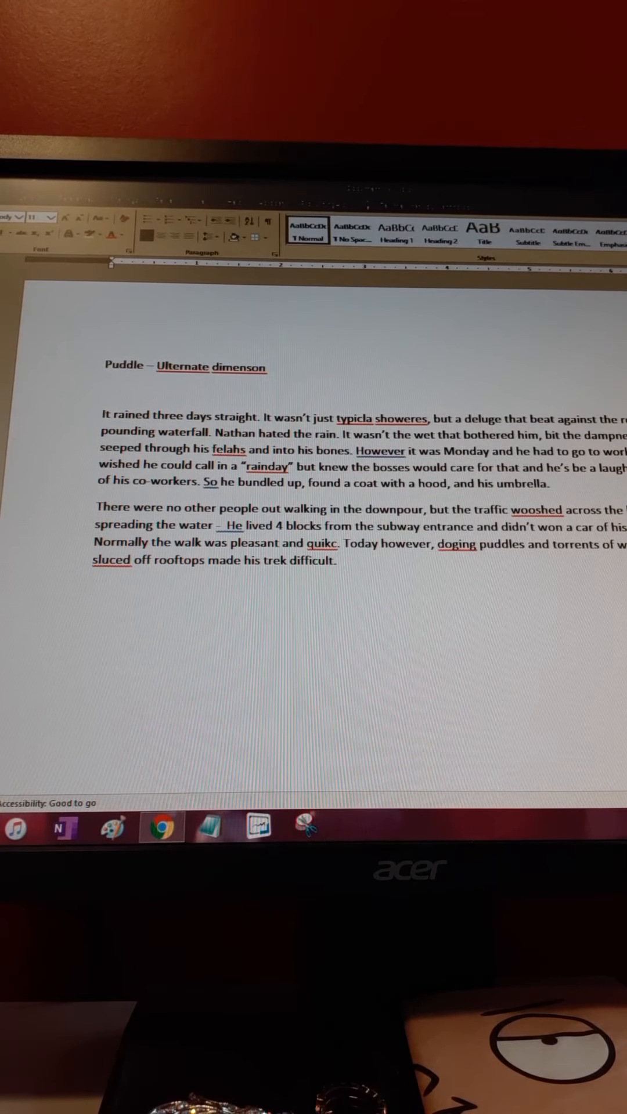
- Begin a third paragraph: a puddle, which to him appeared more as a lake, stretched in front of him
left_click(90, 587)
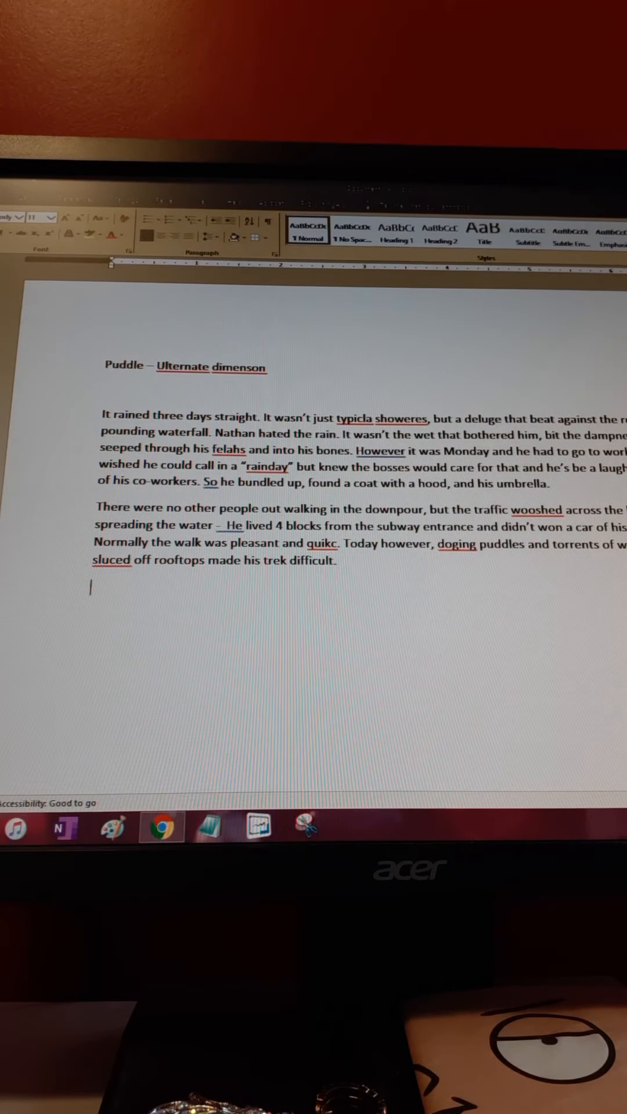
type("A puddle, which")
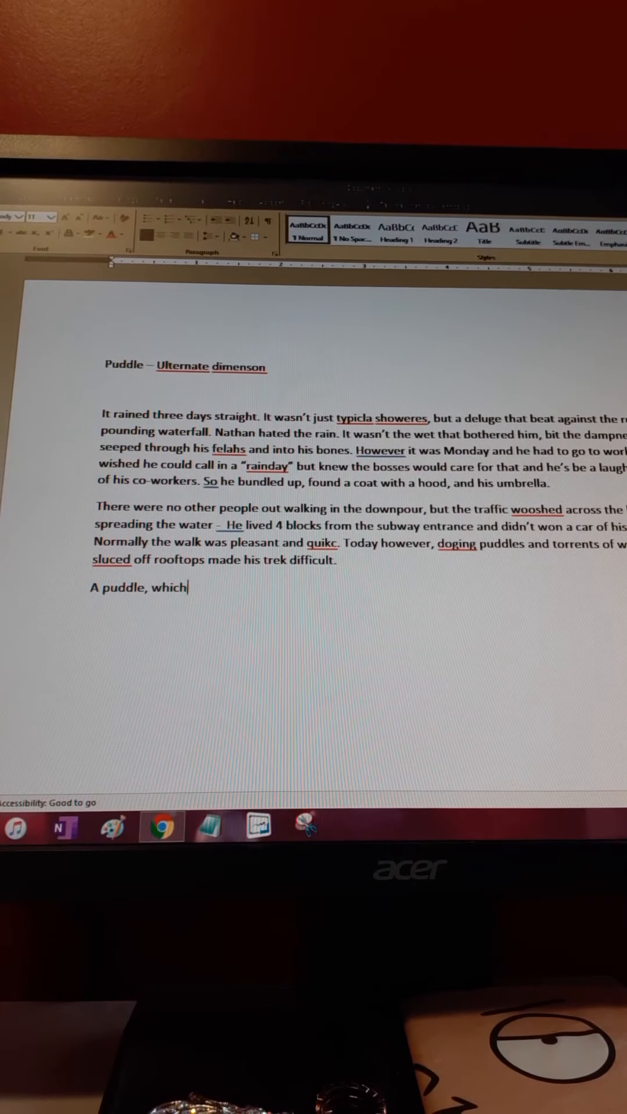
type("to him a")
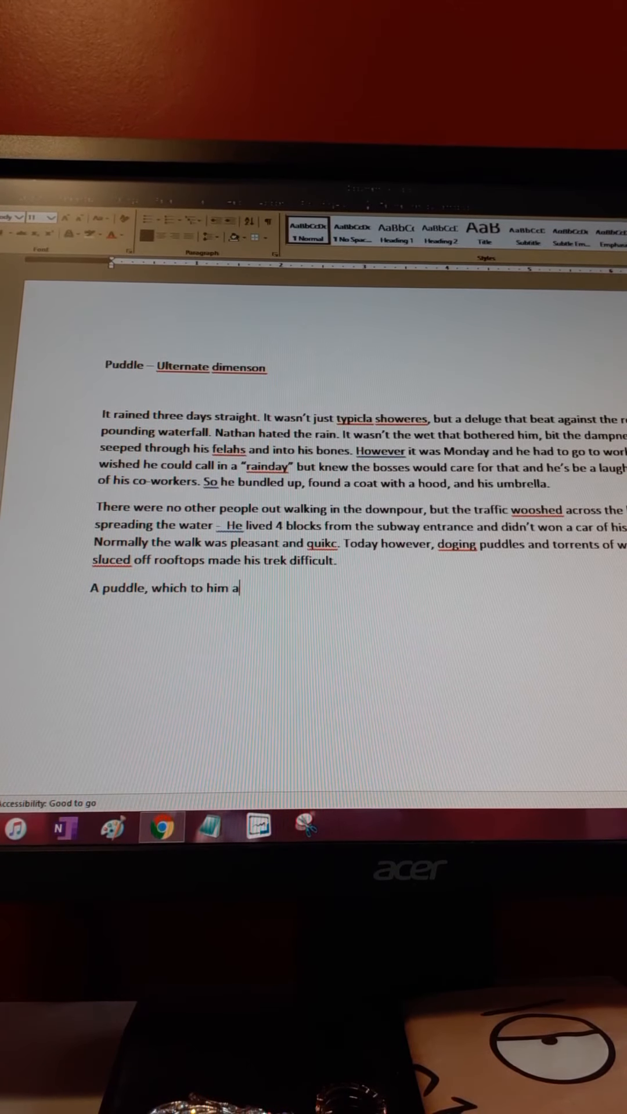
type("ppeared more as")
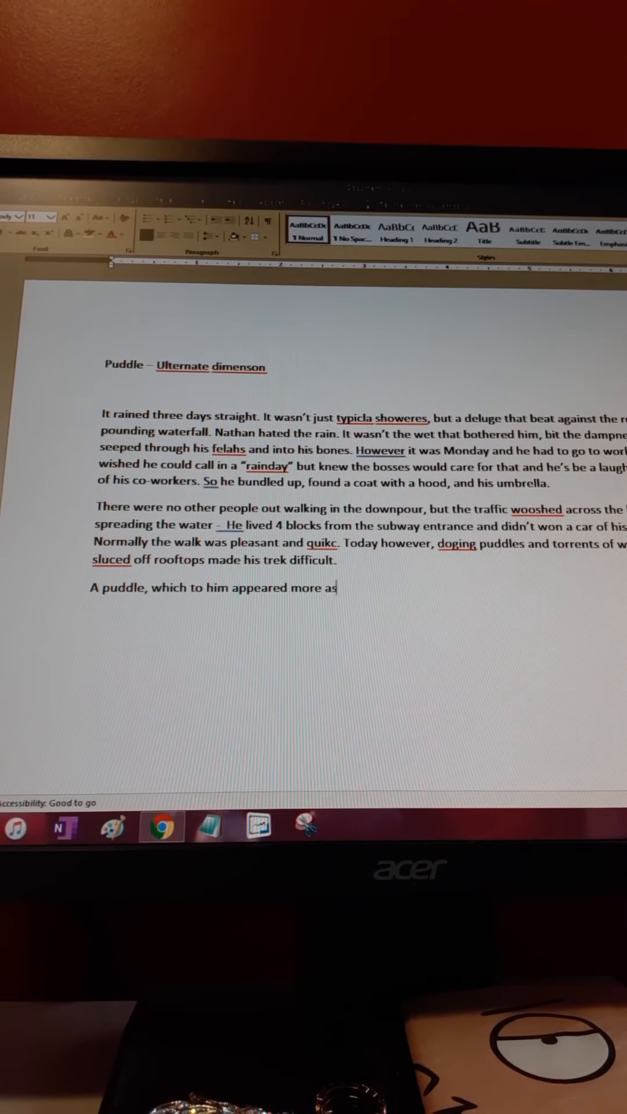
type("a")
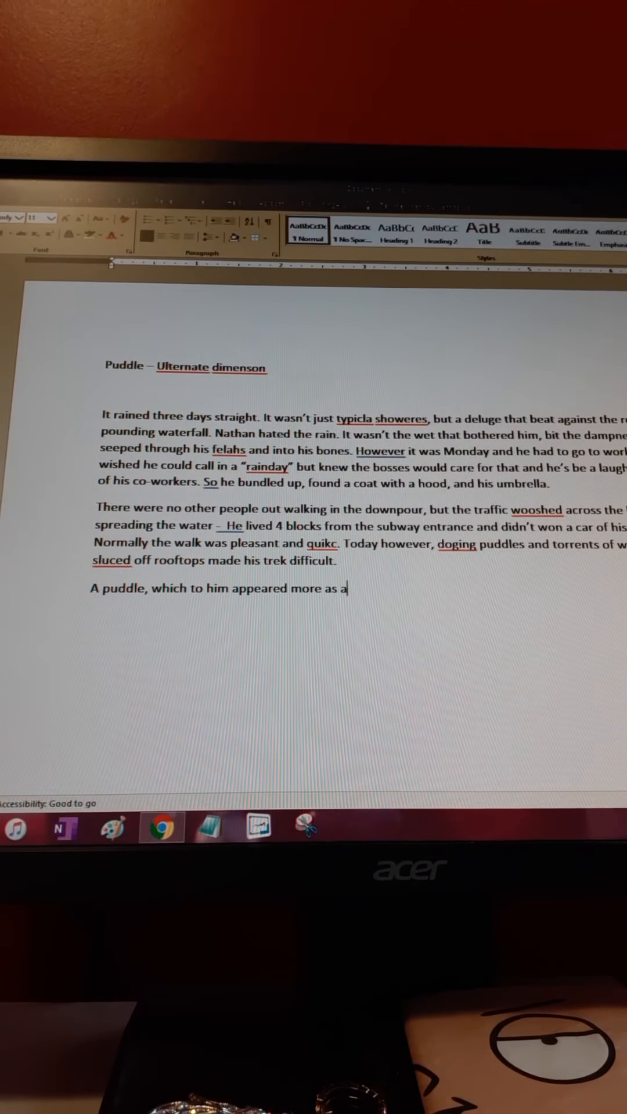
type("lake, stretched in front of him with no way arou")
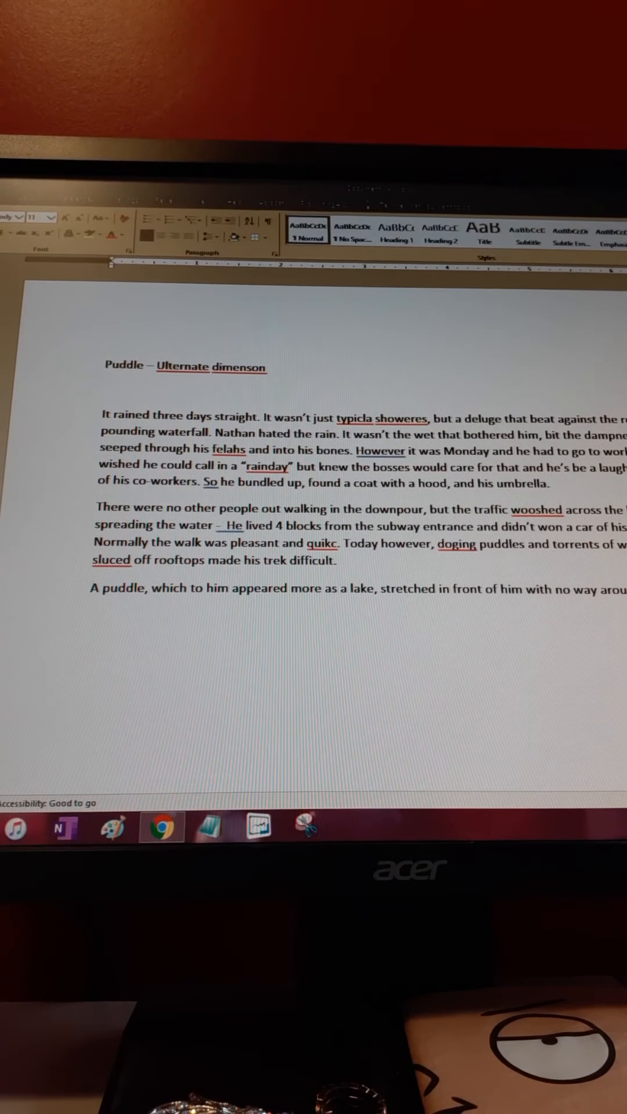
- Continue that he wanted to attempt crossing the busy road, hoping the water close by would be shallow
type("he wanted to attempt crossing the busy road")
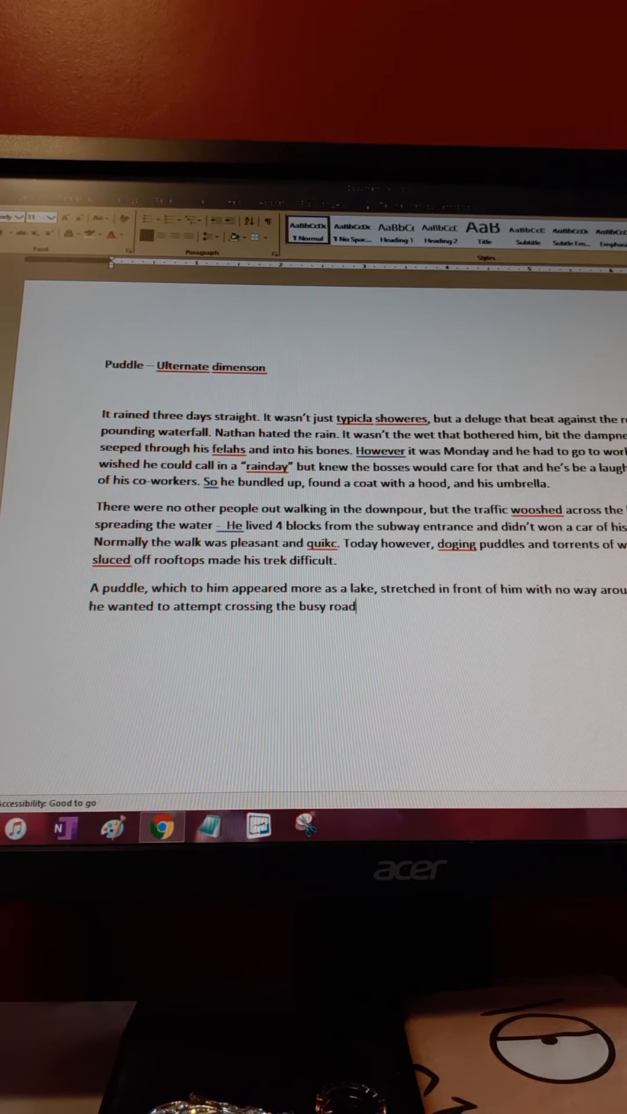
type("a")
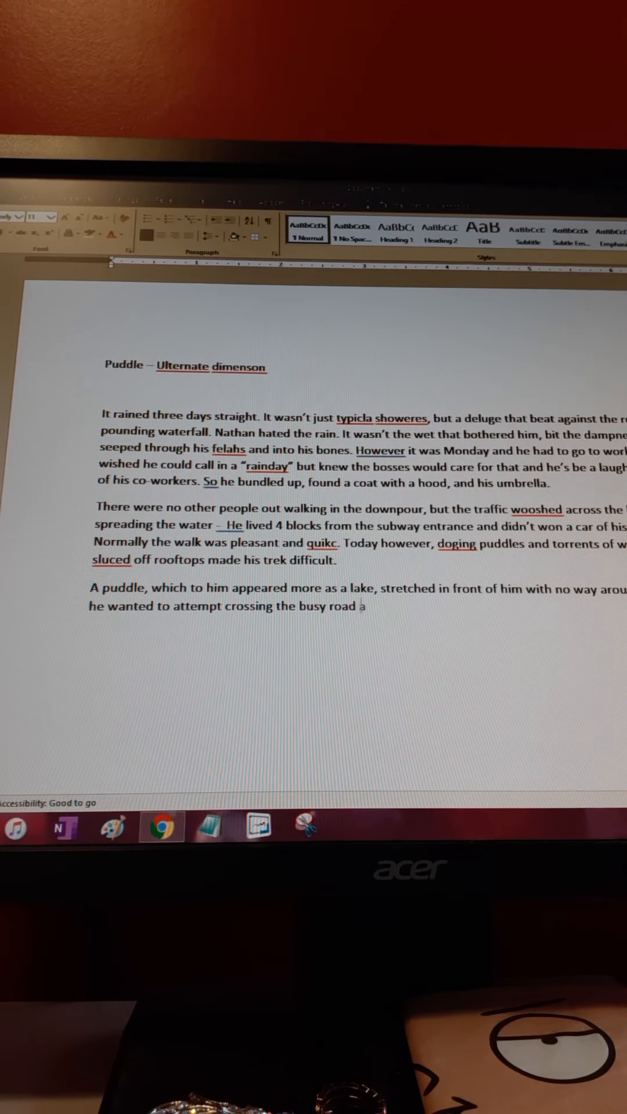
type("and that")
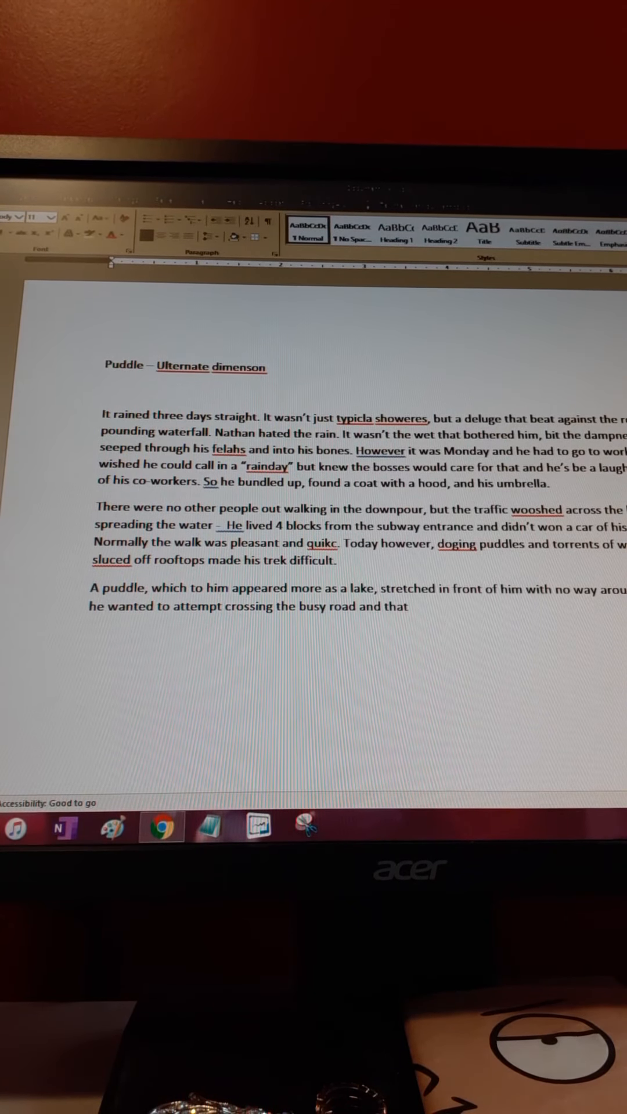
type("ap")
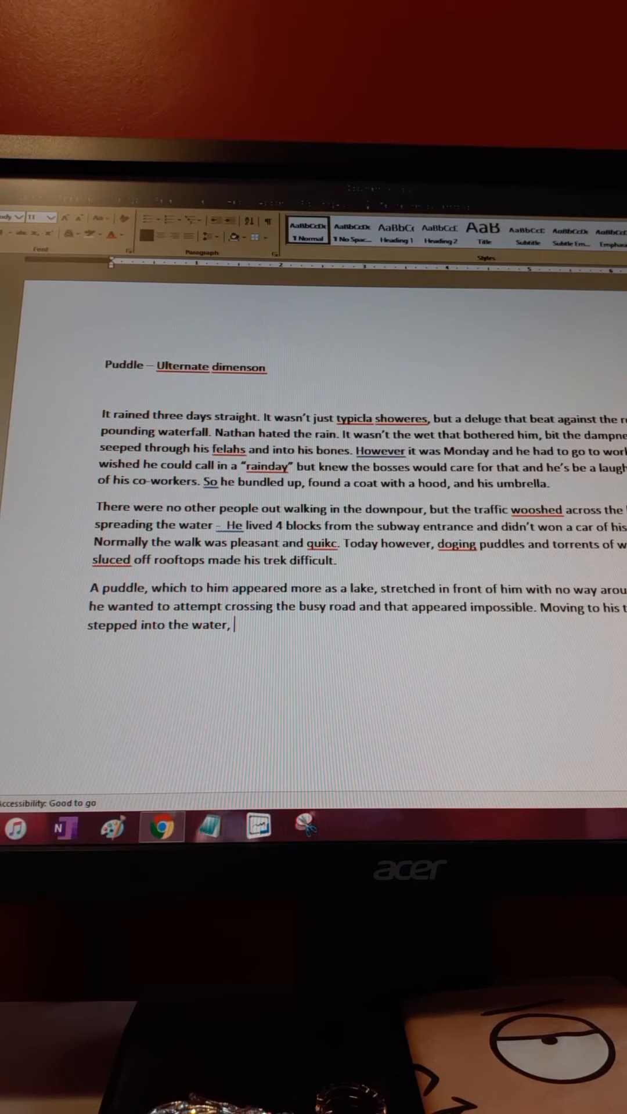
type("hoping if he staued")
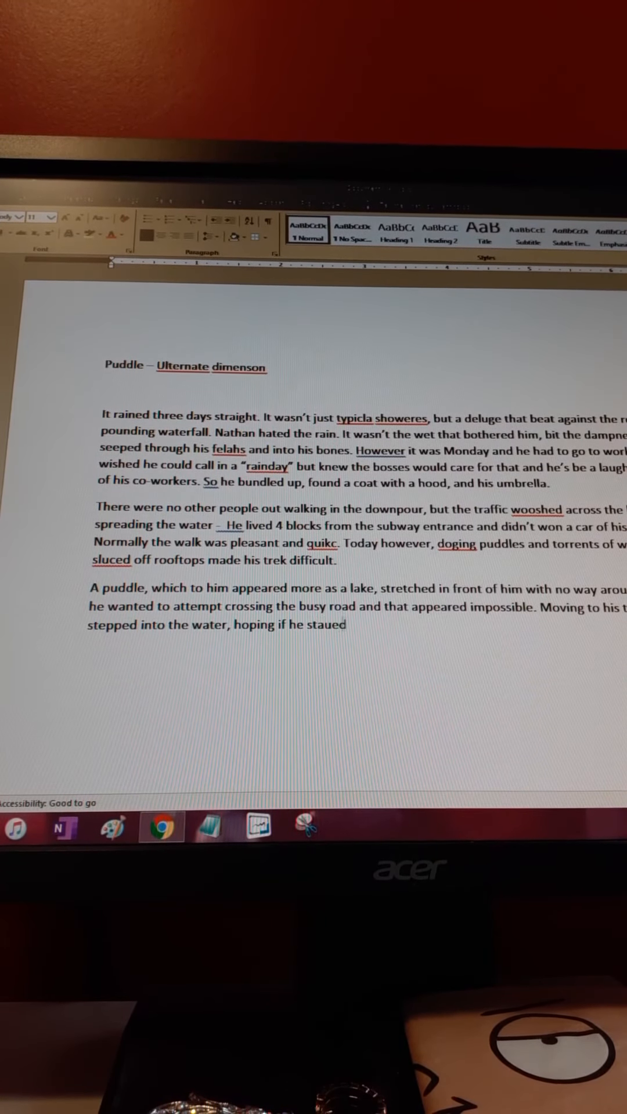
type("close to the building it")
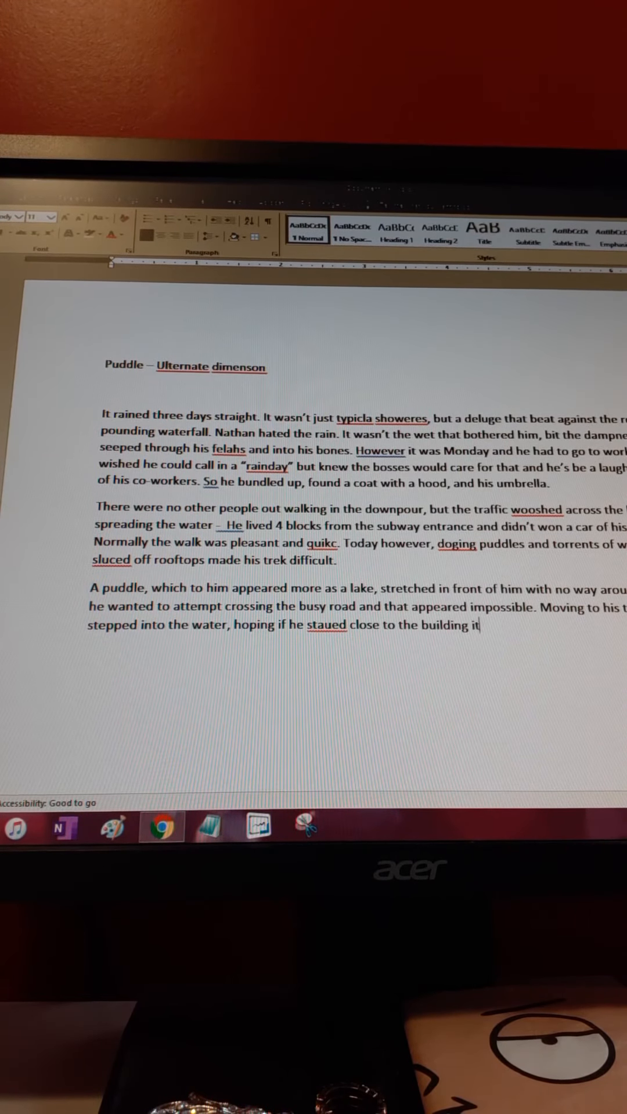
type("would be shollower.")
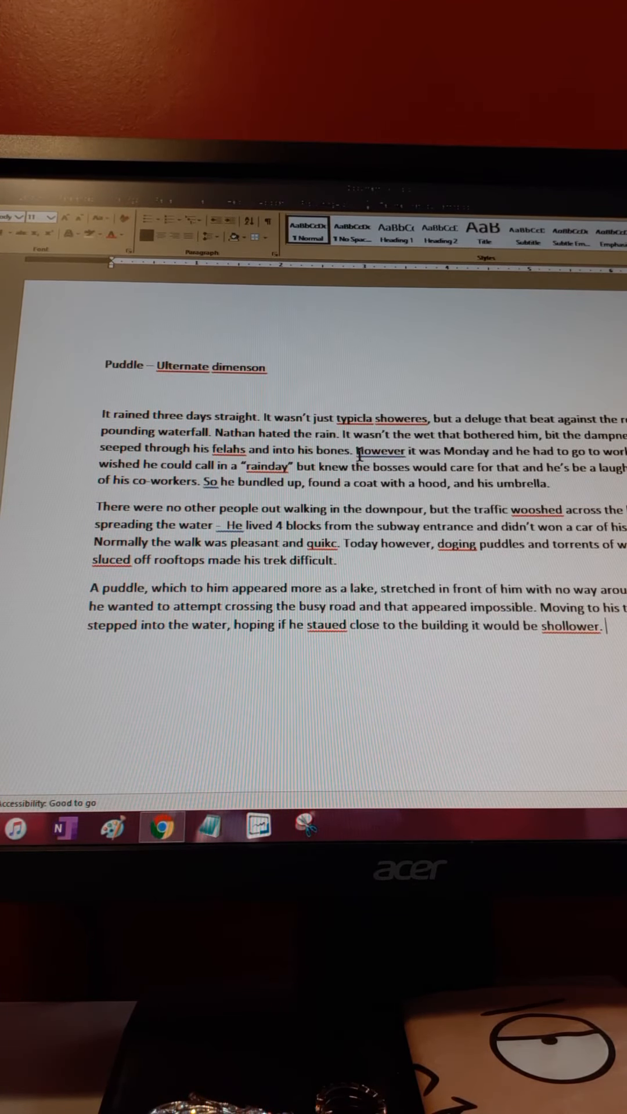
- Add that two steps in he was already up to his ankels, cursed this day, said screw it and decided to hop
type("Two")
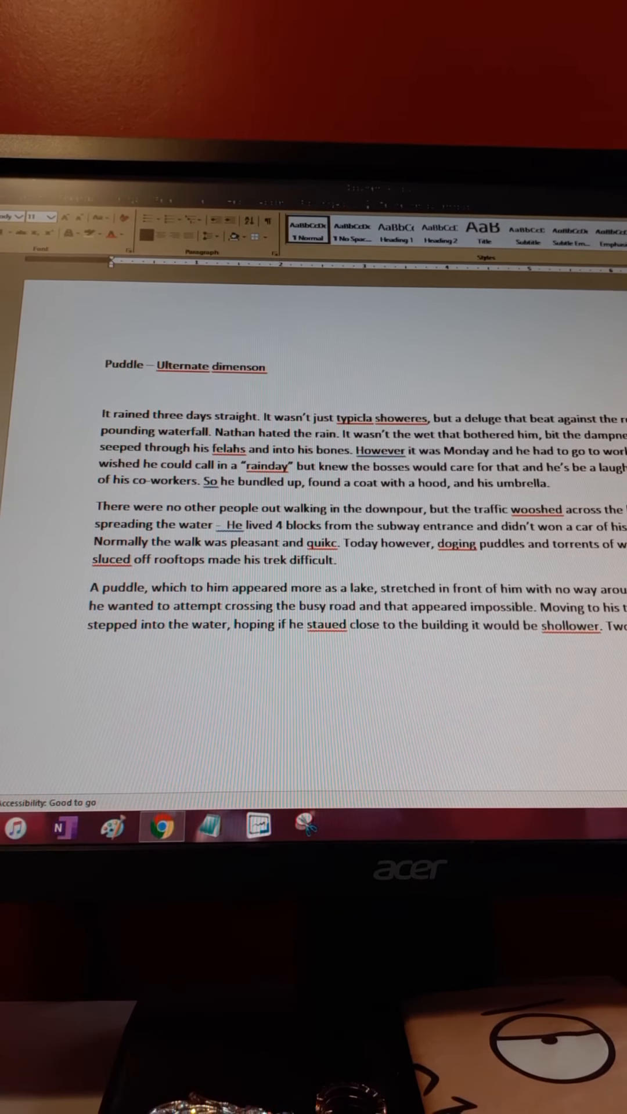
type("he was")
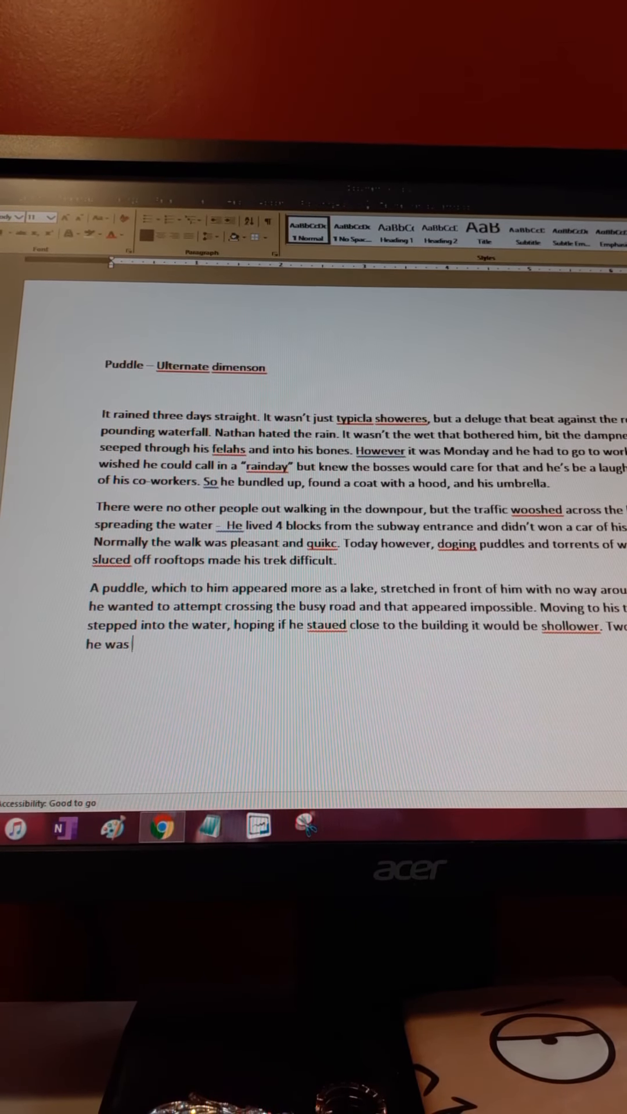
type("already")
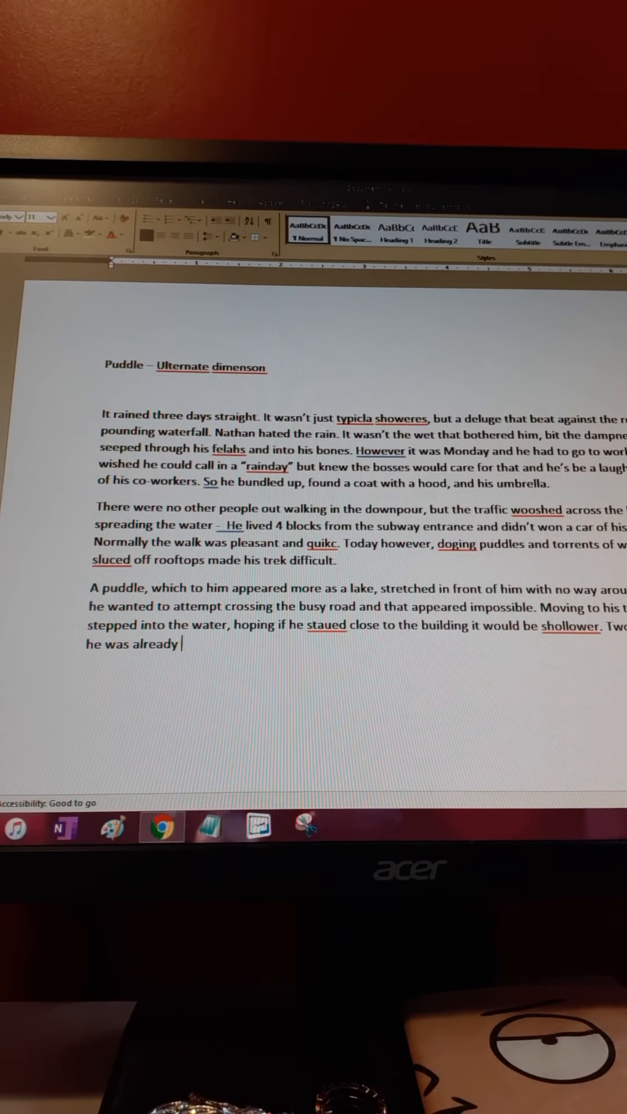
type("up to his ankels.  Cursing his")
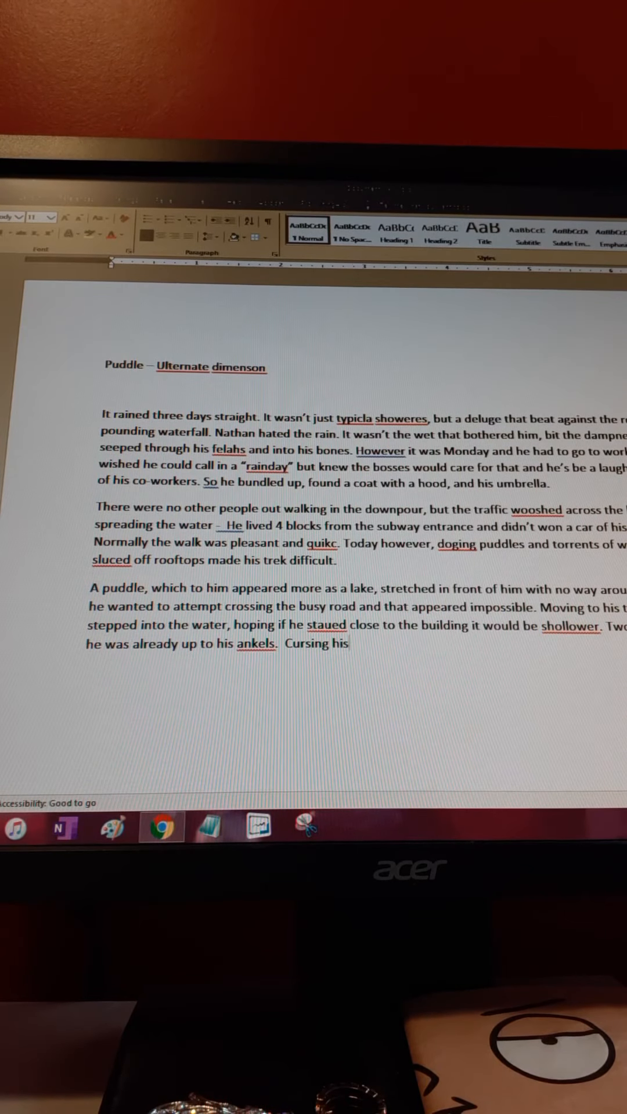
type("this day, he s")
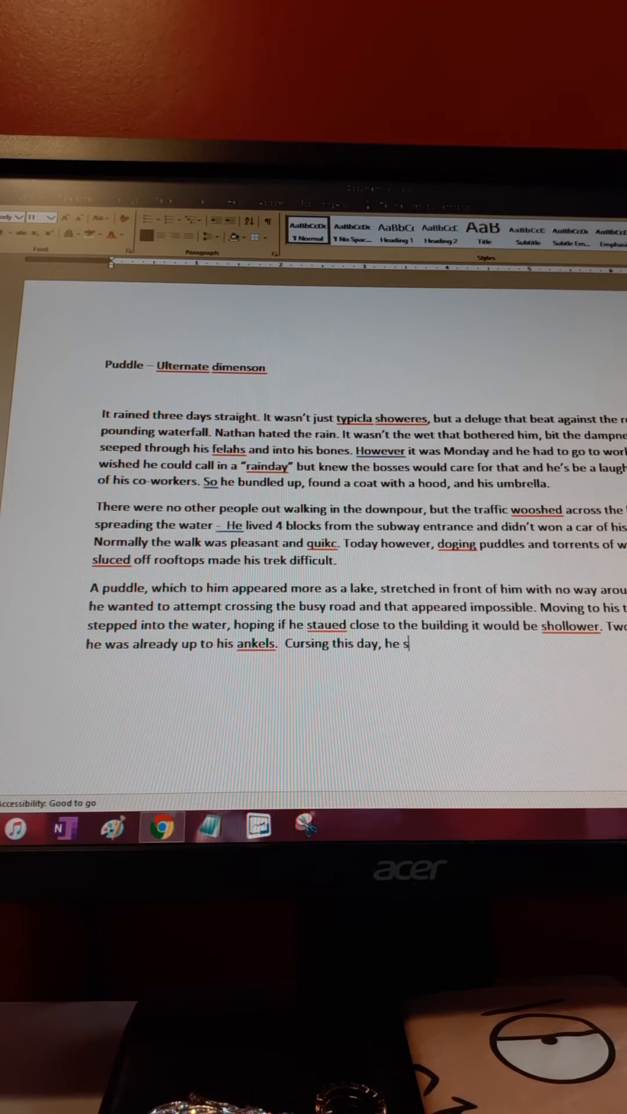
type("aid screw it and")
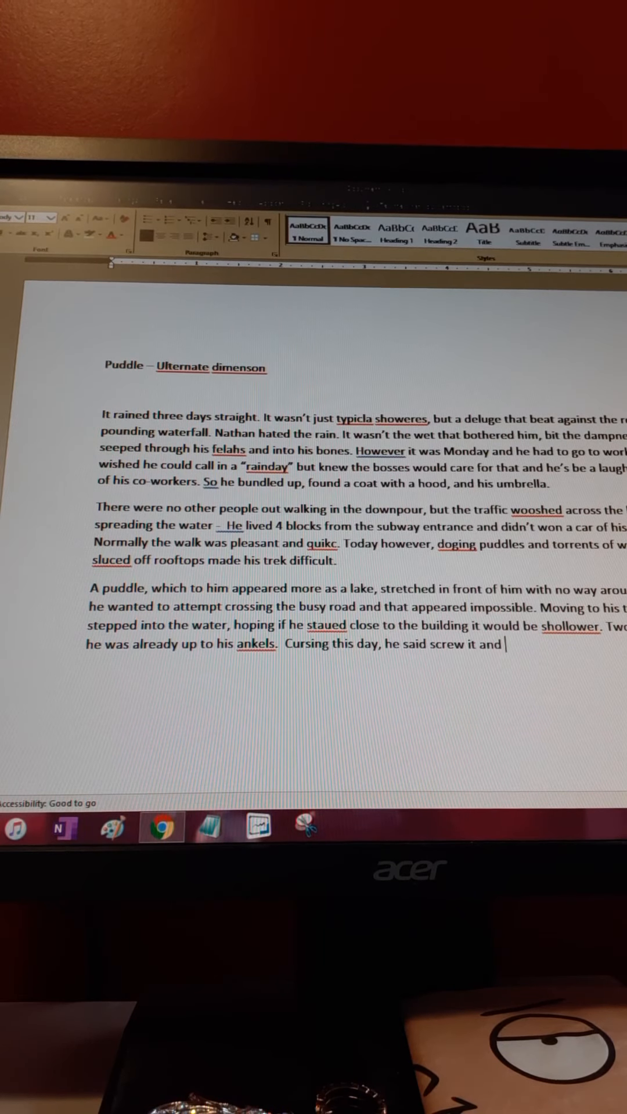
type("decid")
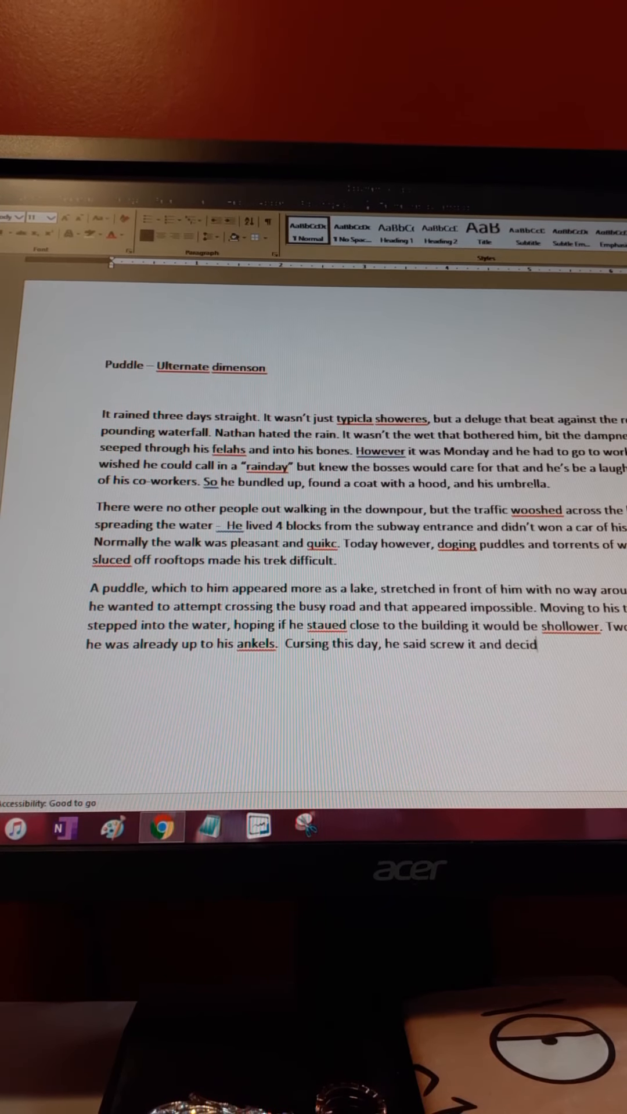
type("ed to hop forw")
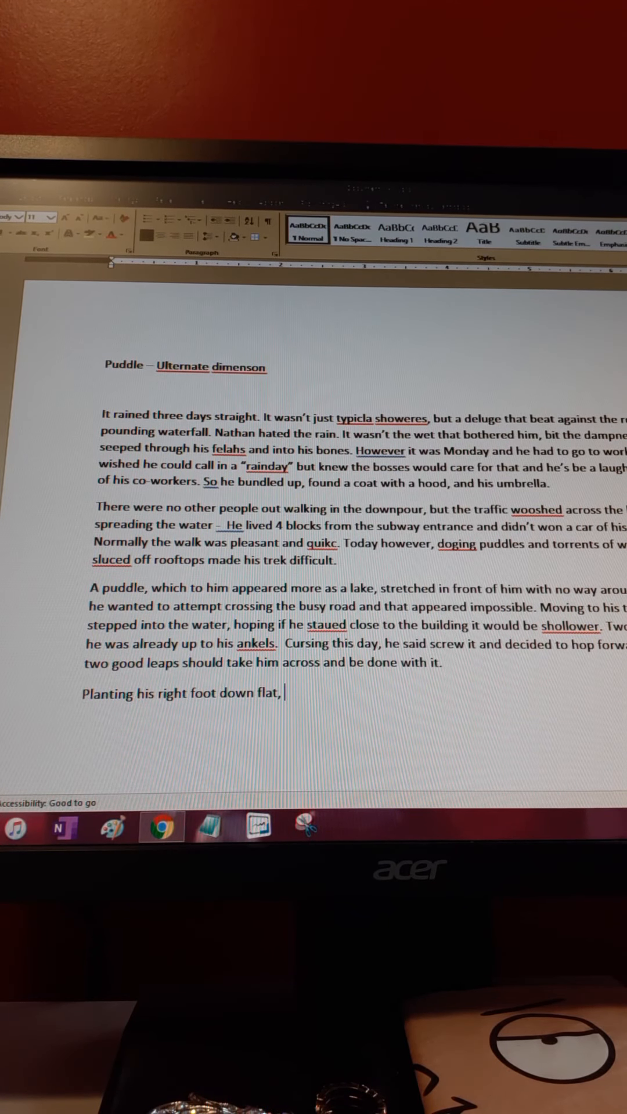
- Write that he took a breath and pushed off, then began 'Landing on both feet'
type("he")
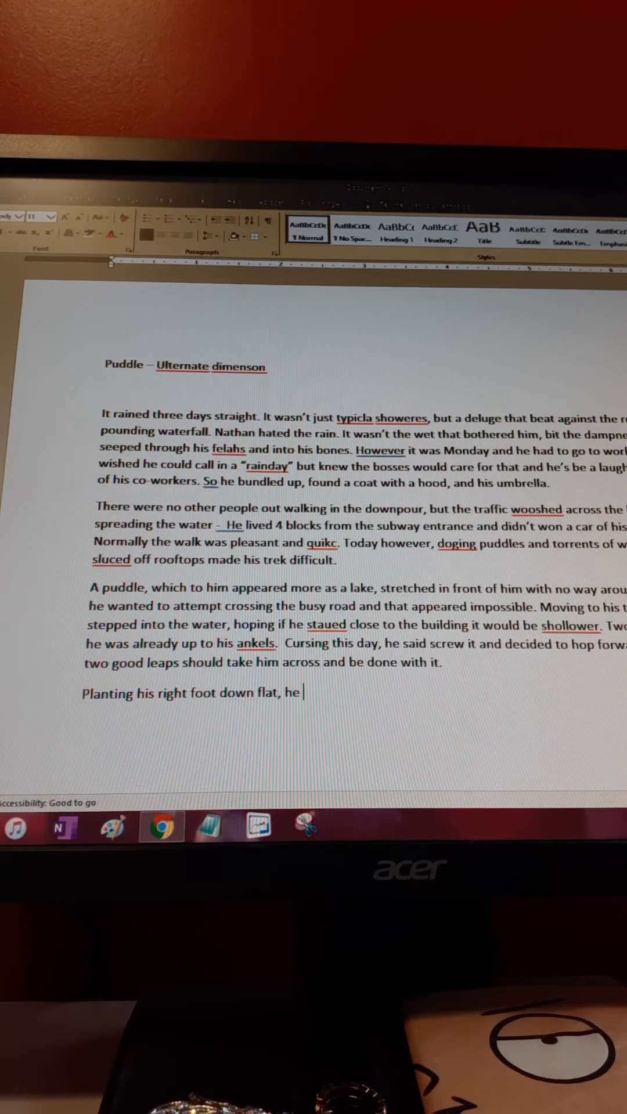
type("took a breath and pushed off")
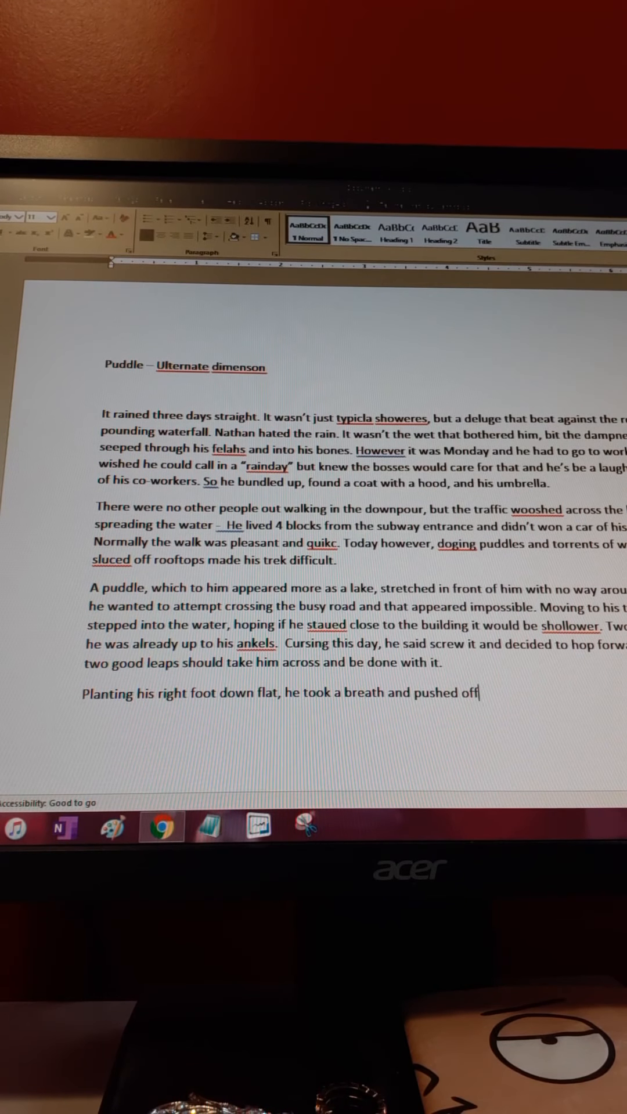
type("Tha")
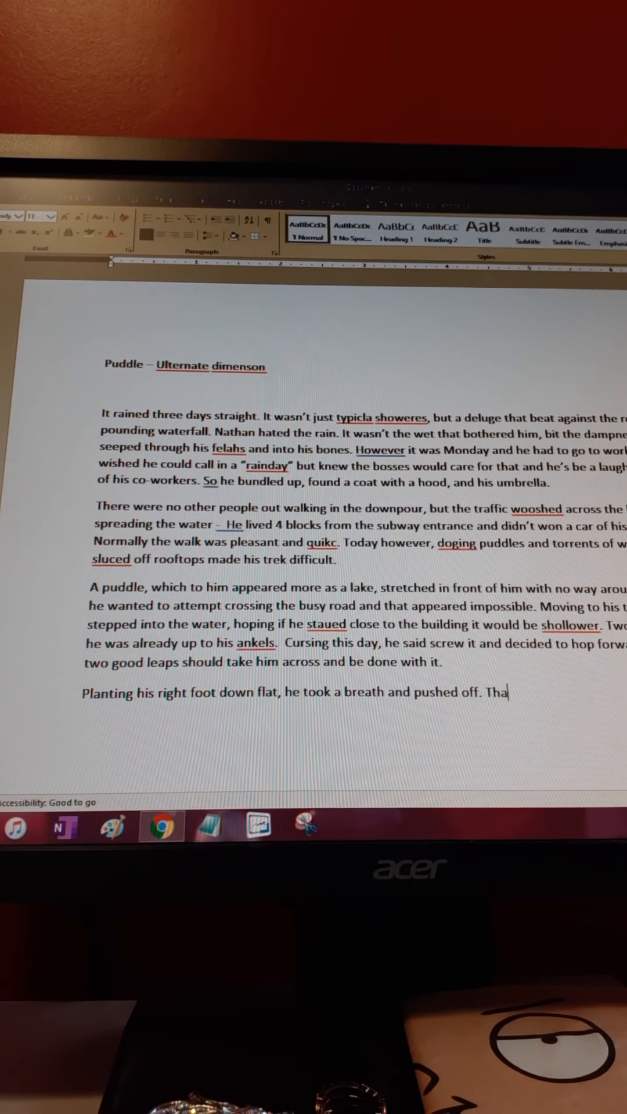
type("t;s when his entire v")
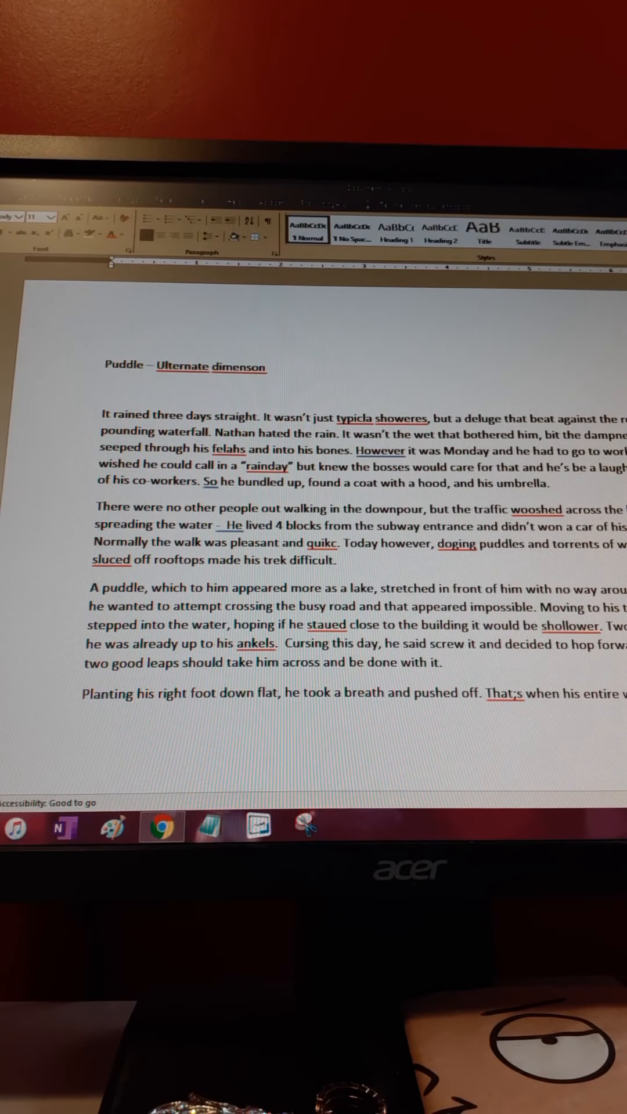
type("Landin")
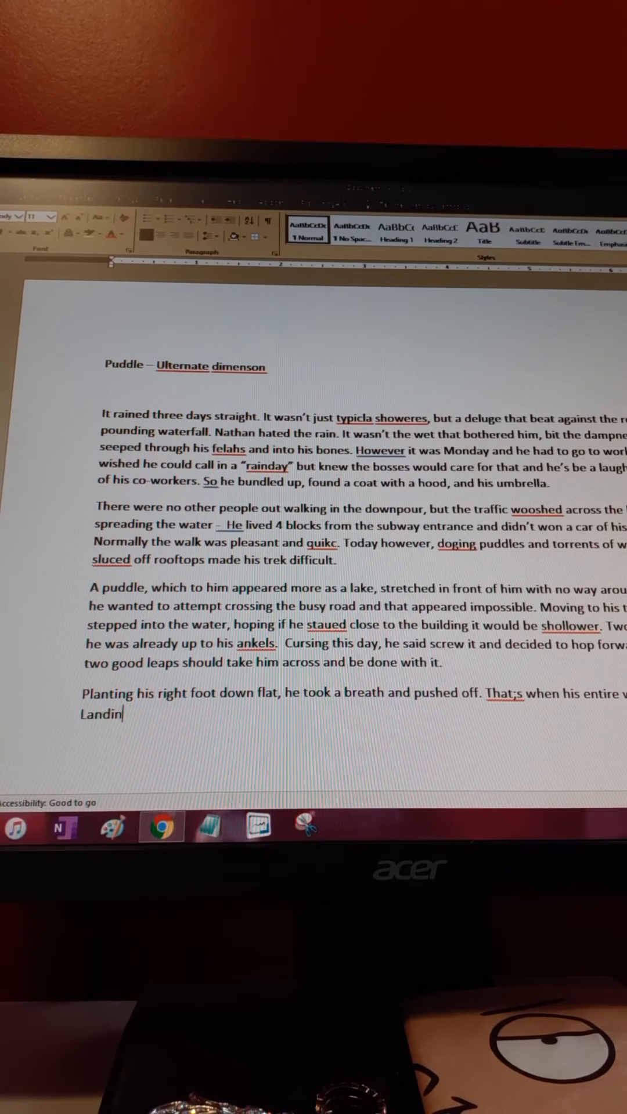
type("g")
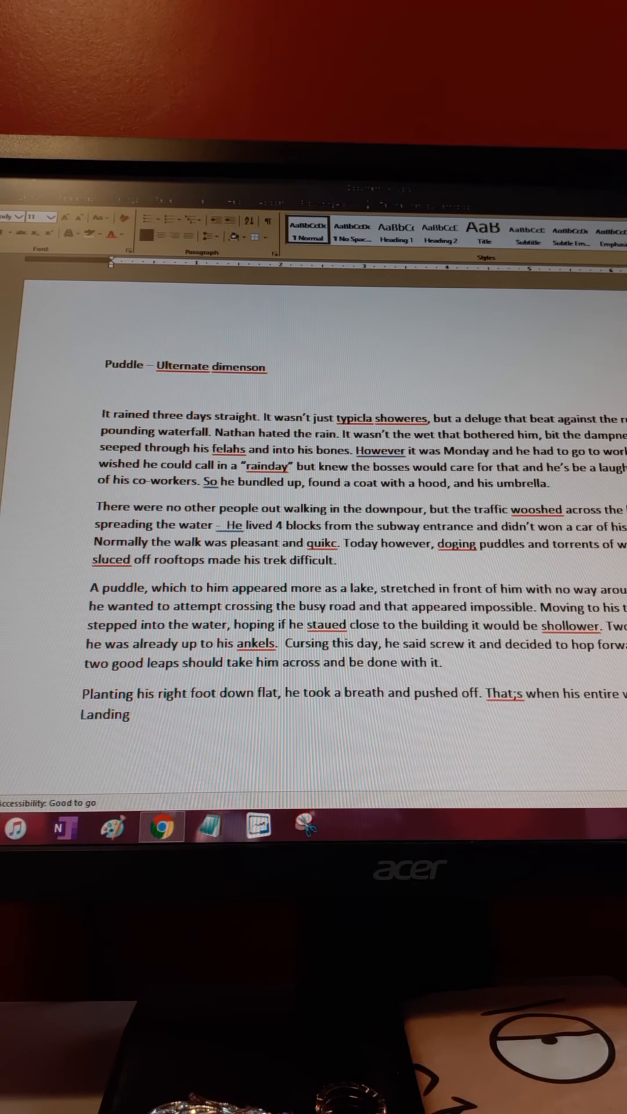
left_click(128, 715)
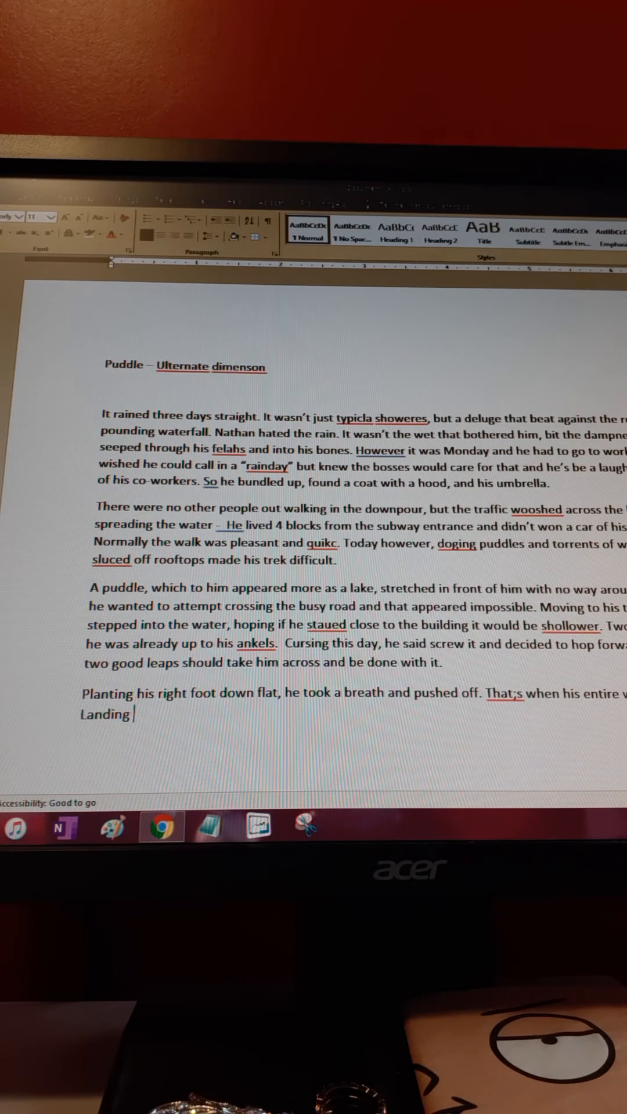
type("on both fee")
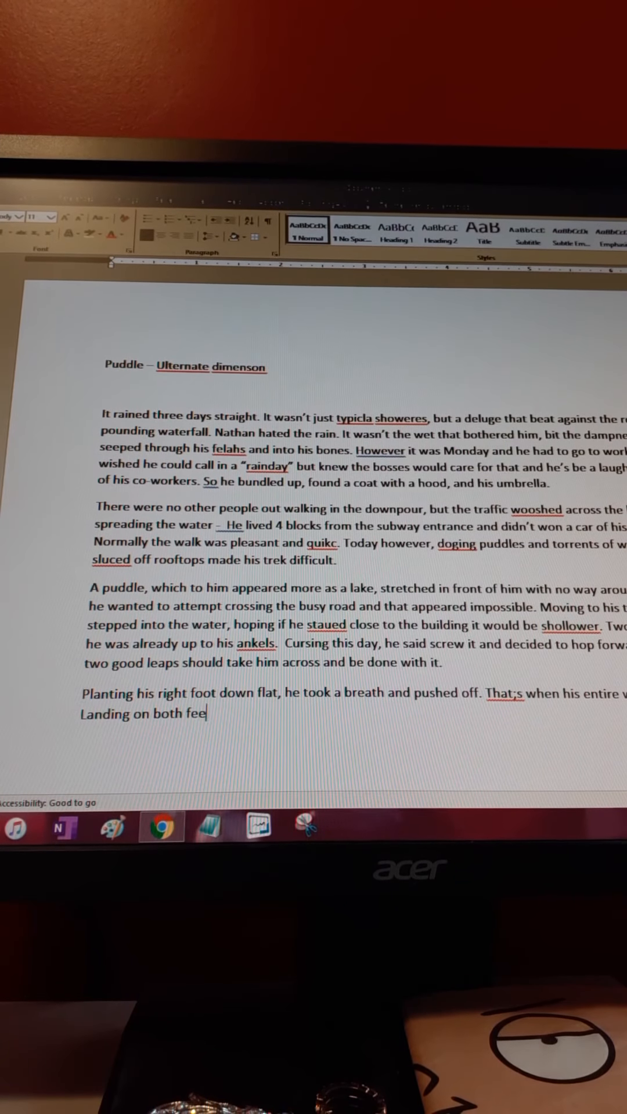
- Continue with the puddle beneath gone and the sky above a deep orange hue
type("t, the pud")
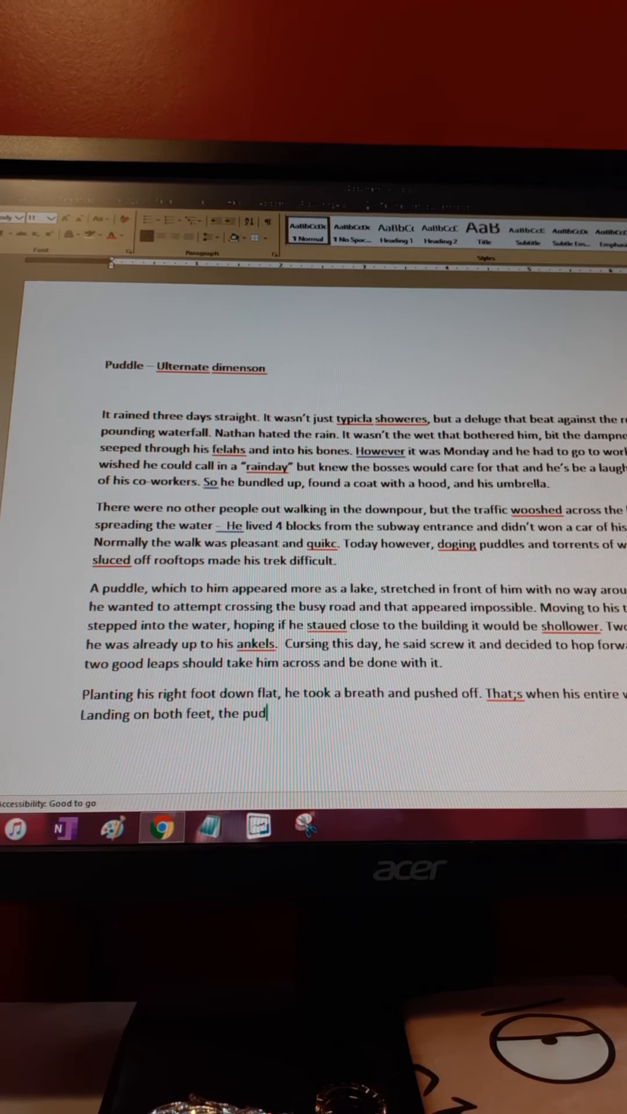
type("dle beneath him was gone. The sky")
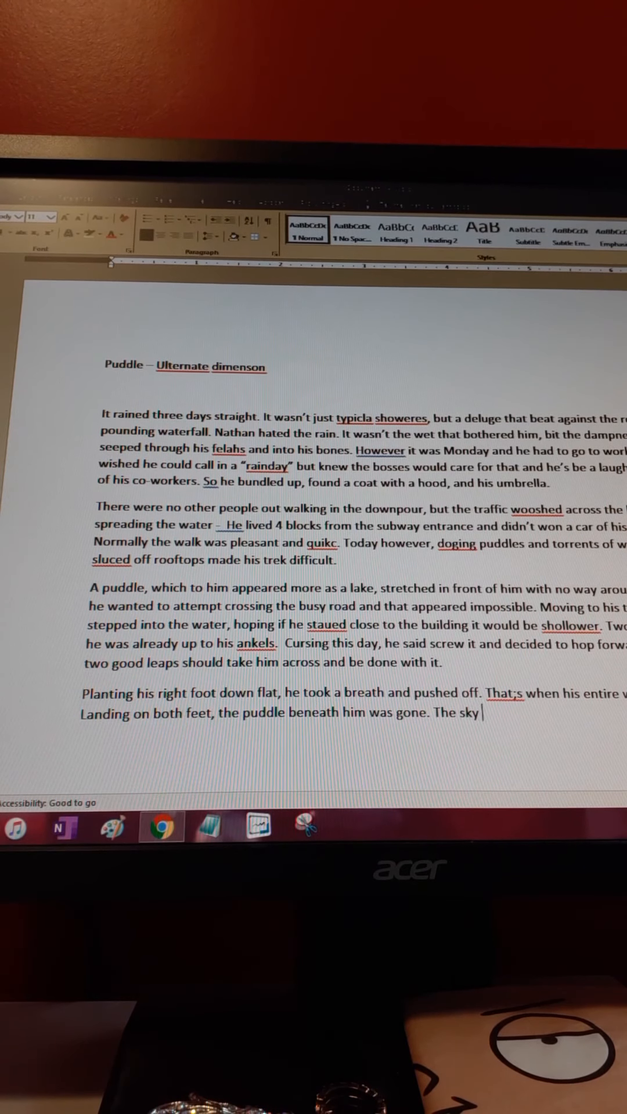
type("abou")
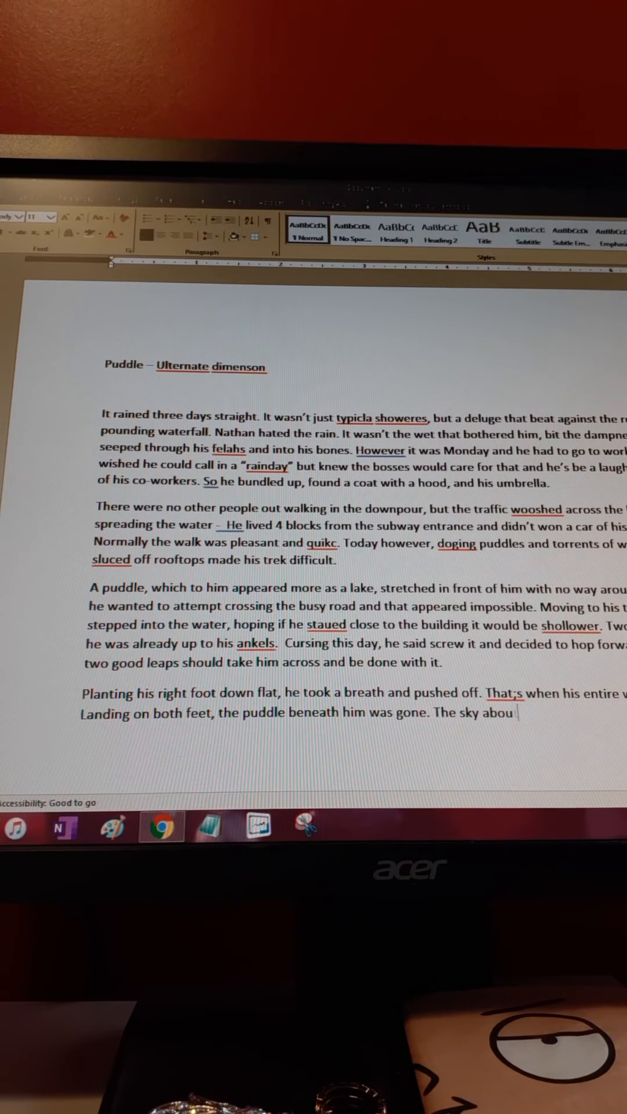
key("BackSpace")
type("ve no lon")
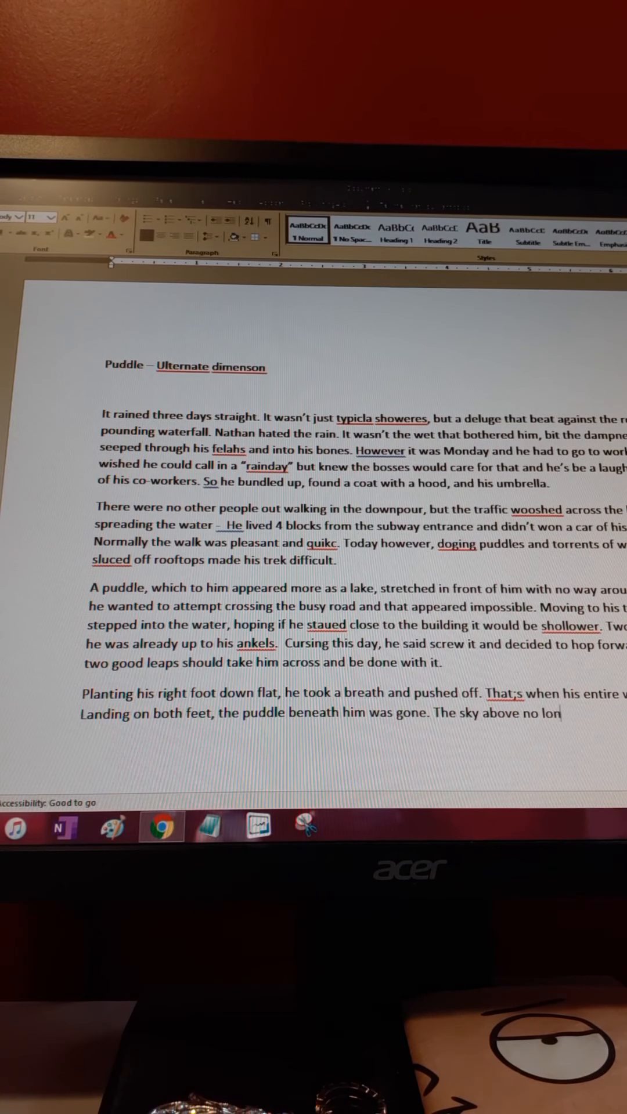
type("ger dumpe")
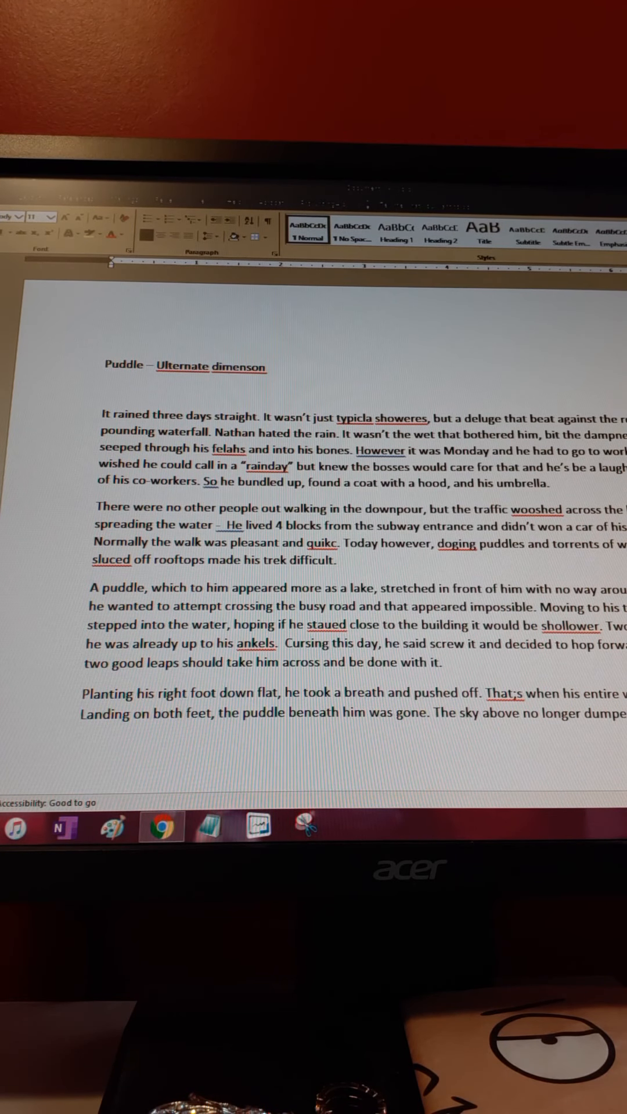
type("a")
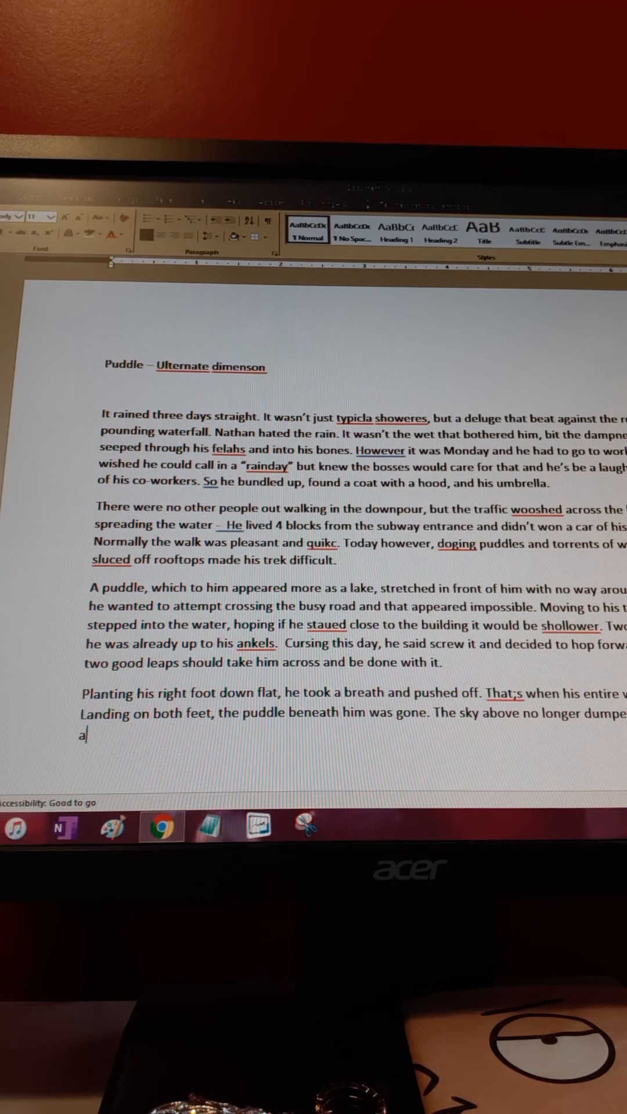
type("deep orange")
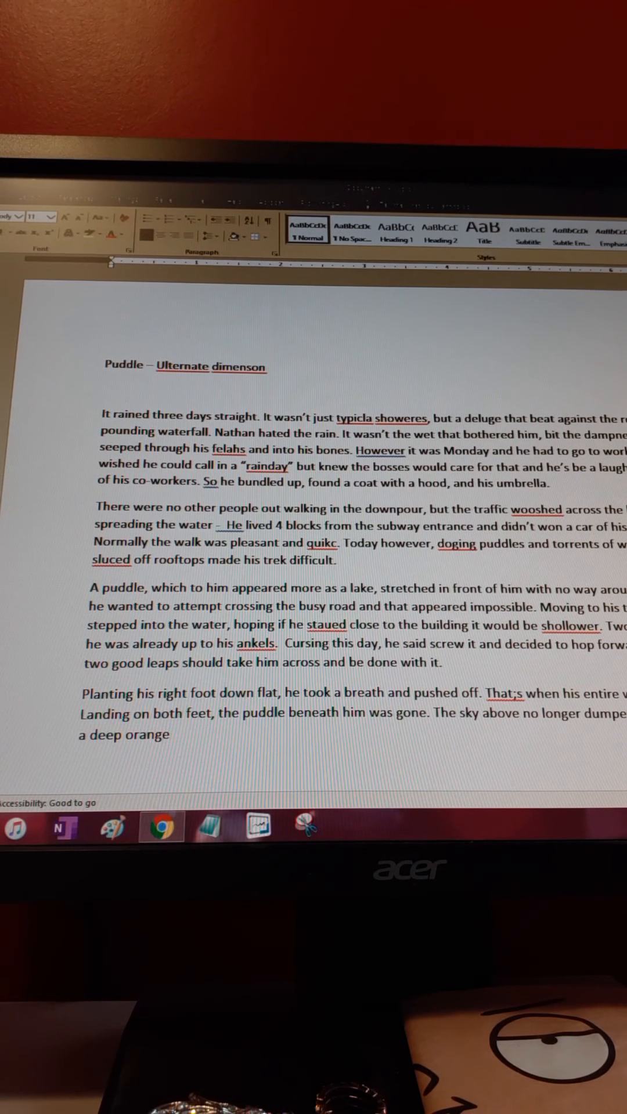
type("hue.")
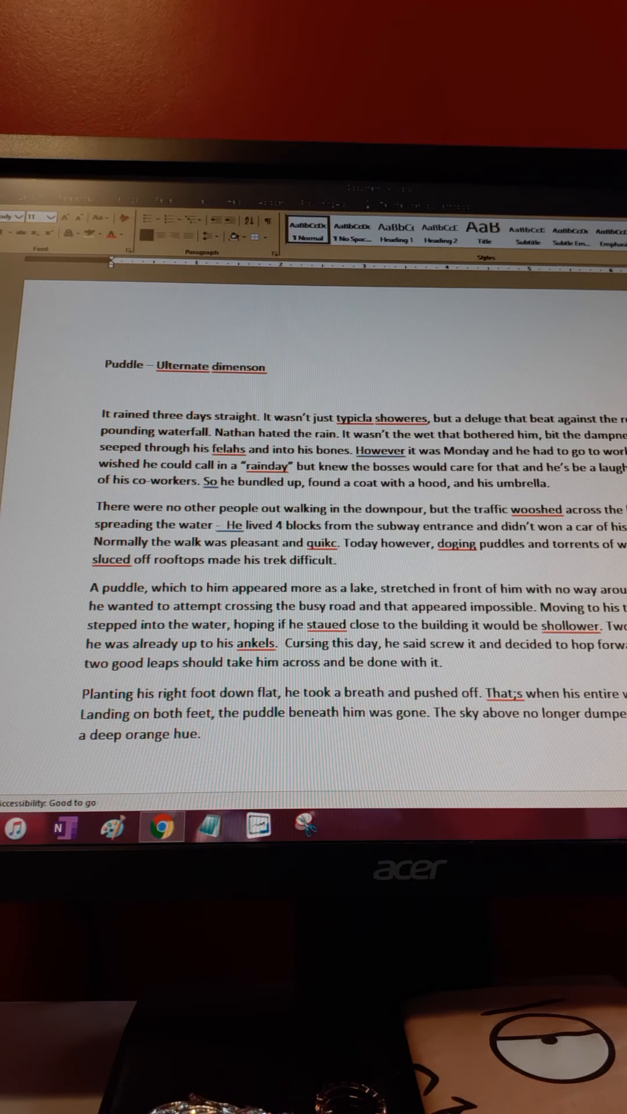
left_click(208, 736)
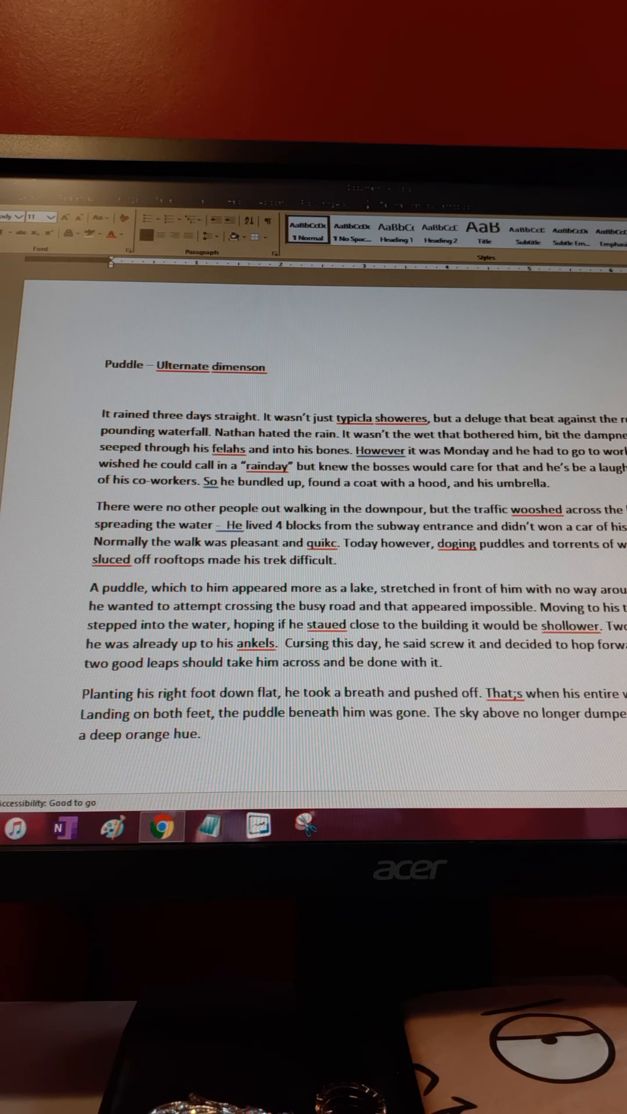
left_click(208, 733)
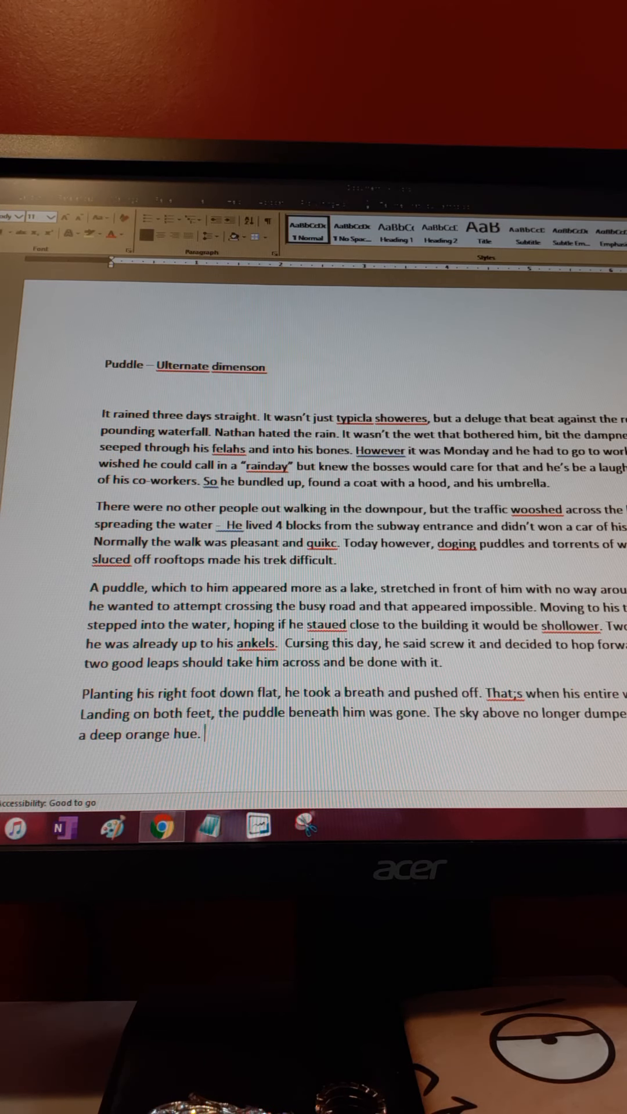